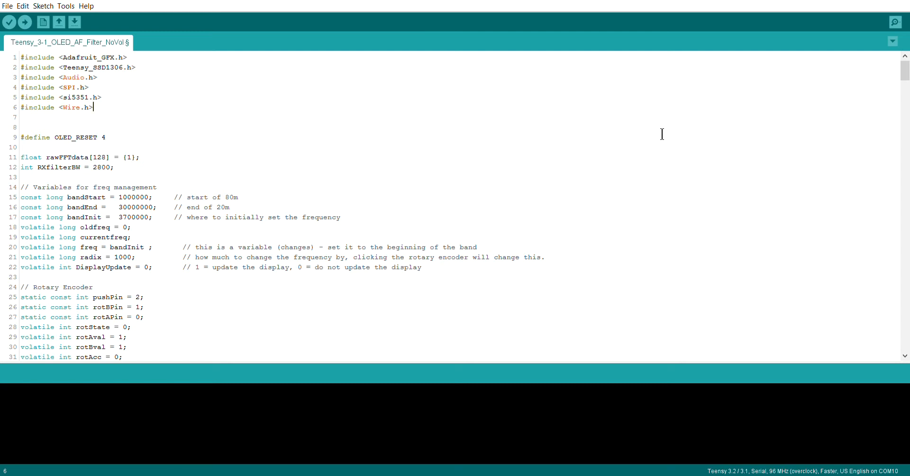
{"action": "mouse_move", "coordinate": [370, 151]}
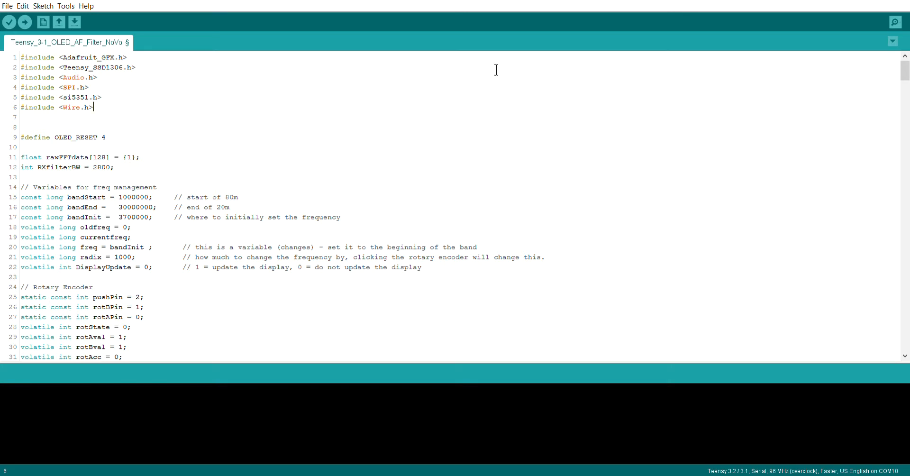
{"action": "mouse_move", "coordinate": [515, 209]}
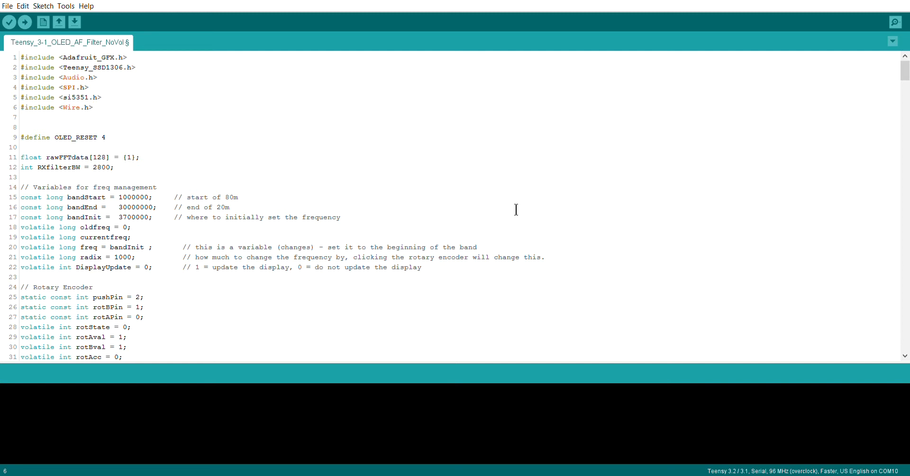
{"action": "mouse_move", "coordinate": [578, 198]}
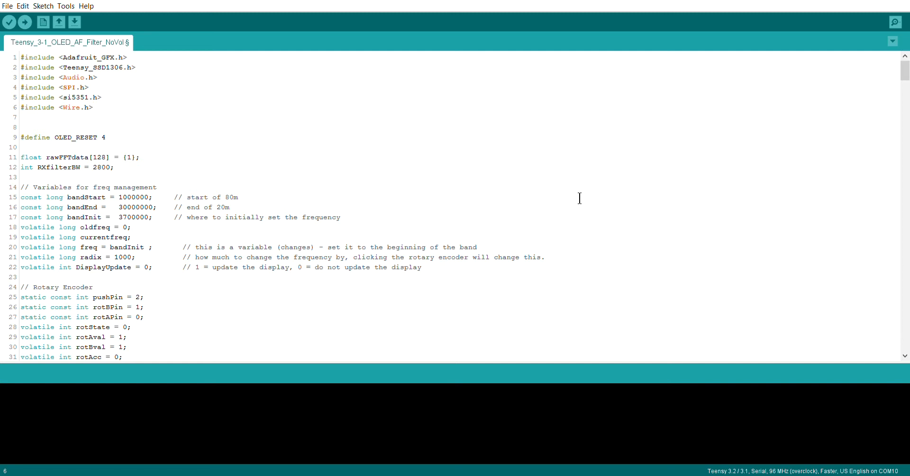
- Scroll to lines 43–73 showing the AudioConnection patchCord declarations and the start of setup()
{"action": "scroll", "scroll_direction": "down", "scroll_amount": 3}
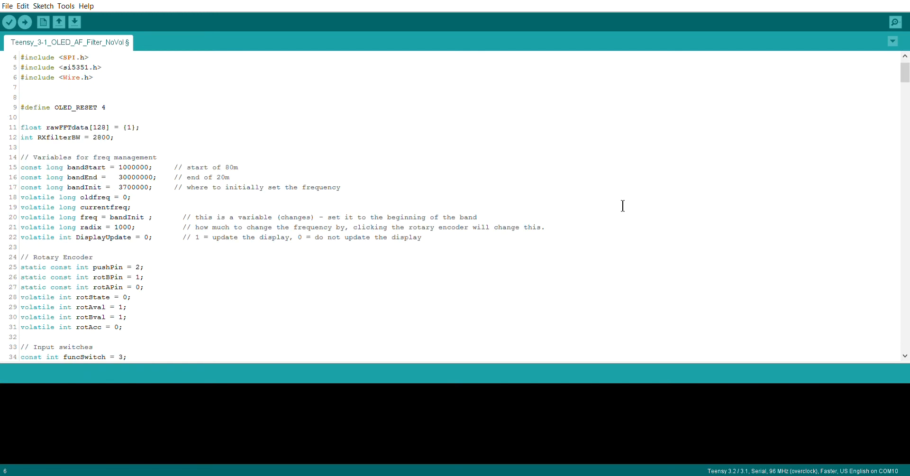
{"action": "scroll", "scroll_direction": "down", "scroll_amount": 3}
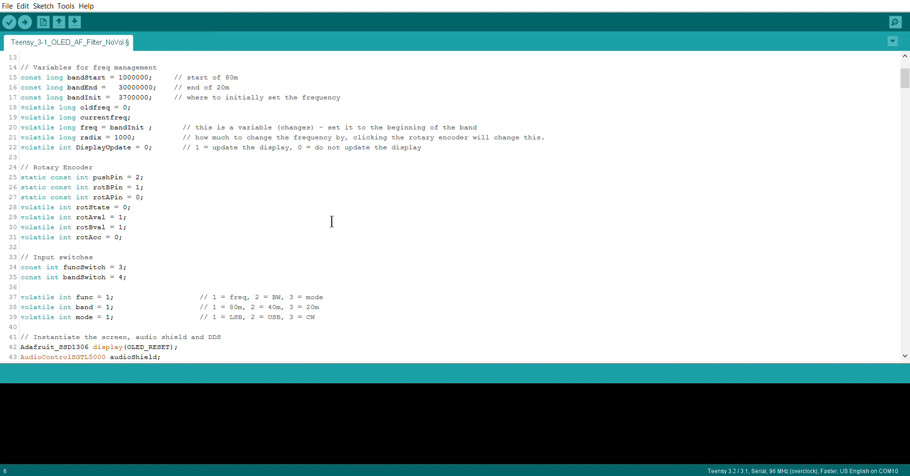
{"action": "scroll", "scroll_direction": "up", "scroll_amount": 3}
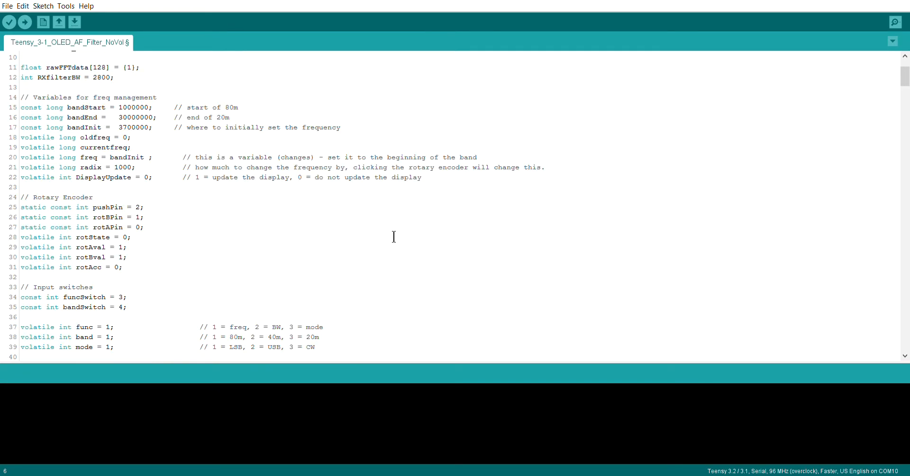
{"action": "mouse_move", "coordinate": [508, 266]}
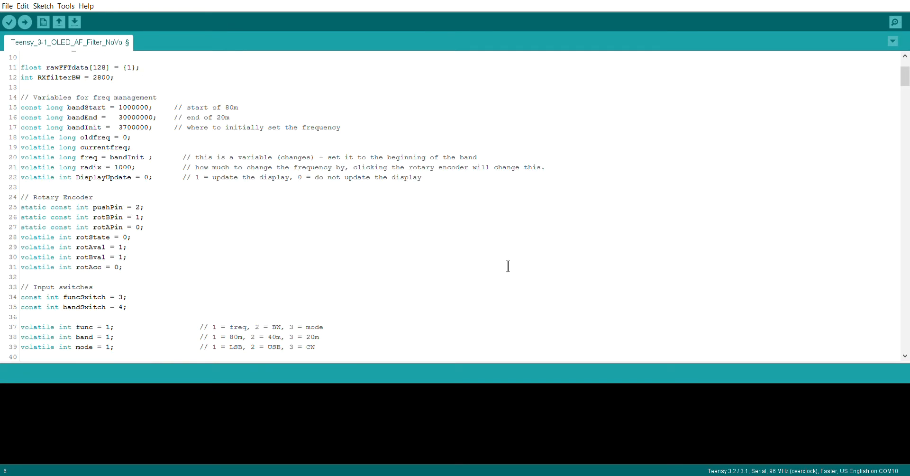
{"action": "mouse_move", "coordinate": [514, 262]}
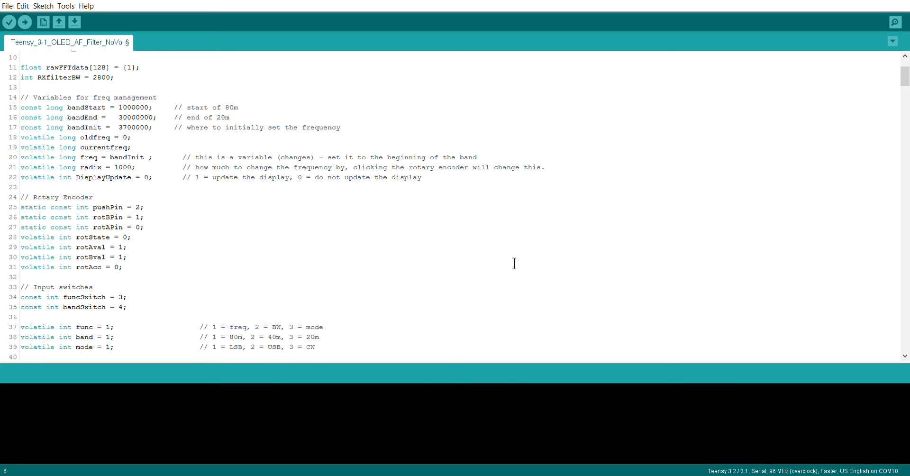
{"action": "scroll", "scroll_direction": "up", "scroll_amount": 3}
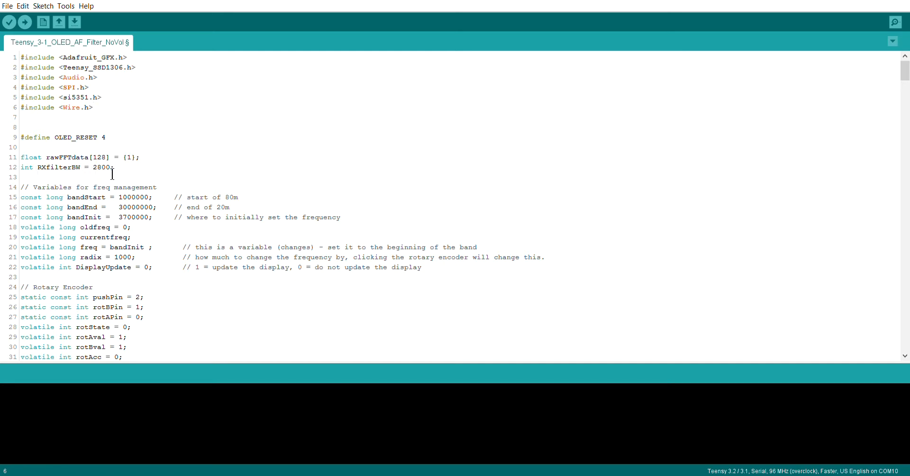
{"action": "mouse_move", "coordinate": [684, 210]}
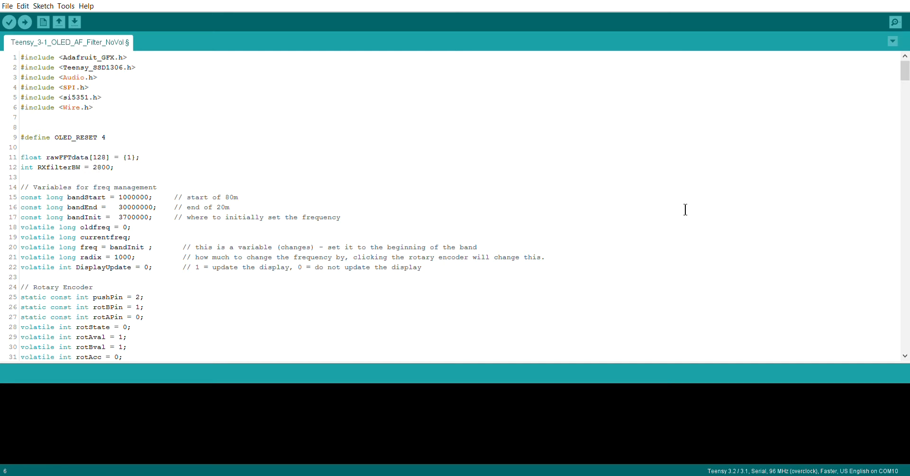
{"action": "mouse_move", "coordinate": [701, 248]}
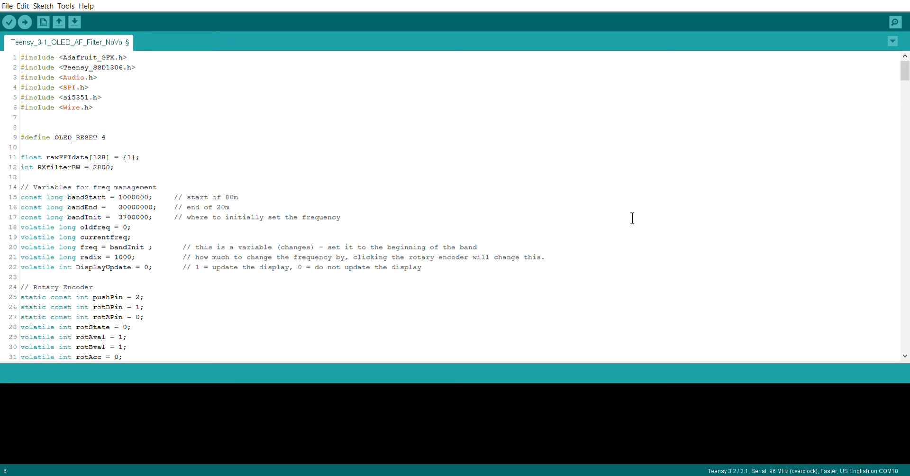
{"action": "scroll", "scroll_direction": "down", "scroll_amount": 3}
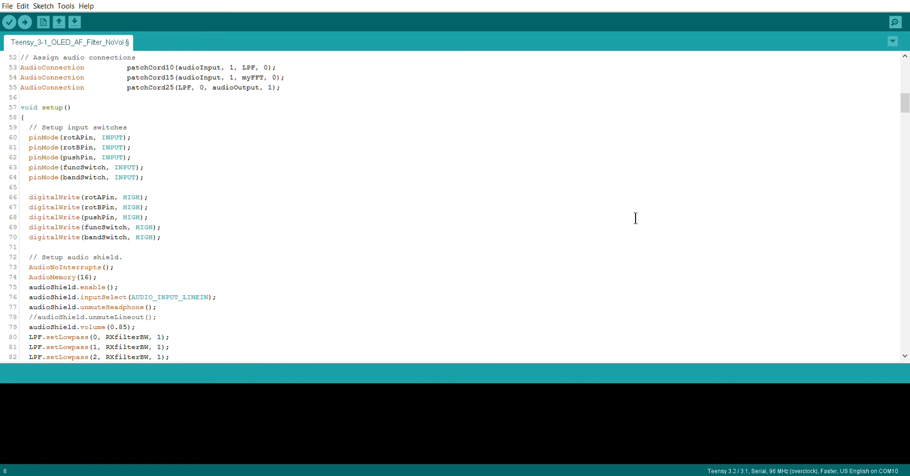
{"action": "scroll", "scroll_direction": "down", "scroll_amount": 3}
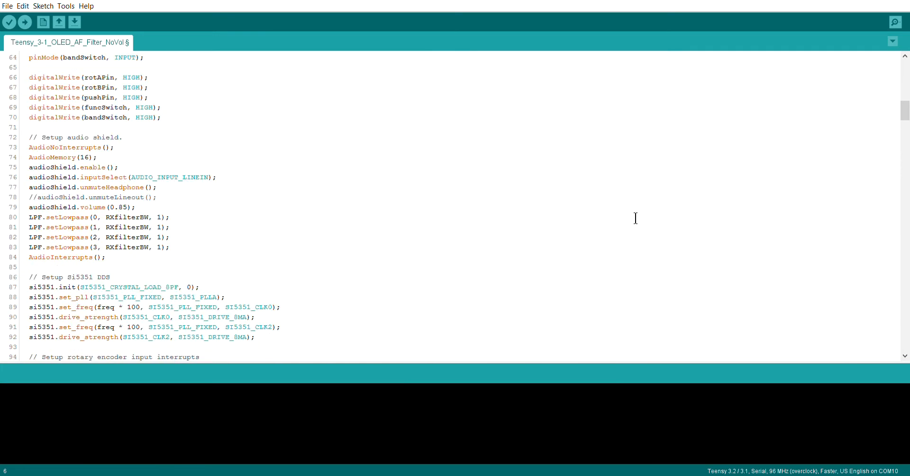
{"action": "scroll", "scroll_direction": "up", "scroll_amount": 3}
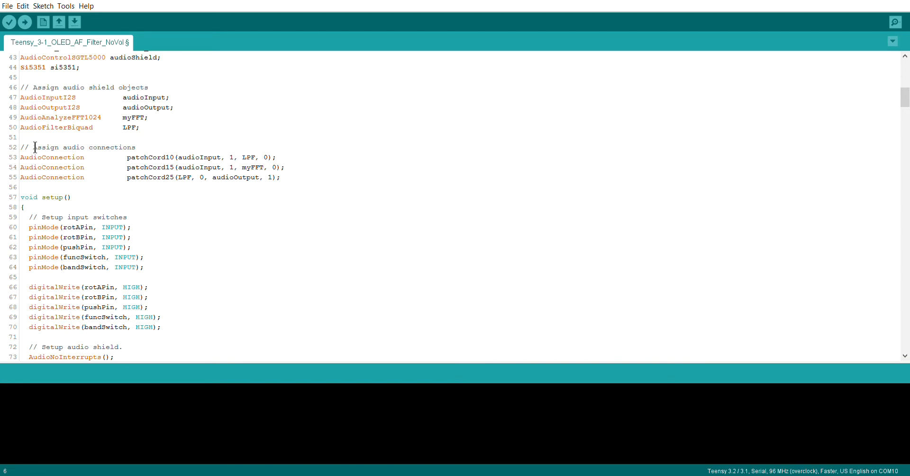
{"action": "mouse_move", "coordinate": [94, 135]}
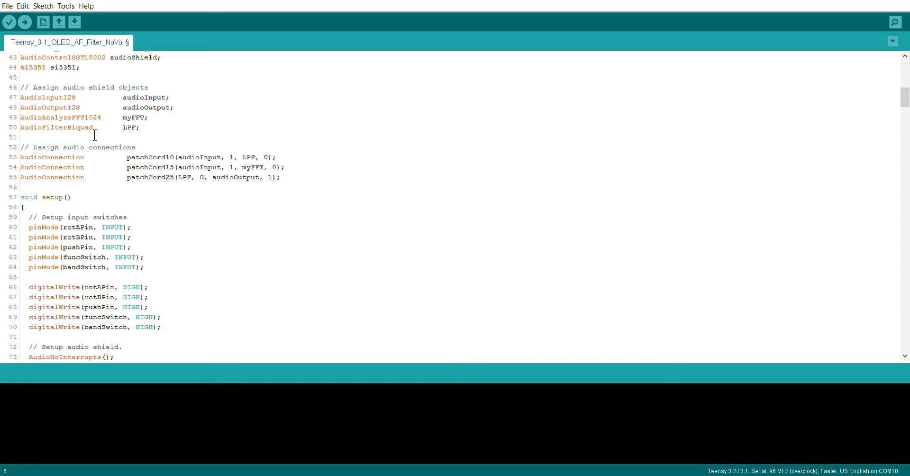
{"action": "mouse_move", "coordinate": [79, 136]}
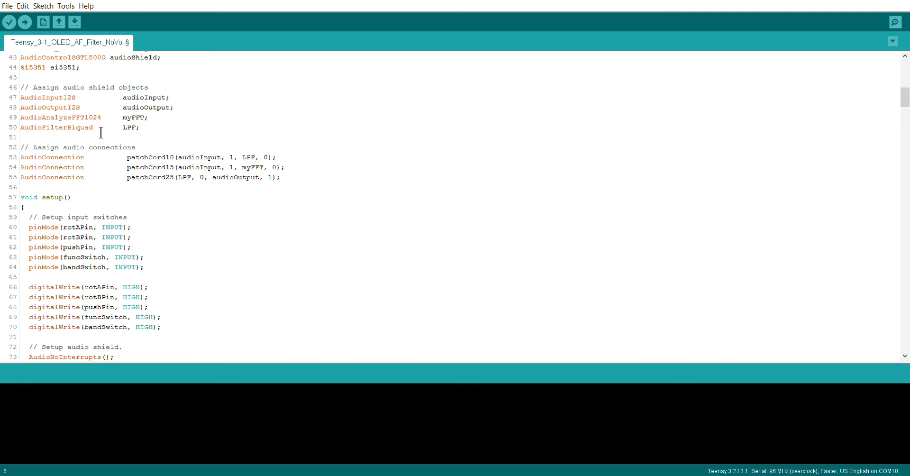
{"action": "mouse_move", "coordinate": [130, 130]}
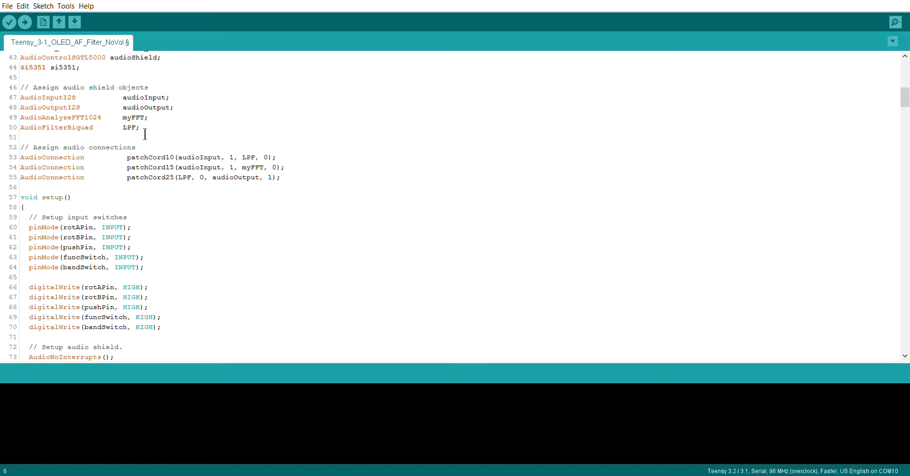
{"action": "mouse_move", "coordinate": [327, 197]}
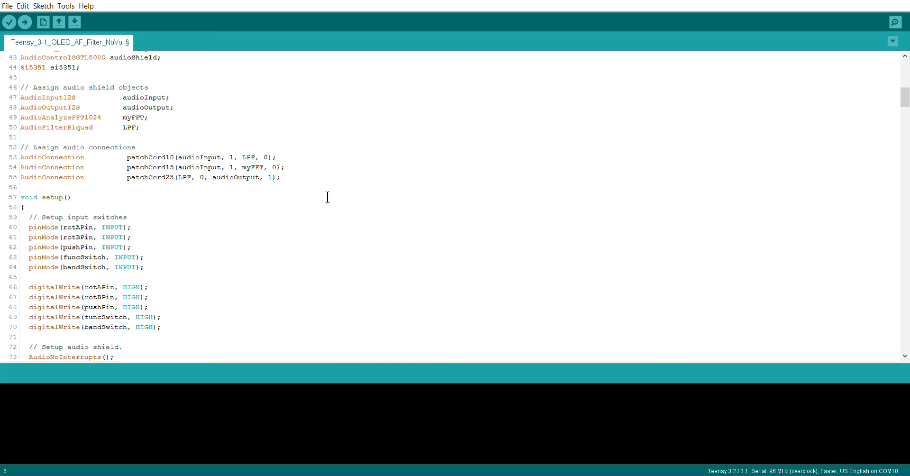
{"action": "mouse_move", "coordinate": [74, 144]}
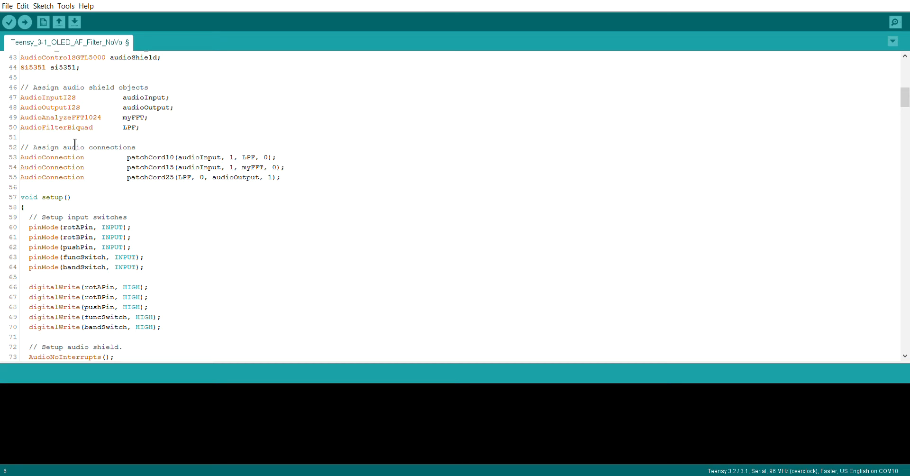
{"action": "mouse_move", "coordinate": [244, 210]}
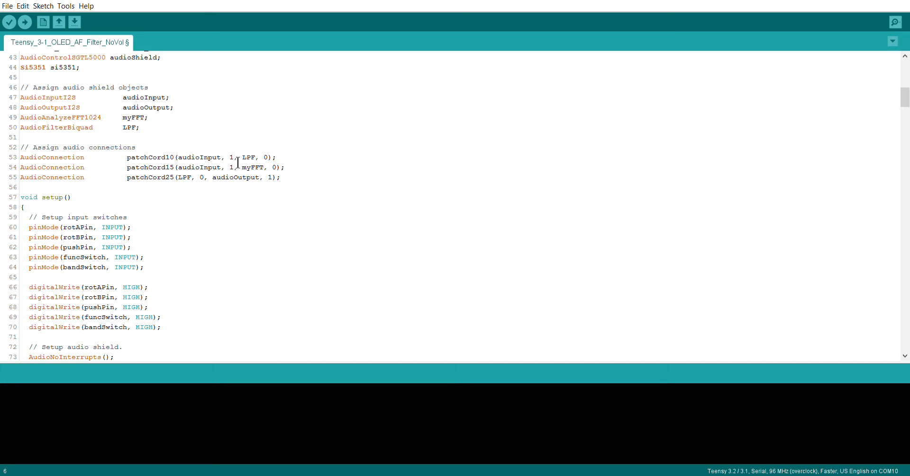
{"action": "mouse_move", "coordinate": [250, 167]}
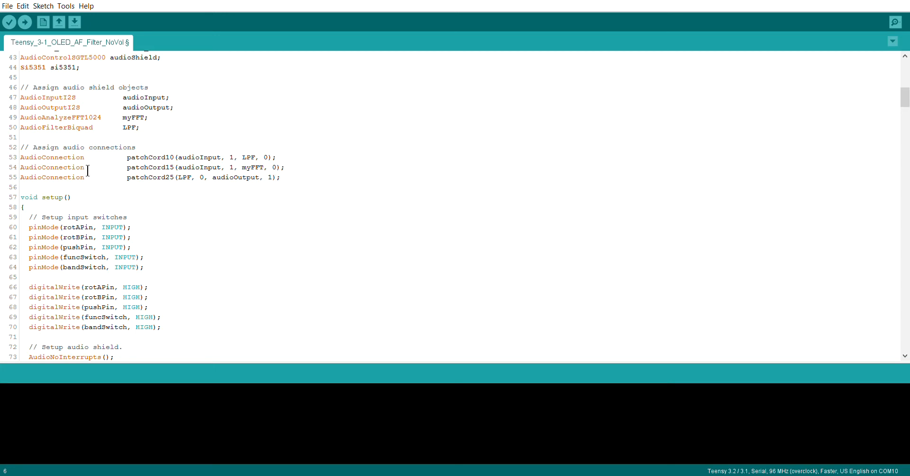
{"action": "mouse_move", "coordinate": [211, 162]}
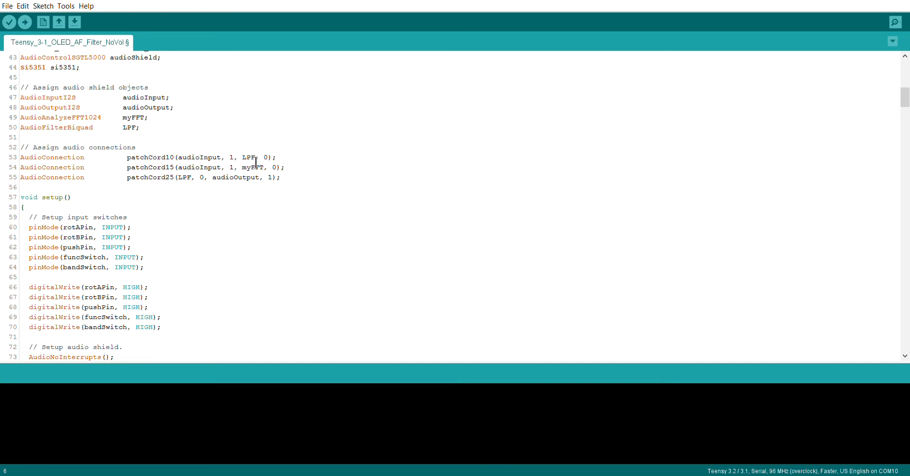
{"action": "mouse_move", "coordinate": [245, 183]}
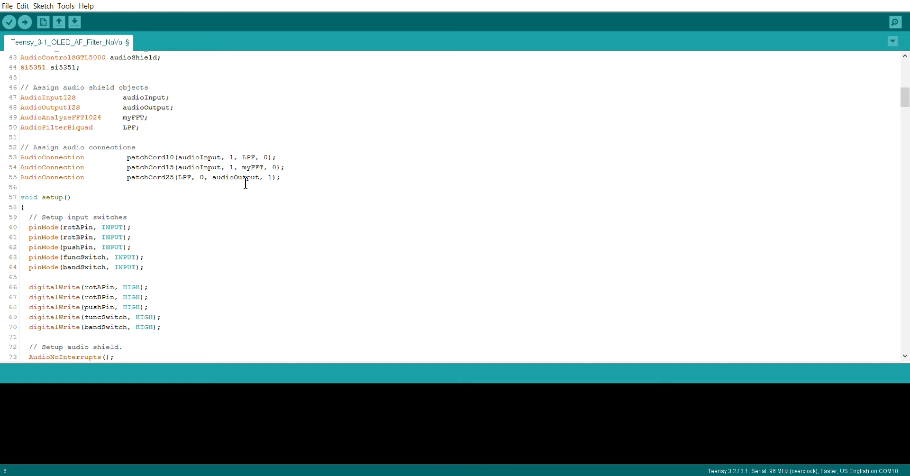
{"action": "mouse_move", "coordinate": [212, 148]}
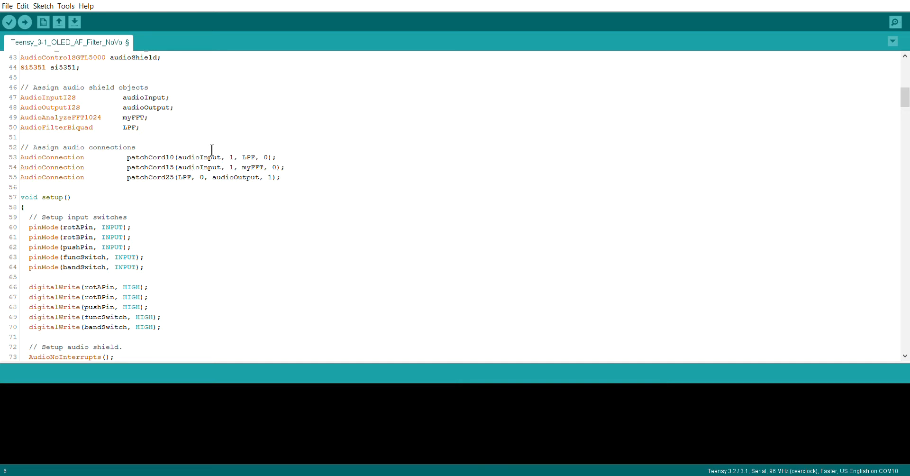
{"action": "mouse_move", "coordinate": [354, 189]}
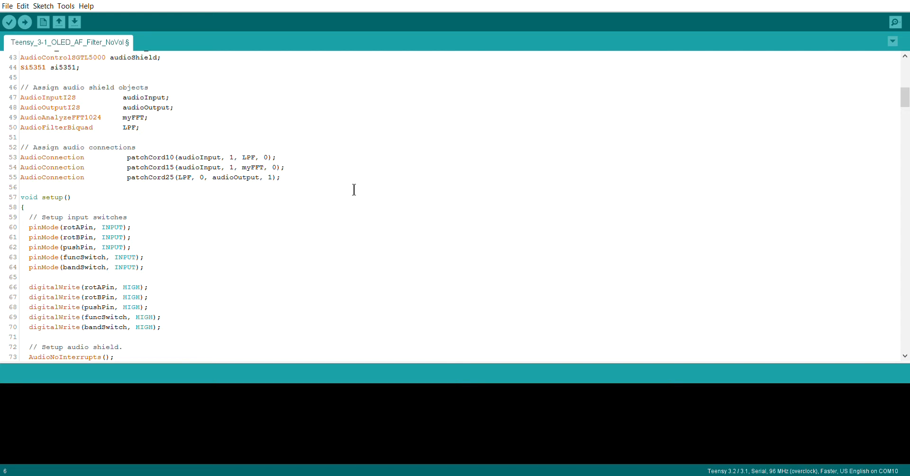
{"action": "mouse_move", "coordinate": [379, 191]}
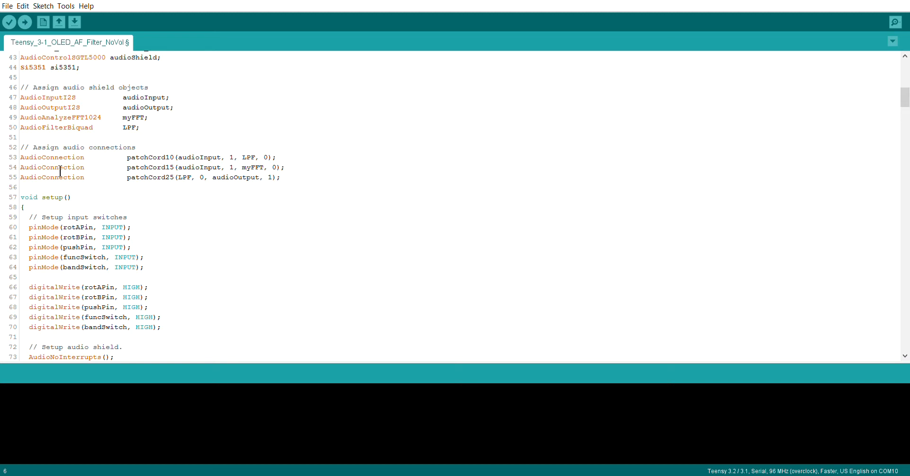
{"action": "scroll", "scroll_direction": "down", "scroll_amount": 3}
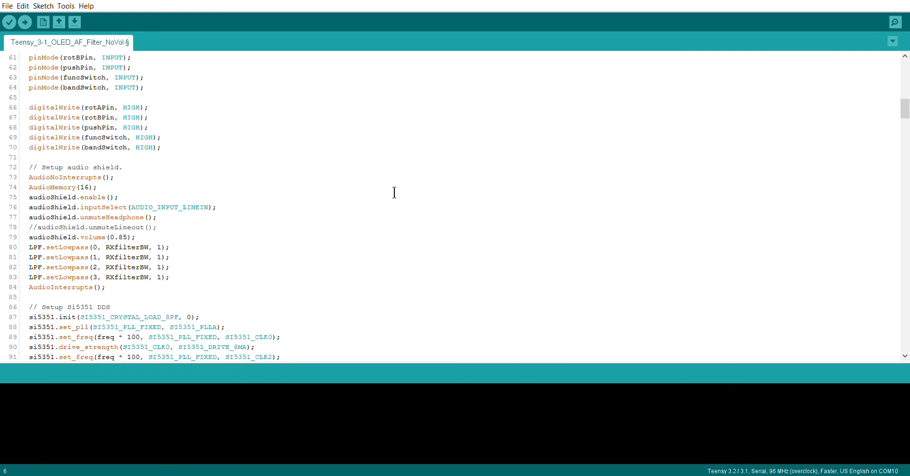
{"action": "scroll", "scroll_direction": "down", "scroll_amount": 3}
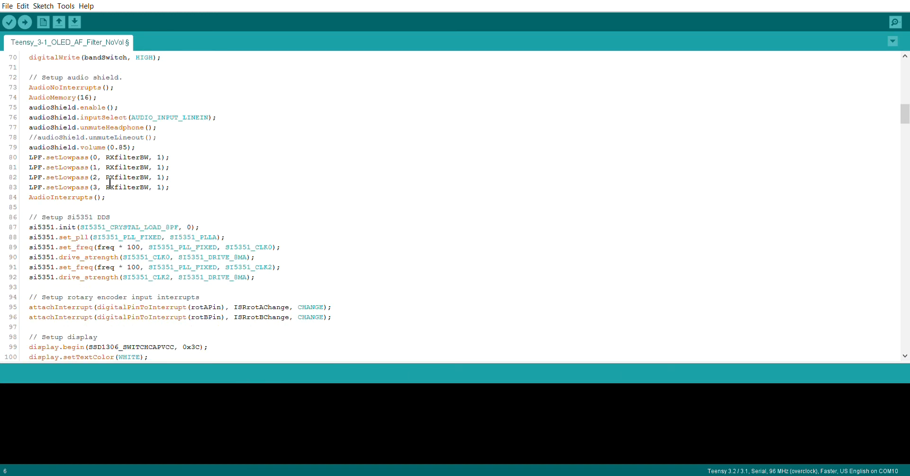
{"action": "left_click", "coordinate": [108, 197]}
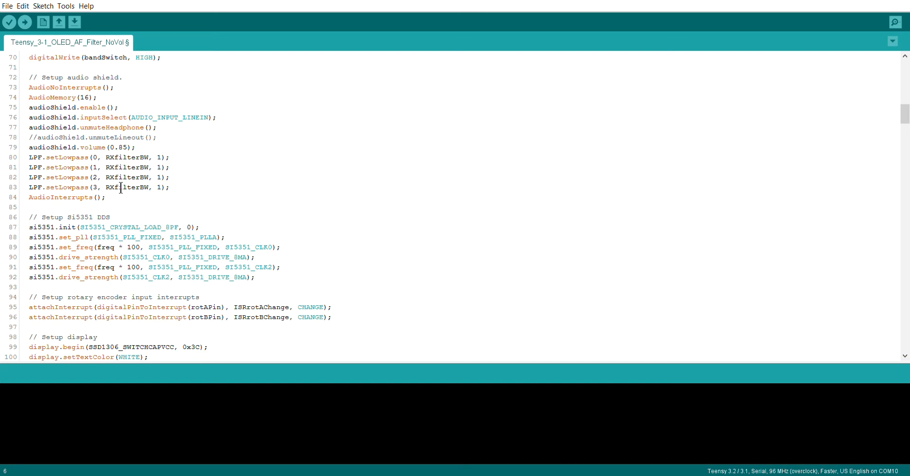
{"action": "scroll", "scroll_direction": "down", "scroll_amount": 3}
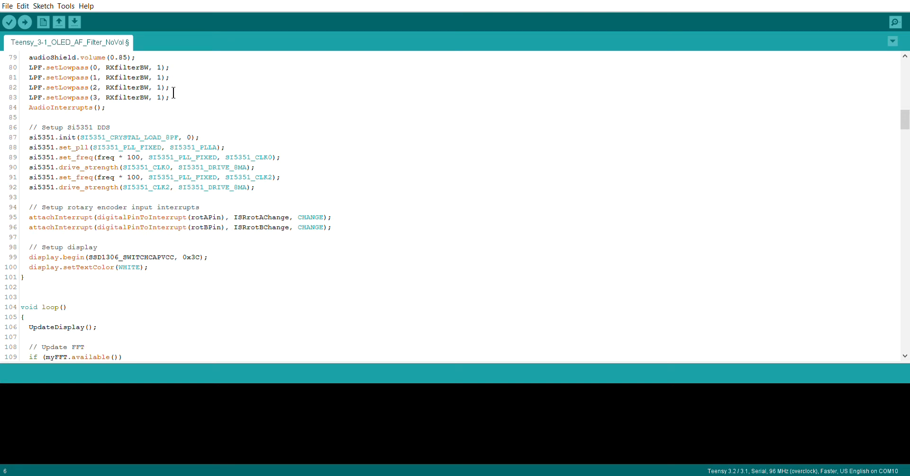
{"action": "mouse_move", "coordinate": [229, 93]}
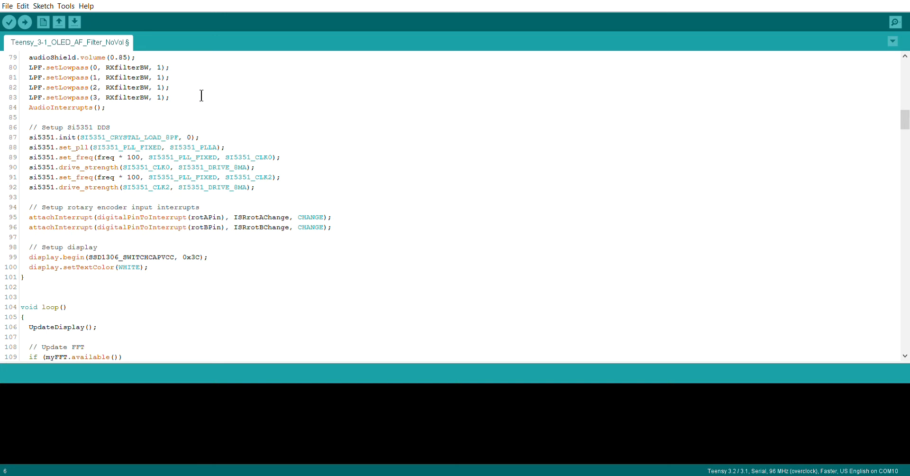
{"action": "mouse_move", "coordinate": [212, 113]}
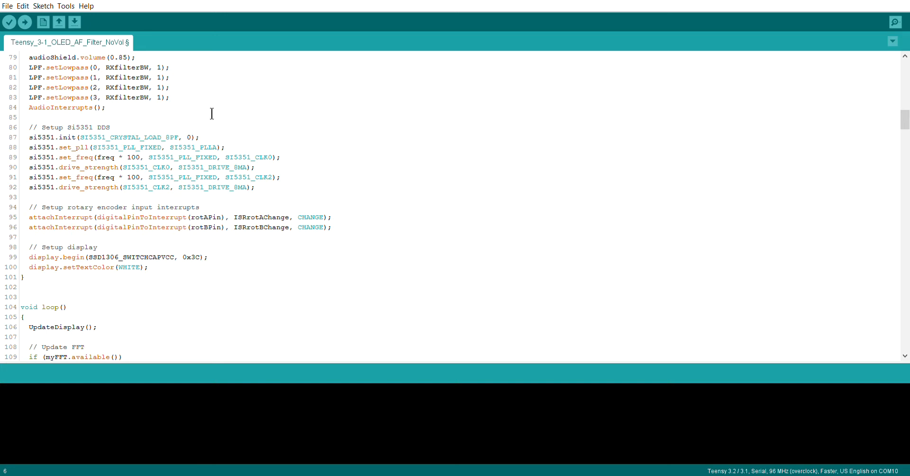
{"action": "mouse_move", "coordinate": [166, 63]}
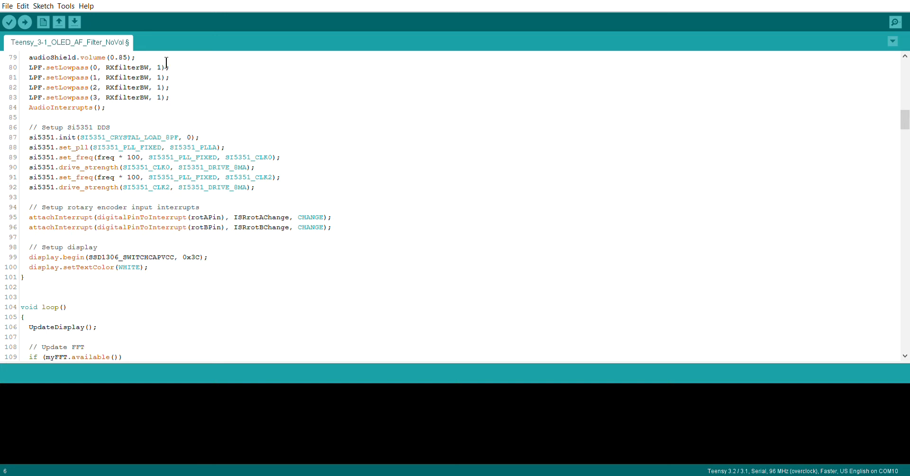
{"action": "mouse_move", "coordinate": [188, 112]}
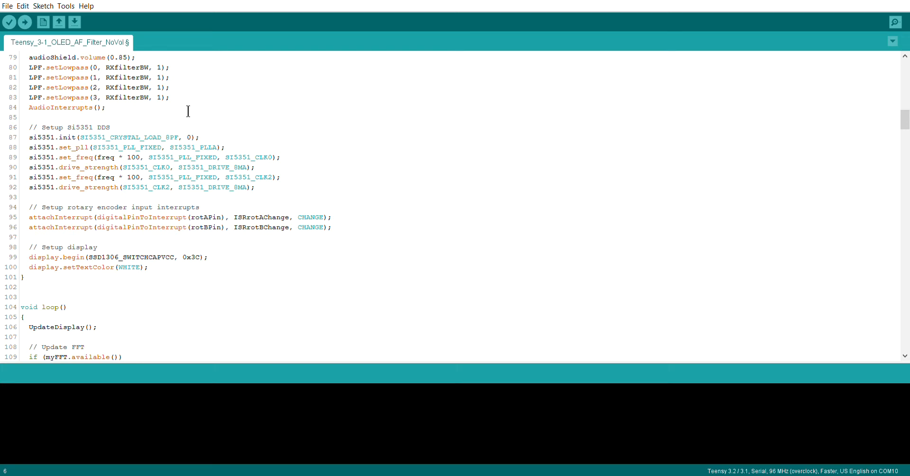
{"action": "mouse_move", "coordinate": [169, 84]}
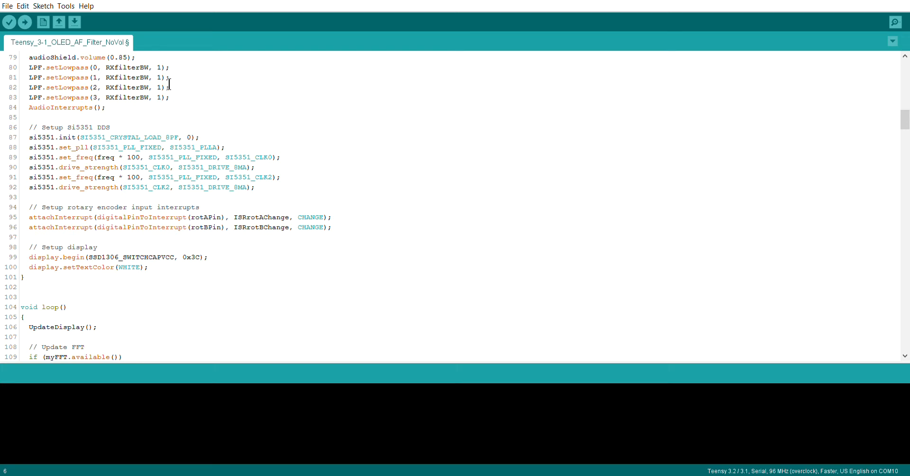
{"action": "mouse_move", "coordinate": [202, 108]}
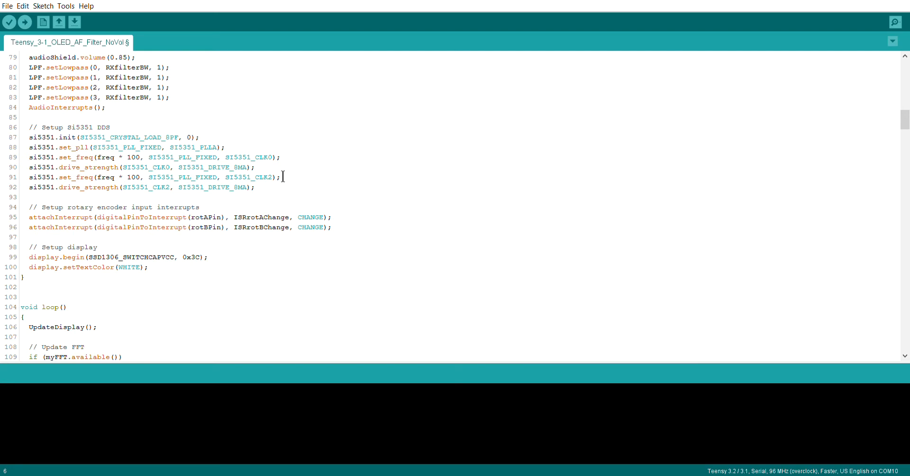
{"action": "left_click", "coordinate": [169, 87]}
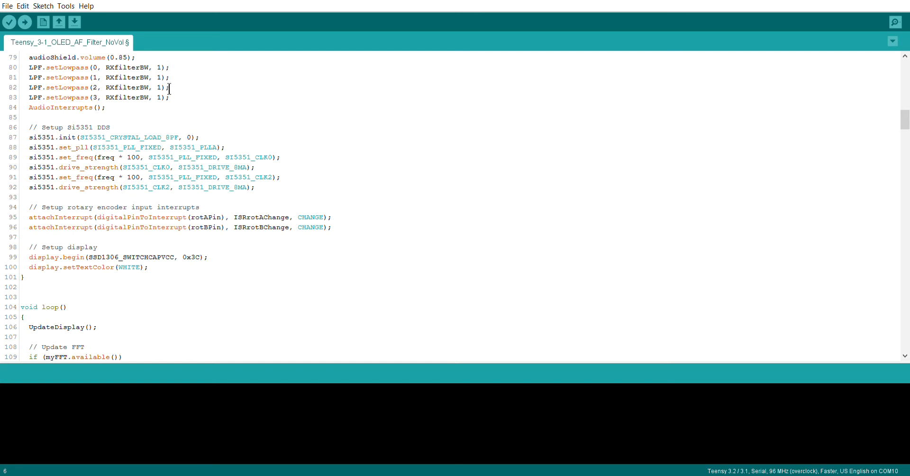
{"action": "mouse_move", "coordinate": [409, 161]}
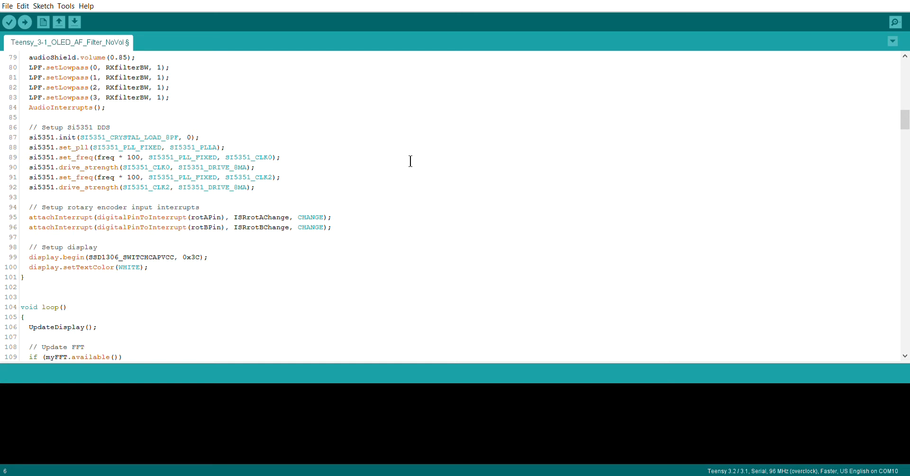
- Scroll down through loop()'s switch handling and the getfreq() routine
{"action": "scroll", "scroll_direction": "down", "scroll_amount": 3}
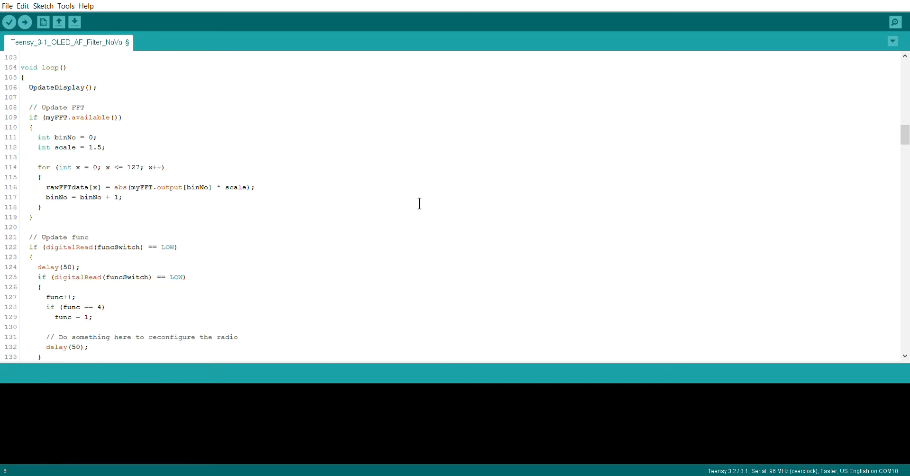
{"action": "scroll", "scroll_direction": "down", "scroll_amount": 3}
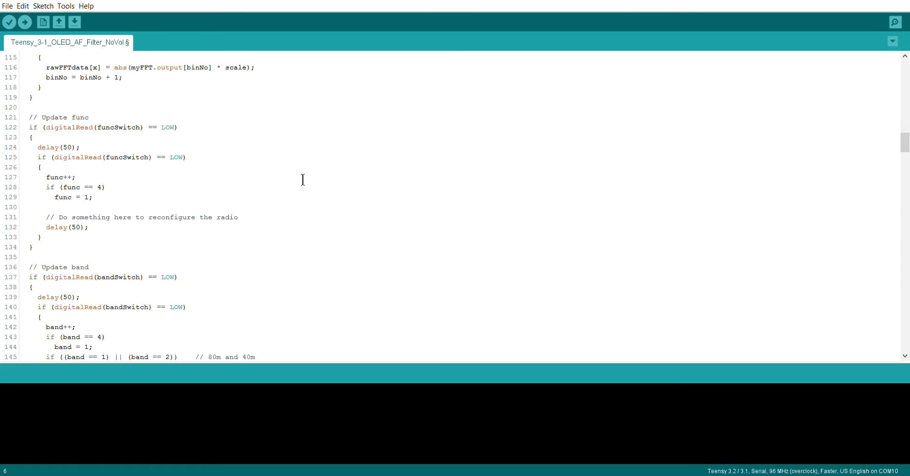
{"action": "scroll", "scroll_direction": "down", "scroll_amount": 3}
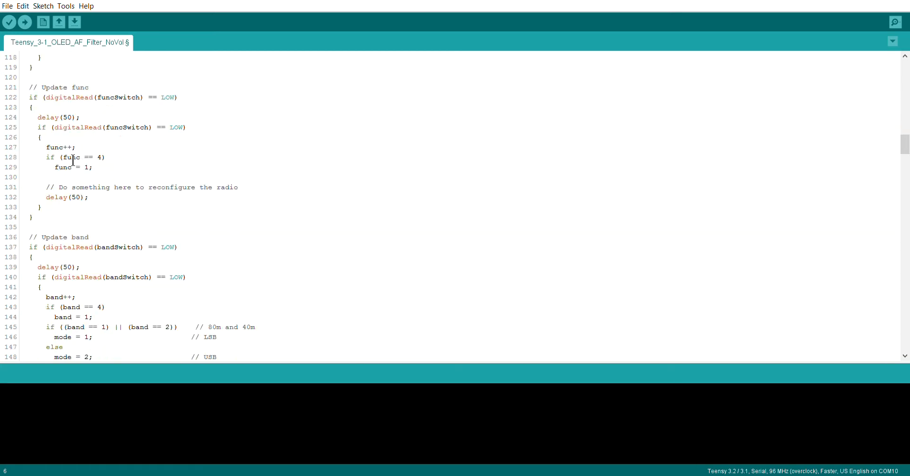
{"action": "mouse_move", "coordinate": [92, 132]}
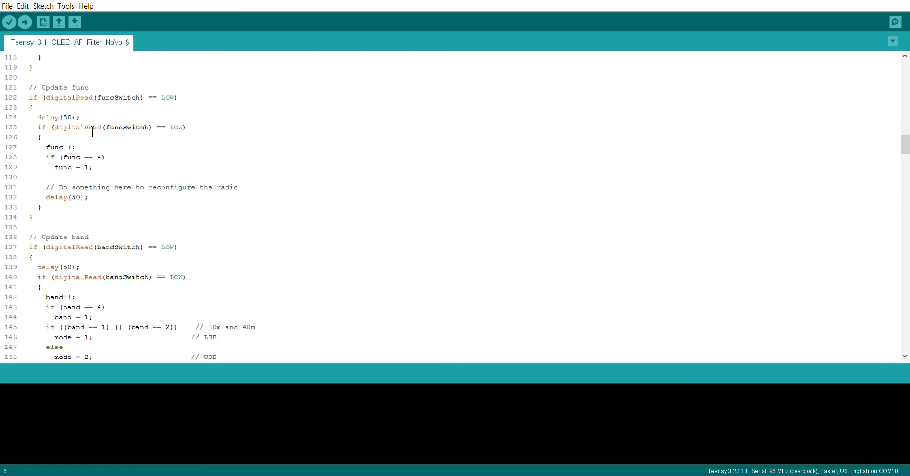
{"action": "mouse_move", "coordinate": [134, 141]}
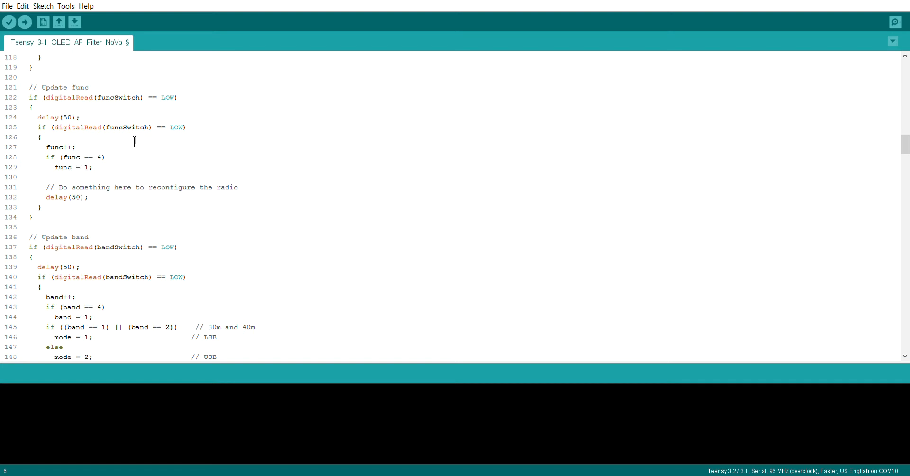
{"action": "mouse_move", "coordinate": [387, 231]}
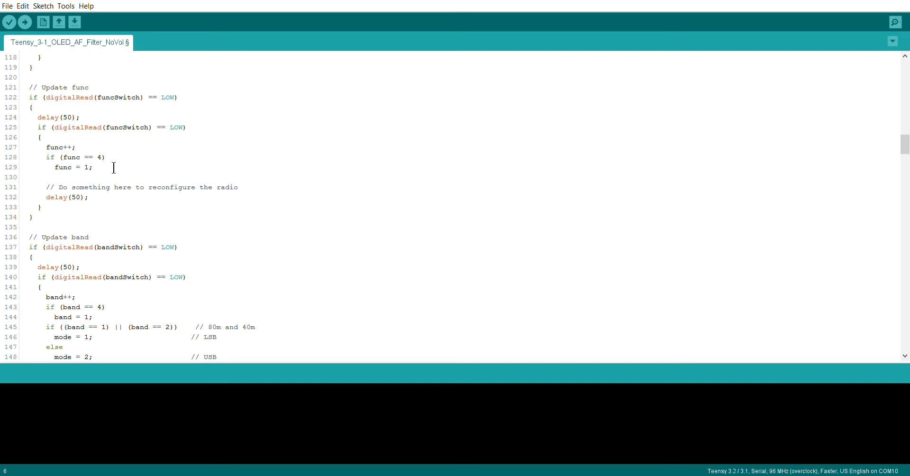
{"action": "scroll", "scroll_direction": "down", "scroll_amount": 3}
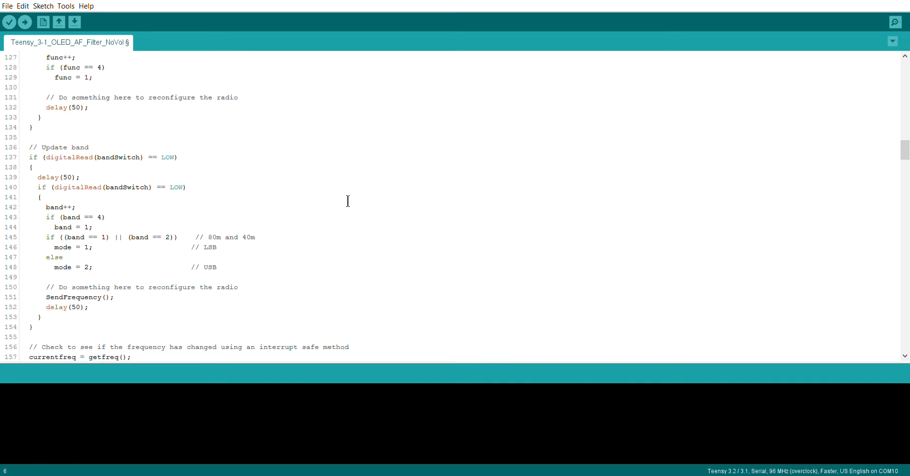
- Continue down to the encoder interrupt routines, ISRrotBChange and the start of UpdateRot
{"action": "scroll", "scroll_direction": "down", "scroll_amount": 3}
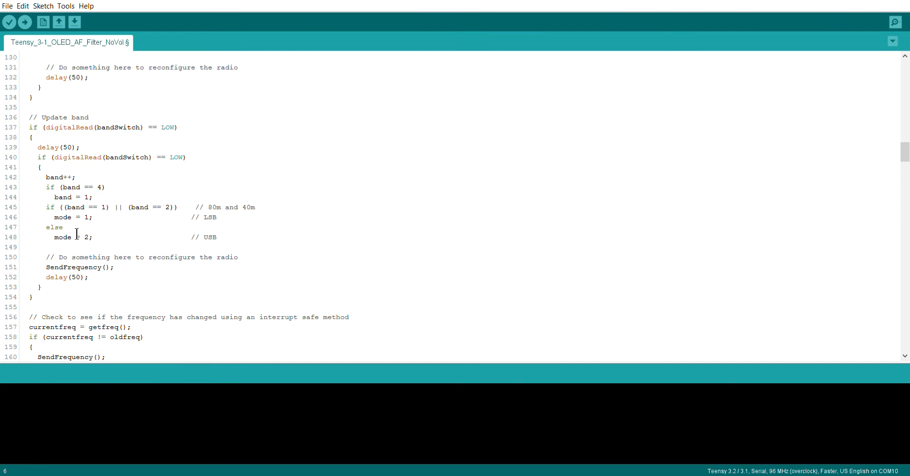
{"action": "mouse_move", "coordinate": [191, 186]}
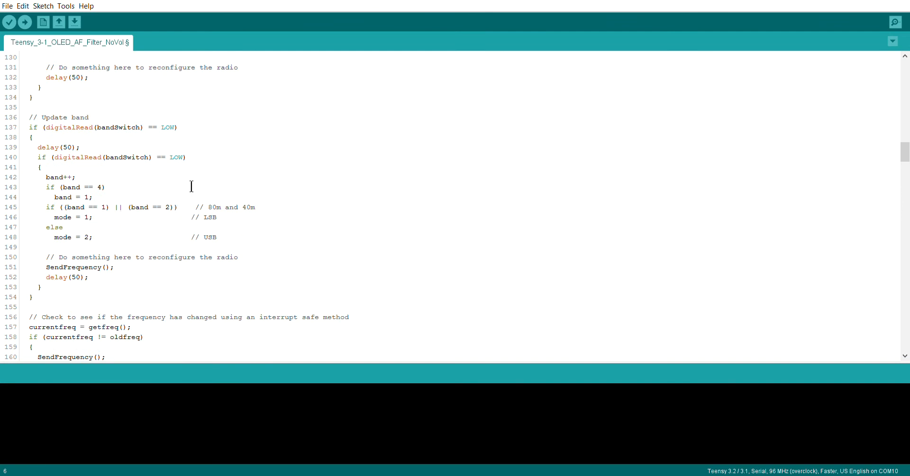
{"action": "scroll", "scroll_direction": "down", "scroll_amount": 3}
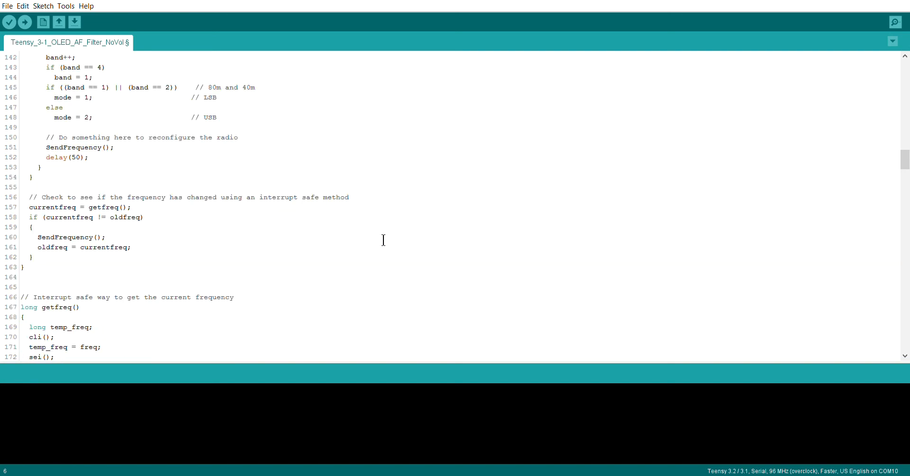
{"action": "scroll", "scroll_direction": "down", "scroll_amount": 3}
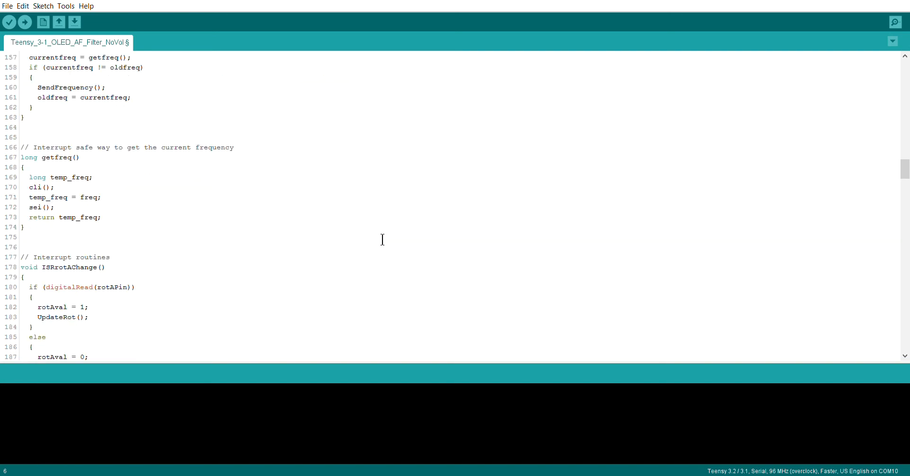
{"action": "scroll", "scroll_direction": "down", "scroll_amount": 3}
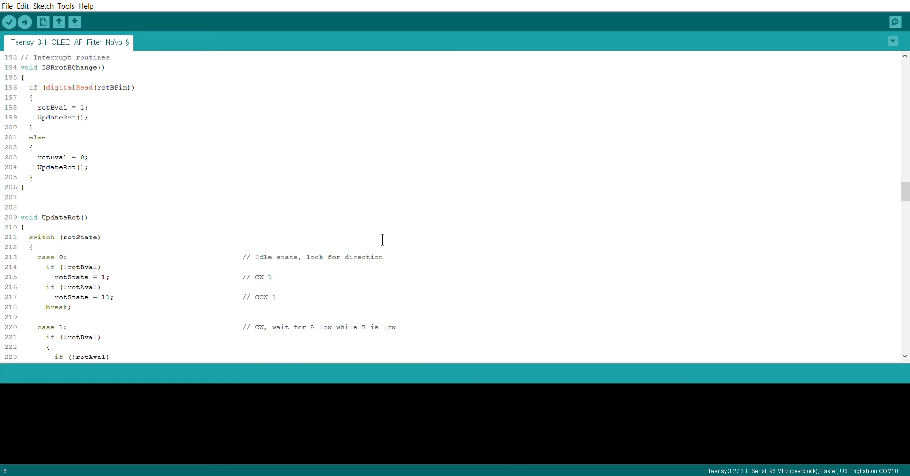
{"action": "scroll", "scroll_direction": "down", "scroll_amount": 3}
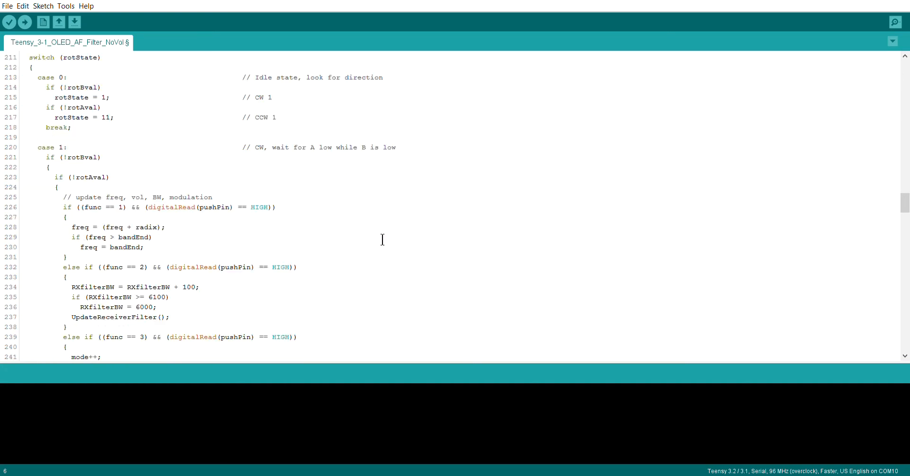
{"action": "scroll", "scroll_direction": "down", "scroll_amount": 3}
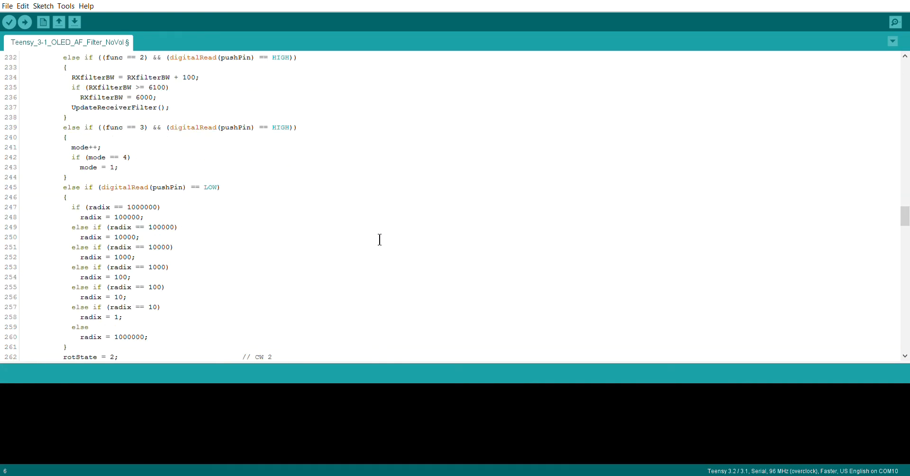
{"action": "scroll", "scroll_direction": "up", "scroll_amount": 3}
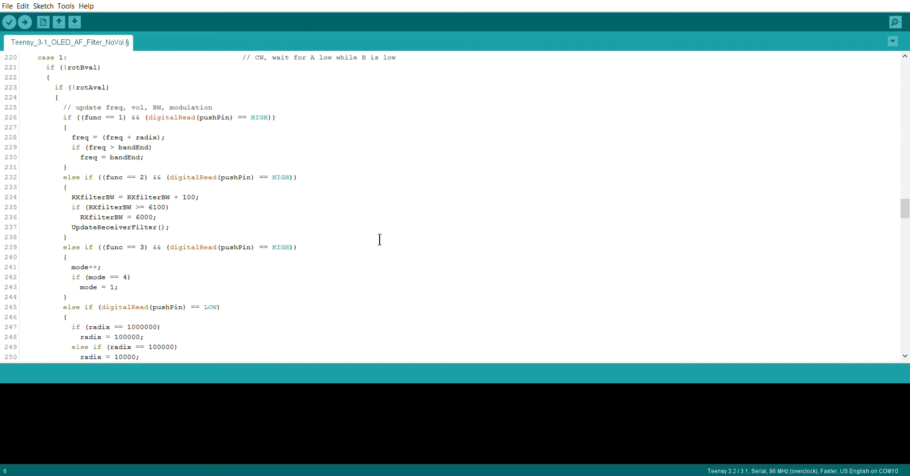
{"action": "mouse_move", "coordinate": [194, 186]}
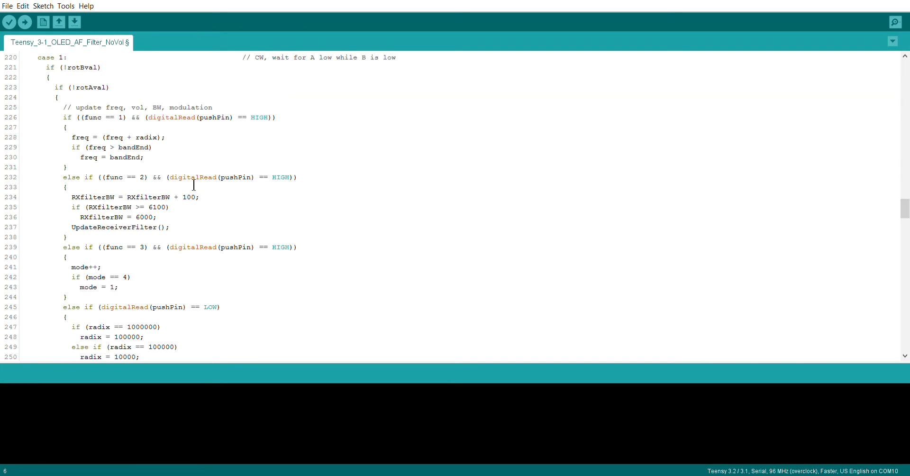
{"action": "mouse_move", "coordinate": [158, 290]}
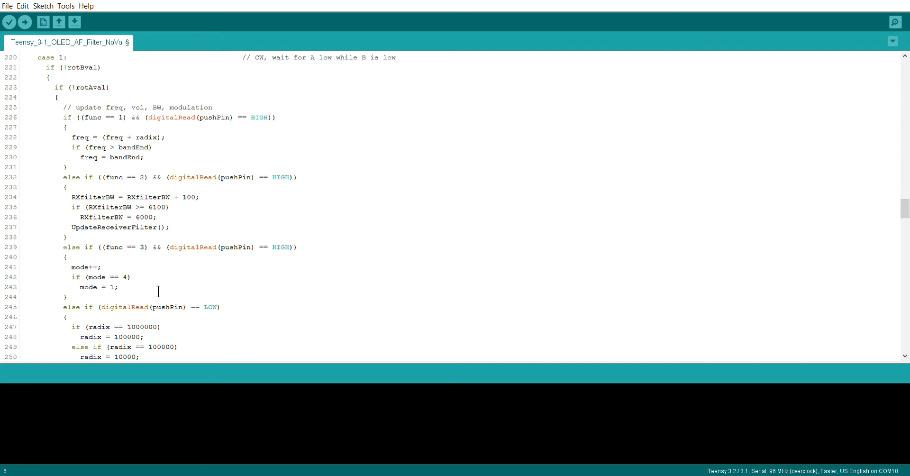
{"action": "mouse_move", "coordinate": [139, 188]}
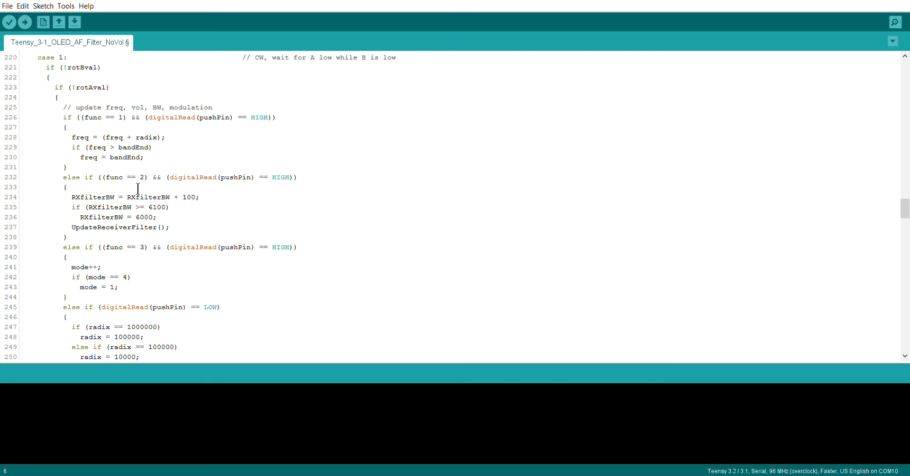
{"action": "mouse_move", "coordinate": [147, 183]}
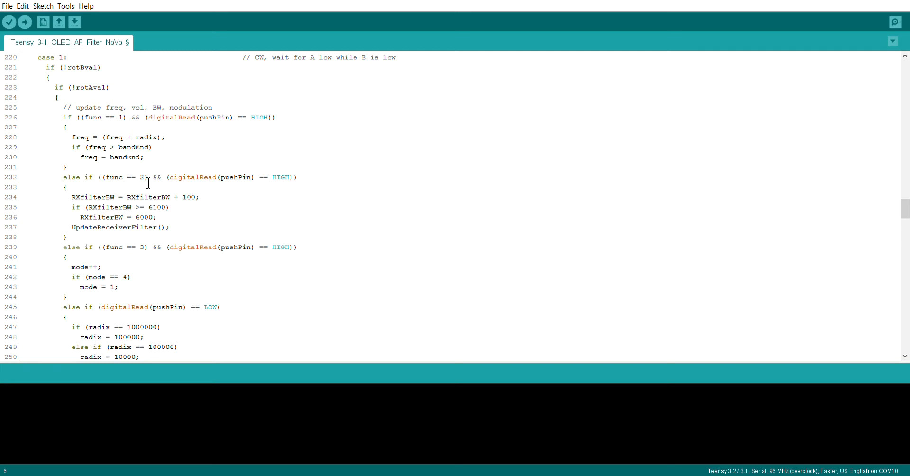
{"action": "mouse_move", "coordinate": [89, 210]}
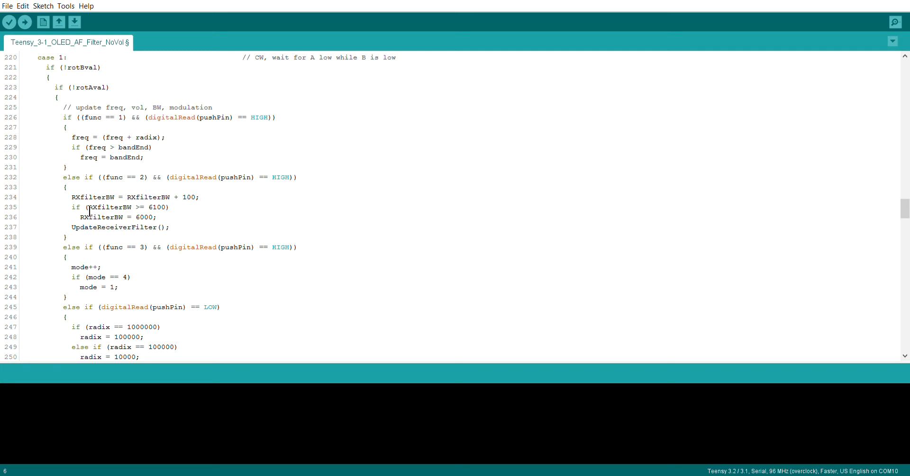
{"action": "mouse_move", "coordinate": [152, 211]}
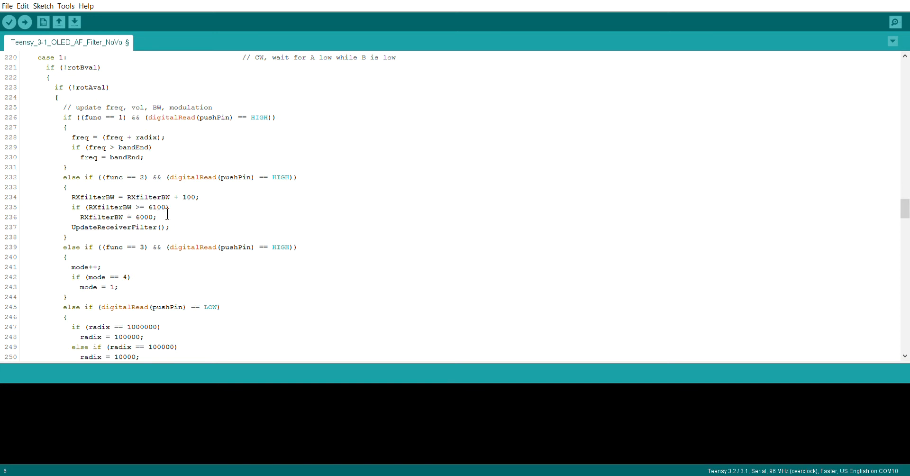
{"action": "left_click", "coordinate": [150, 217]}
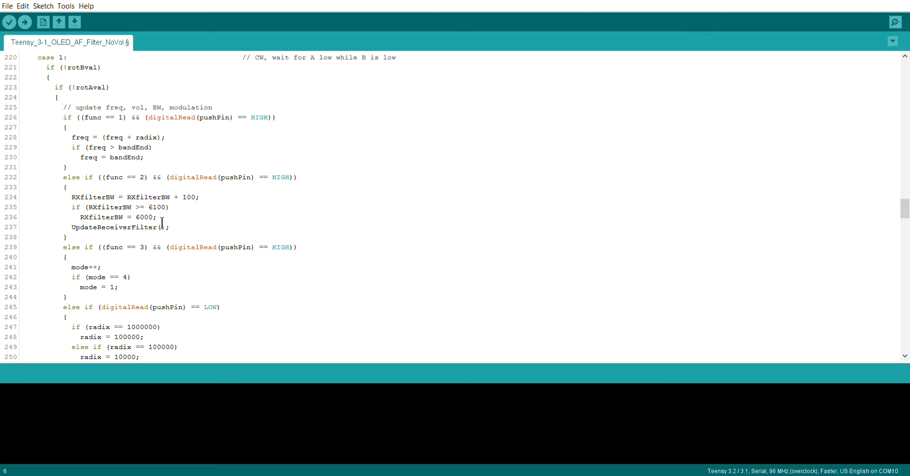
{"action": "scroll", "scroll_direction": "down", "scroll_amount": 3}
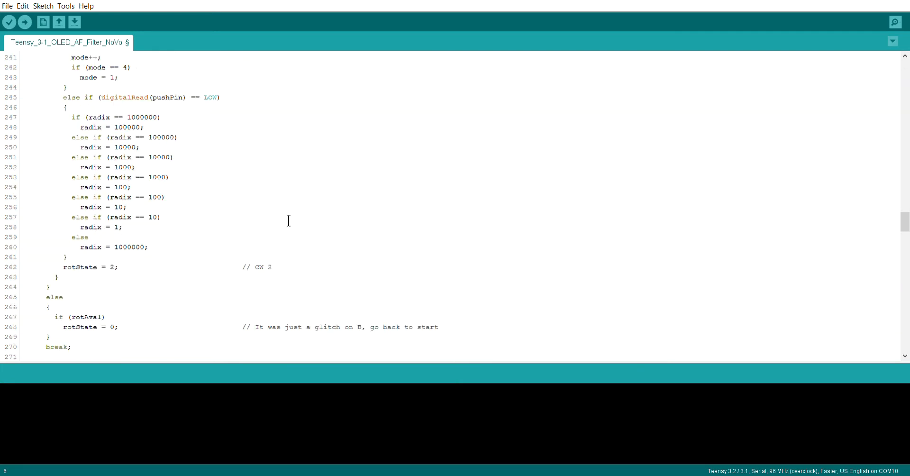
{"action": "scroll", "scroll_direction": "down", "scroll_amount": 3}
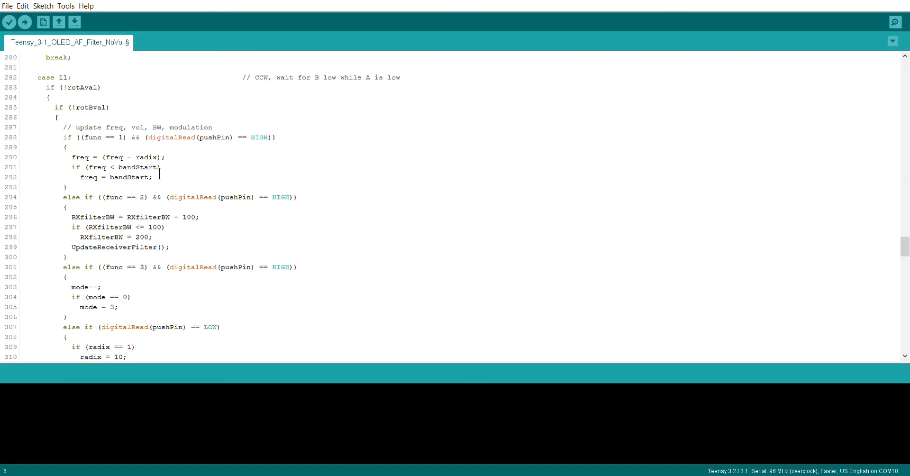
{"action": "mouse_move", "coordinate": [278, 227]}
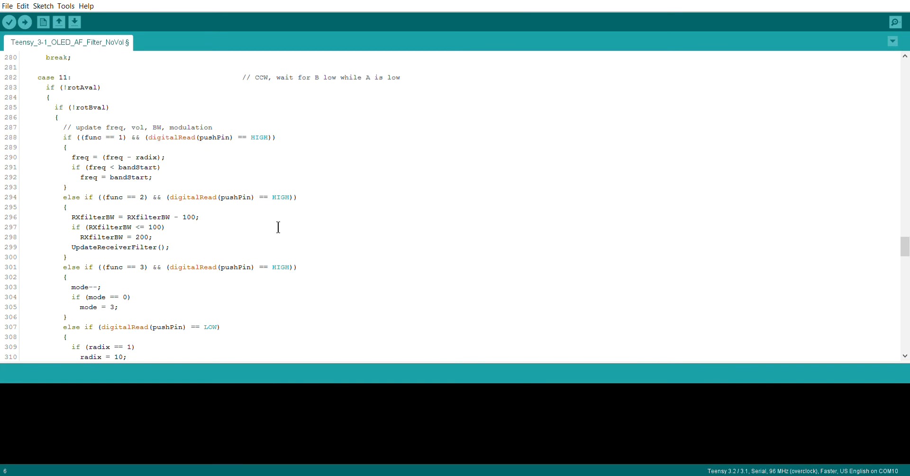
{"action": "scroll", "scroll_direction": "down", "scroll_amount": 3}
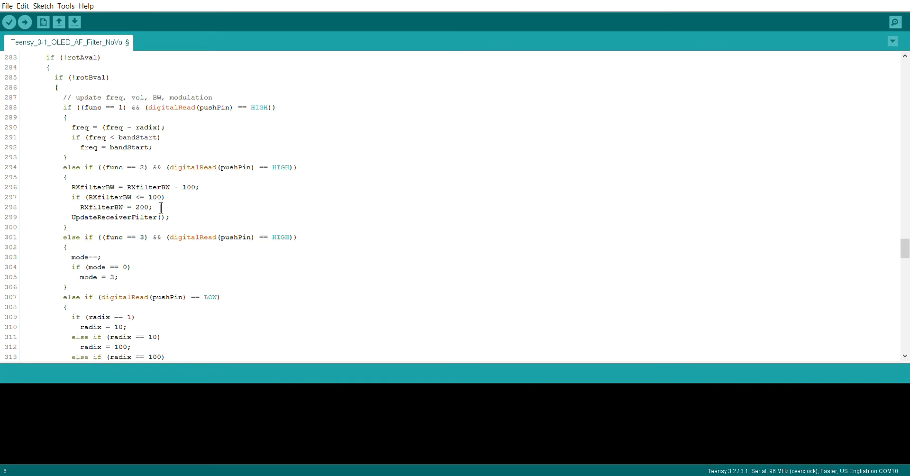
{"action": "mouse_move", "coordinate": [152, 216]}
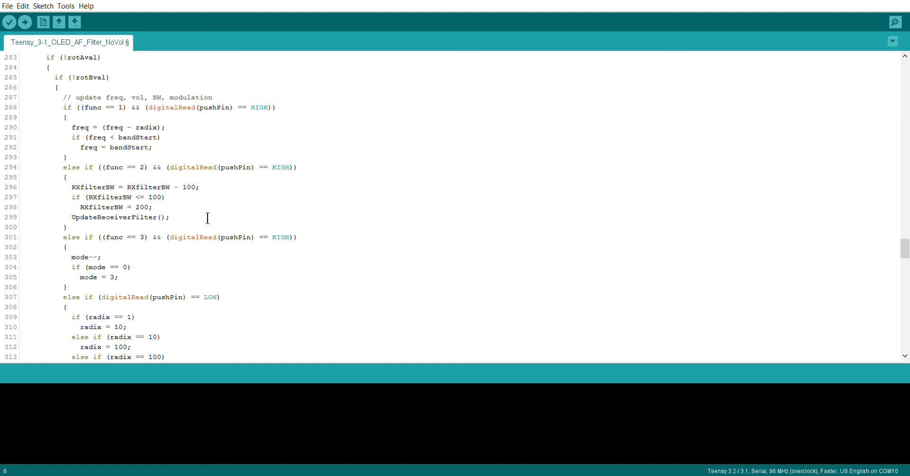
{"action": "mouse_move", "coordinate": [200, 231]}
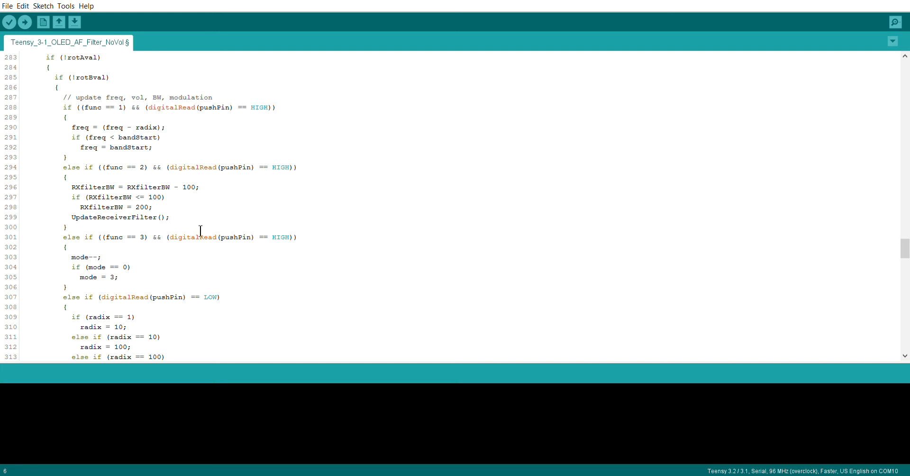
{"action": "scroll", "scroll_direction": "up", "scroll_amount": 3}
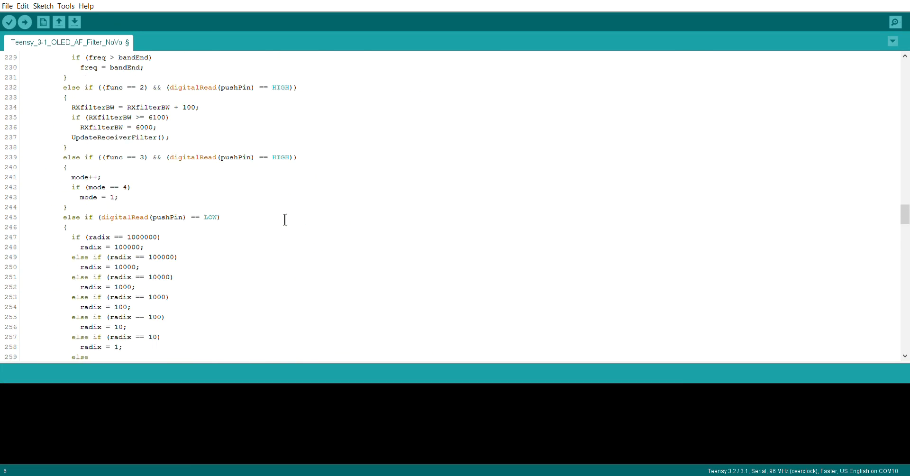
{"action": "scroll", "scroll_direction": "up", "scroll_amount": 3}
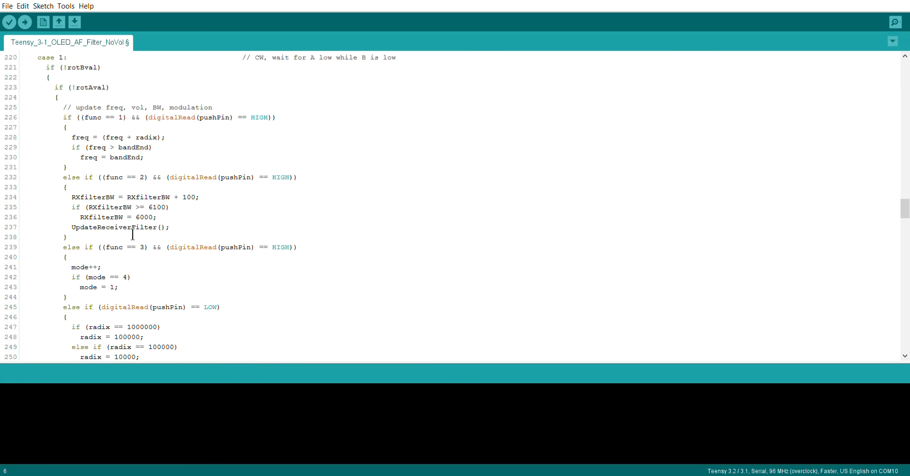
- Highlight the UpdateReceiverFilter() call on line 237 and scroll toward its definition near line 347
{"action": "left_click", "coordinate": [71, 226]}
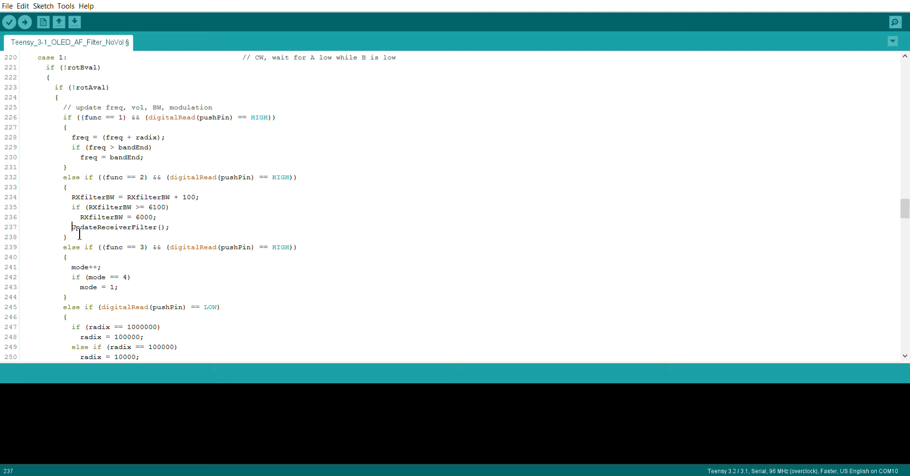
{"action": "double_click", "coordinate": [115, 227]}
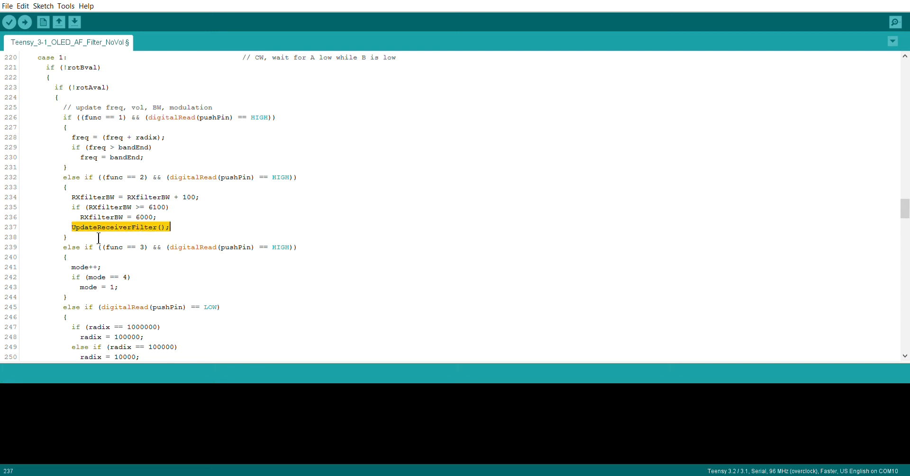
{"action": "scroll", "scroll_direction": "down", "scroll_amount": 3}
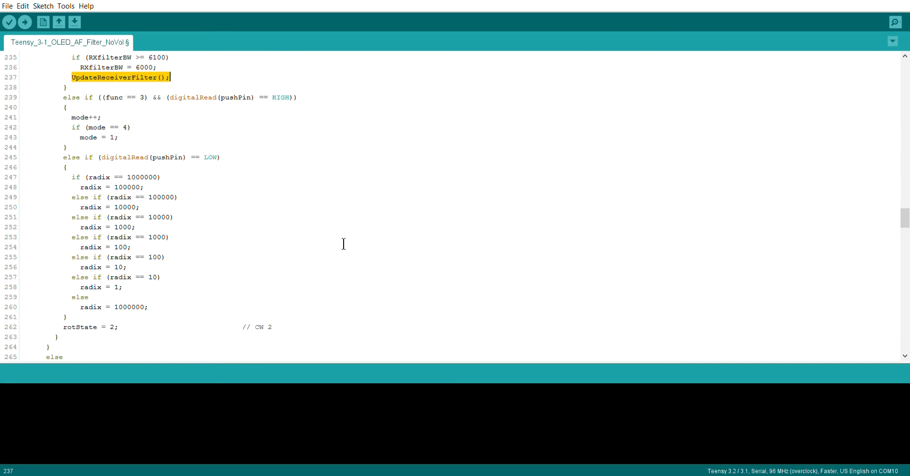
{"action": "scroll", "scroll_direction": "down", "scroll_amount": 3}
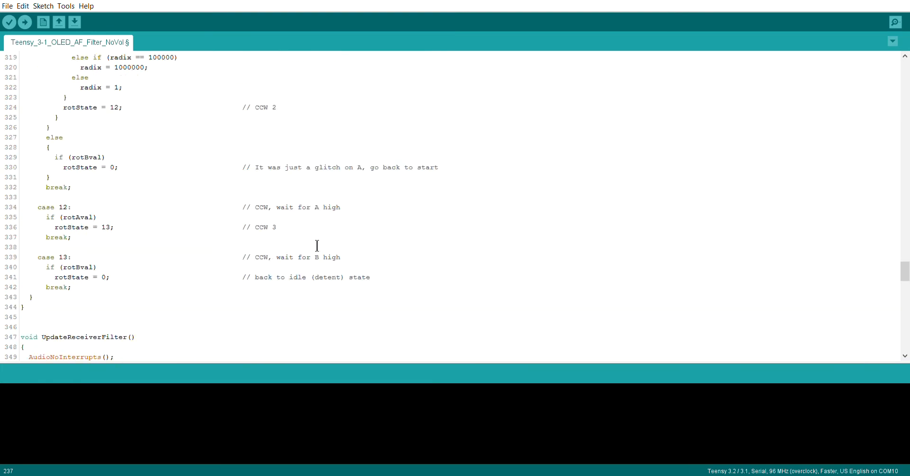
- Scroll to lines 340–370 and place the cursor inside UpdateReceiverFilter() by its LPF.setLowpass calls
{"action": "scroll", "scroll_direction": "down", "scroll_amount": 3}
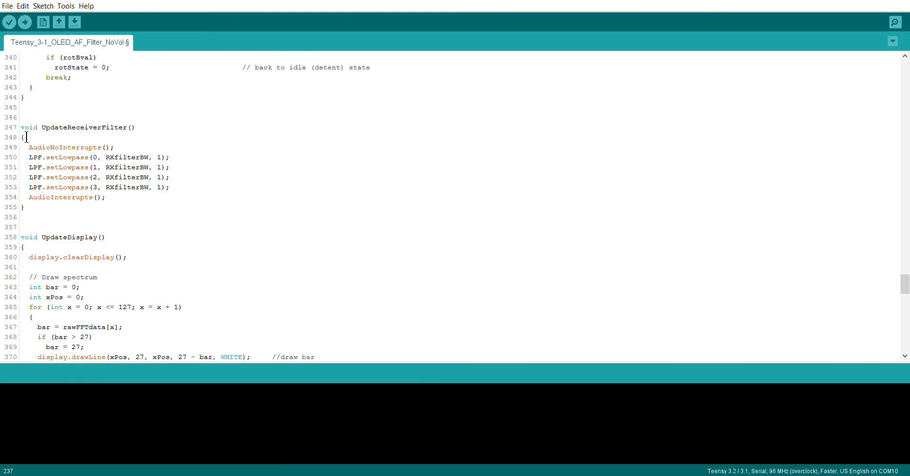
{"action": "left_click", "coordinate": [87, 172]}
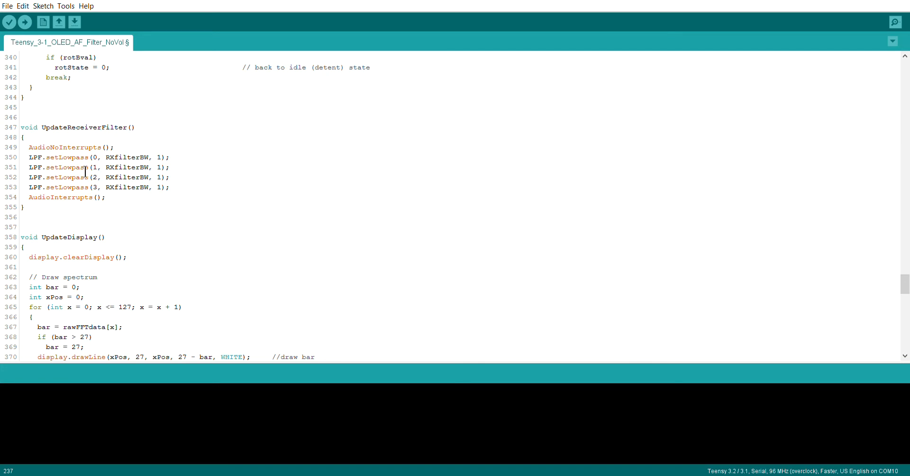
{"action": "mouse_move", "coordinate": [179, 193]}
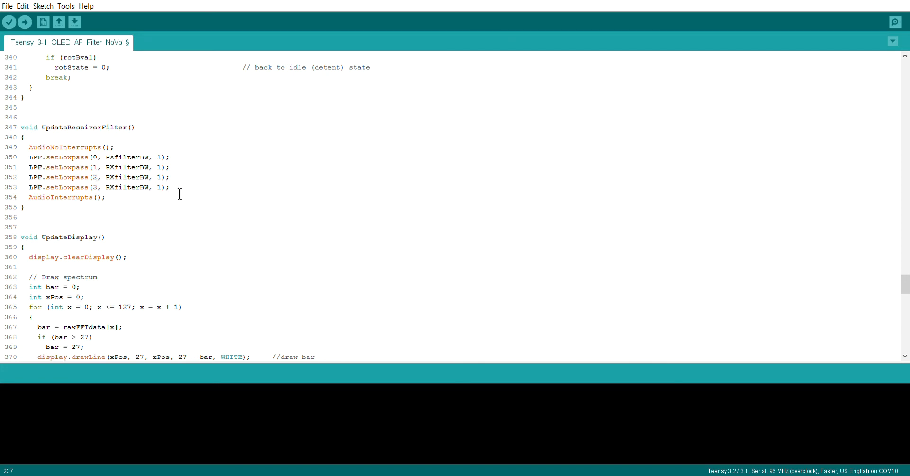
{"action": "mouse_move", "coordinate": [61, 171]}
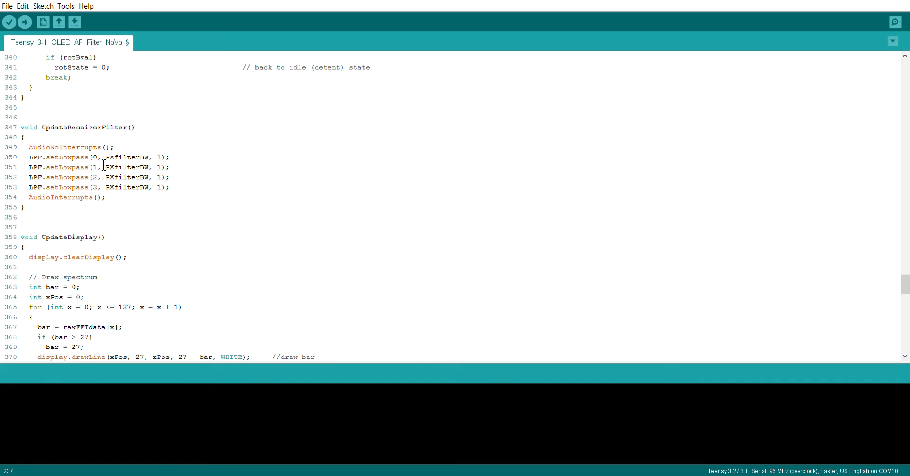
{"action": "mouse_move", "coordinate": [140, 166]}
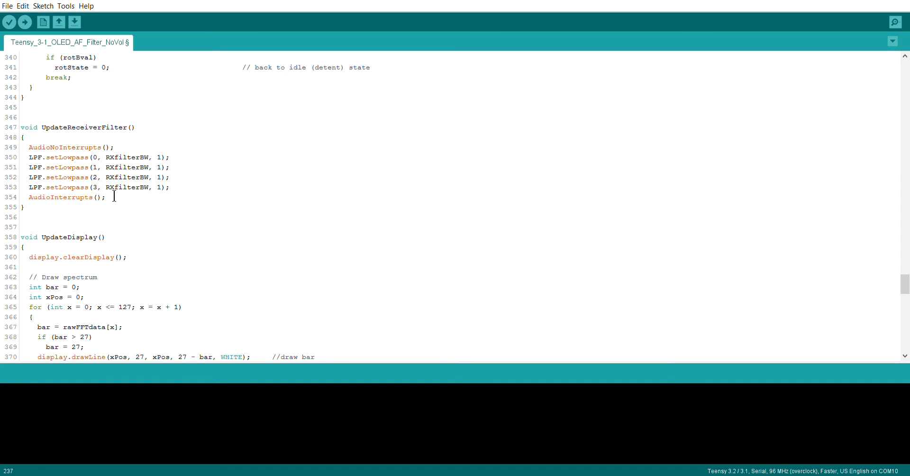
{"action": "mouse_move", "coordinate": [319, 200]}
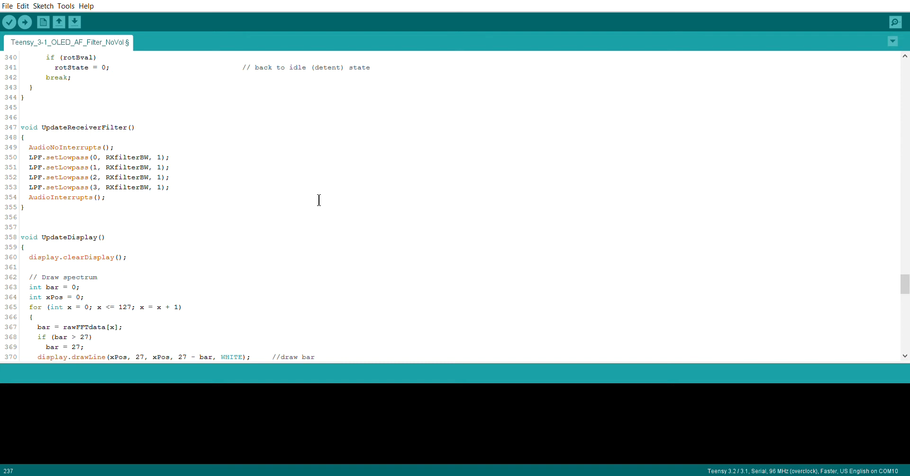
{"action": "mouse_move", "coordinate": [267, 197]}
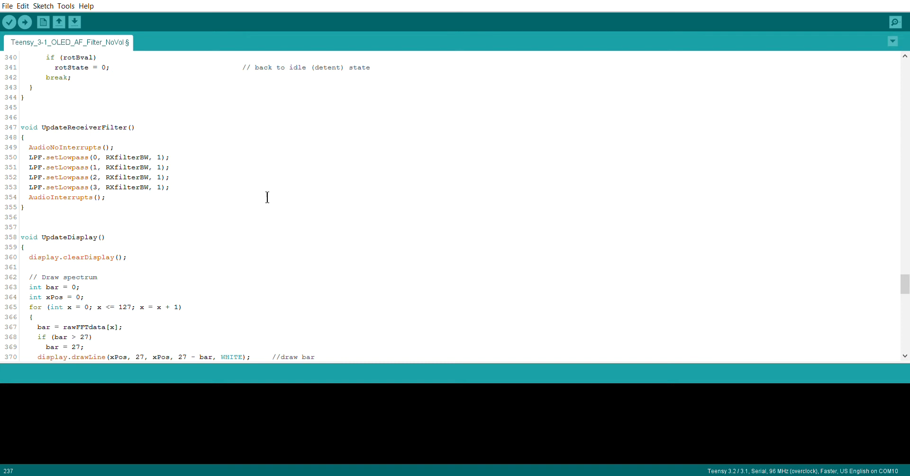
{"action": "mouse_move", "coordinate": [268, 203]}
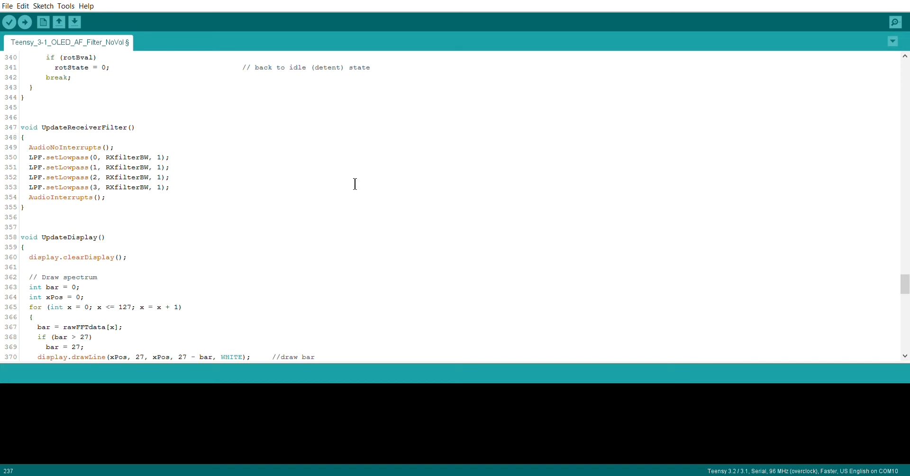
{"action": "mouse_move", "coordinate": [67, 144]}
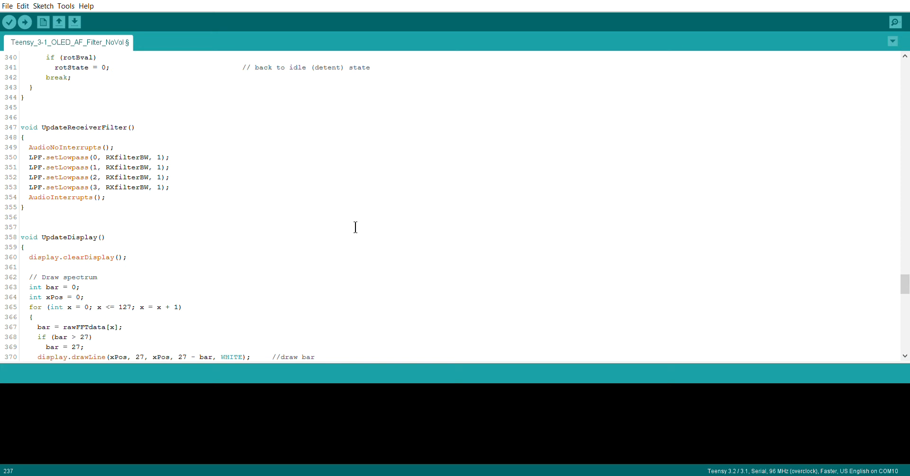
- Scroll to lines 364–394 showing UpdateDisplay's Draw filter line and Print frequency sections
{"action": "scroll", "scroll_direction": "down", "scroll_amount": 3}
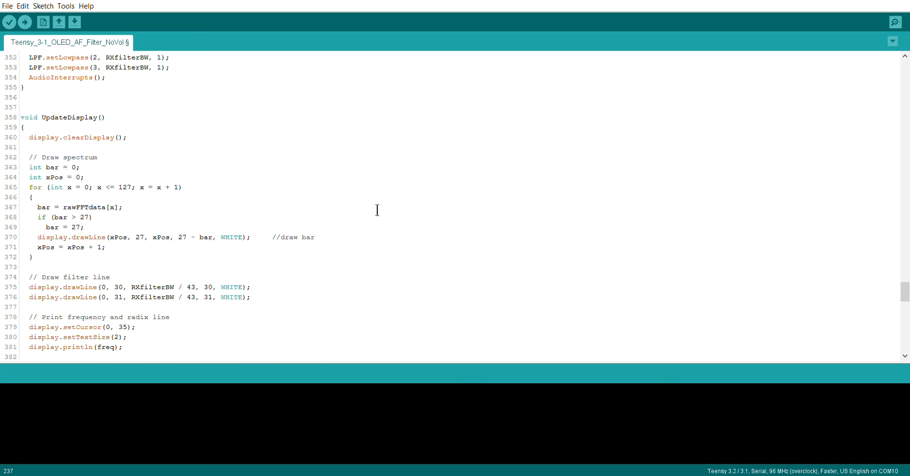
{"action": "scroll", "scroll_direction": "down", "scroll_amount": 3}
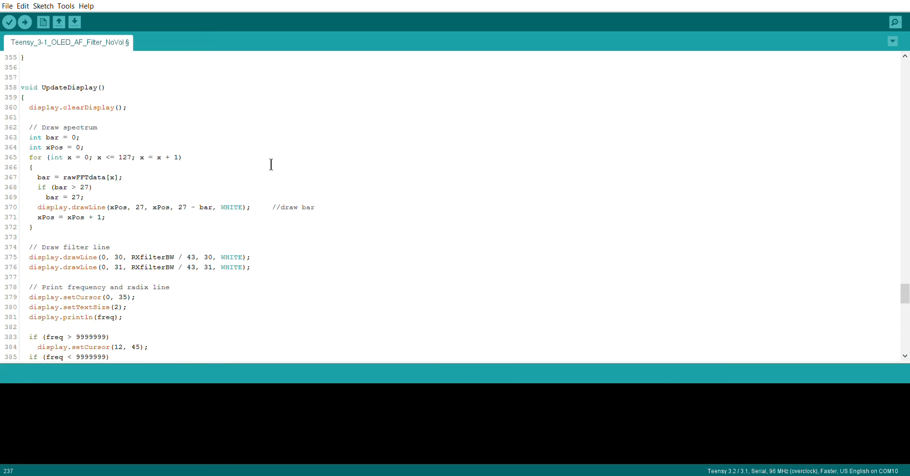
{"action": "mouse_move", "coordinate": [333, 162]}
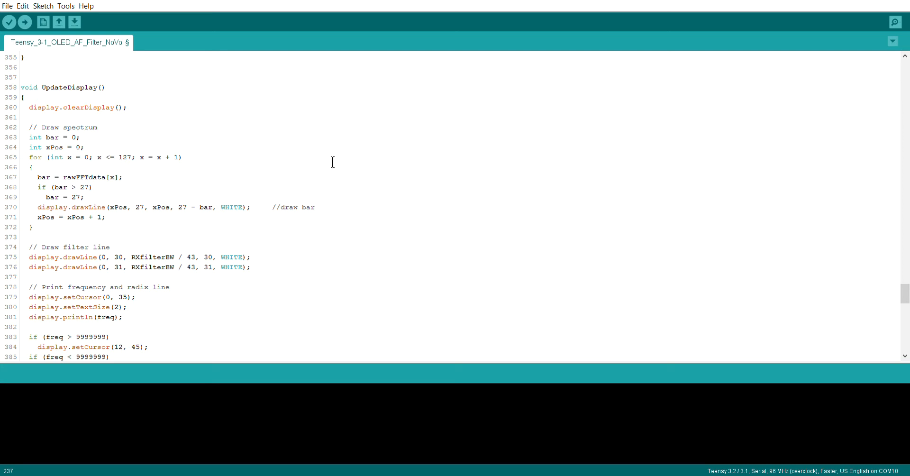
{"action": "mouse_move", "coordinate": [334, 175]}
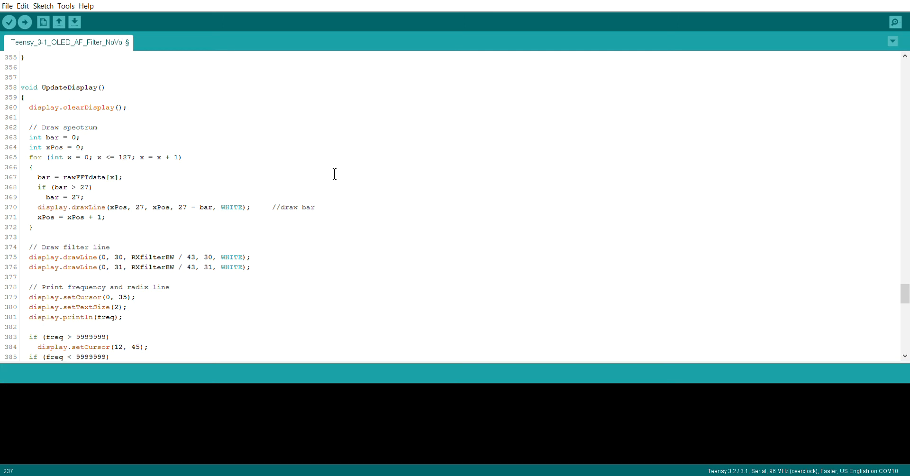
{"action": "scroll", "scroll_direction": "down", "scroll_amount": 3}
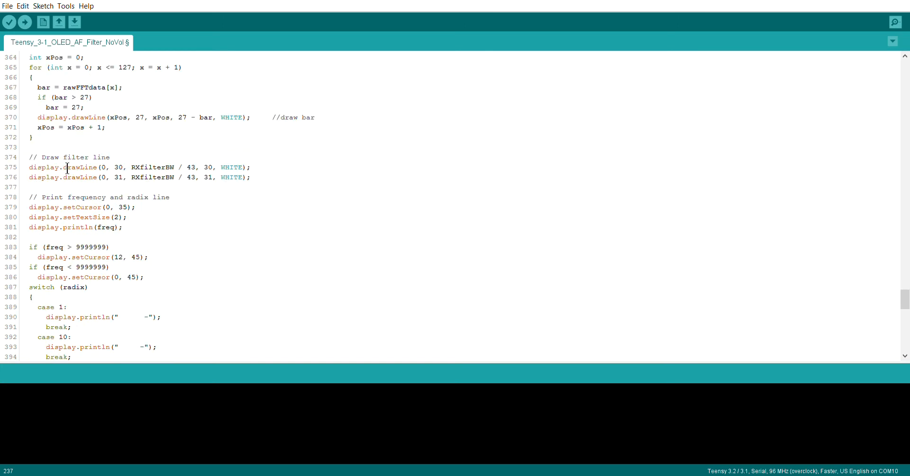
{"action": "left_click", "coordinate": [107, 167]}
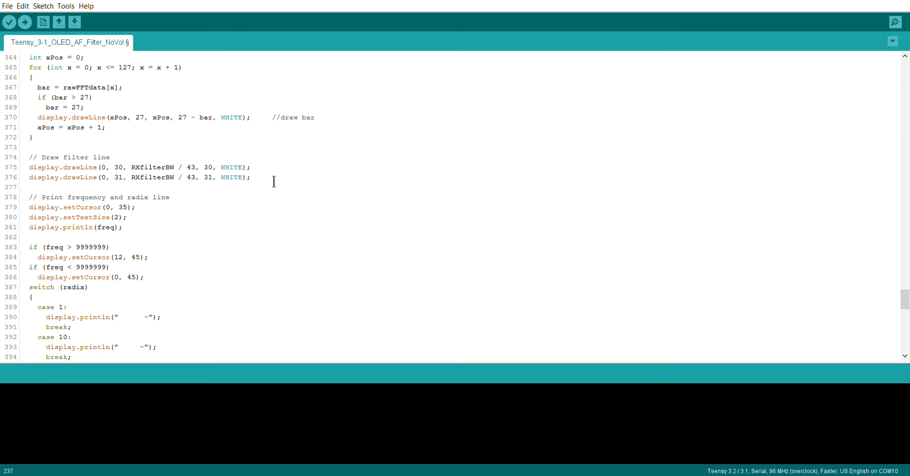
{"action": "mouse_move", "coordinate": [149, 163]}
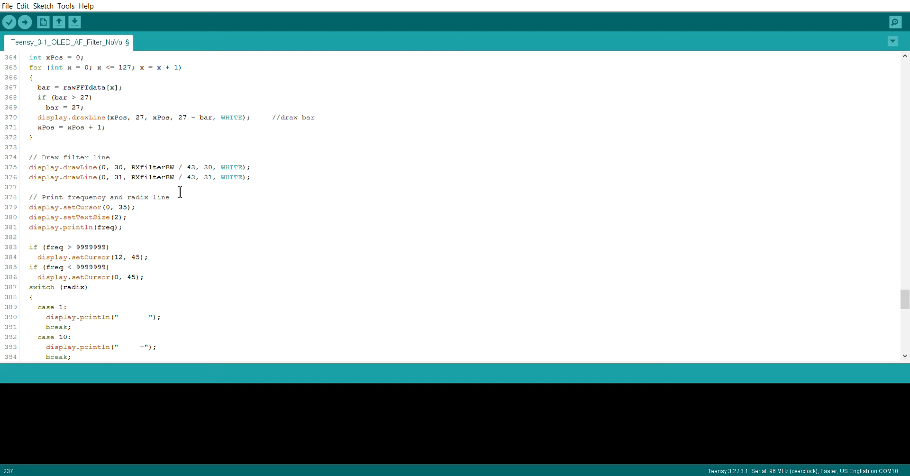
{"action": "left_click", "coordinate": [99, 177]}
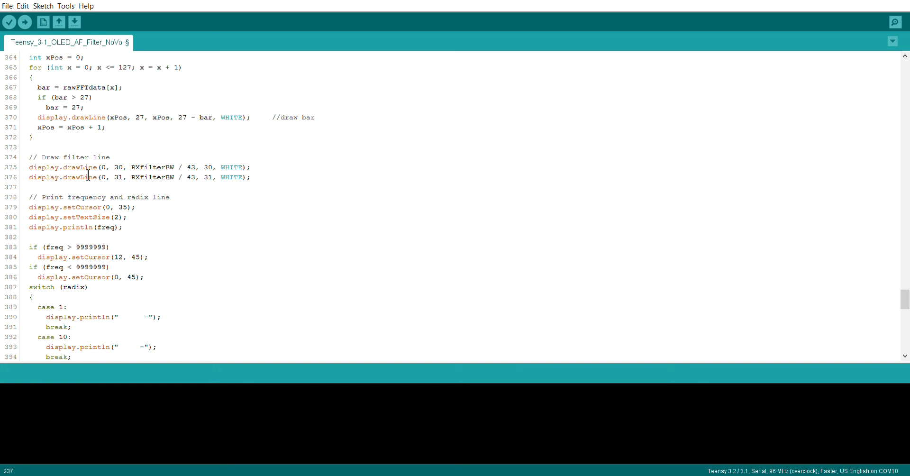
{"action": "mouse_move", "coordinate": [113, 177]}
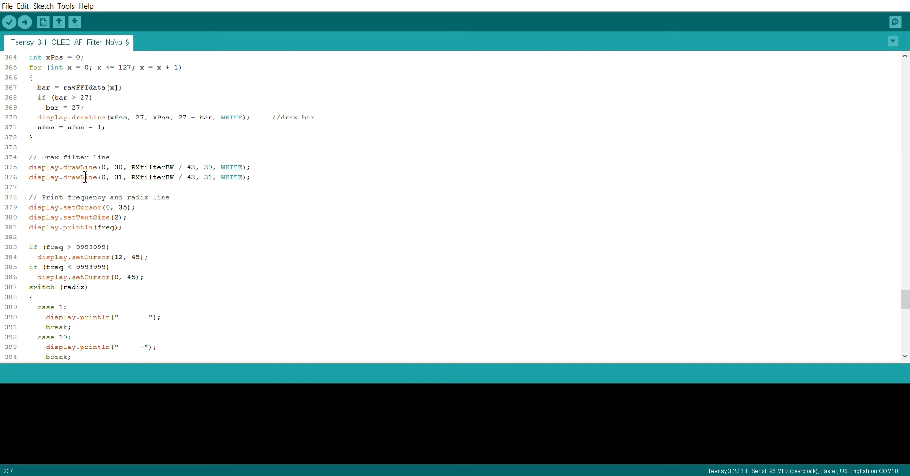
{"action": "mouse_move", "coordinate": [270, 182]}
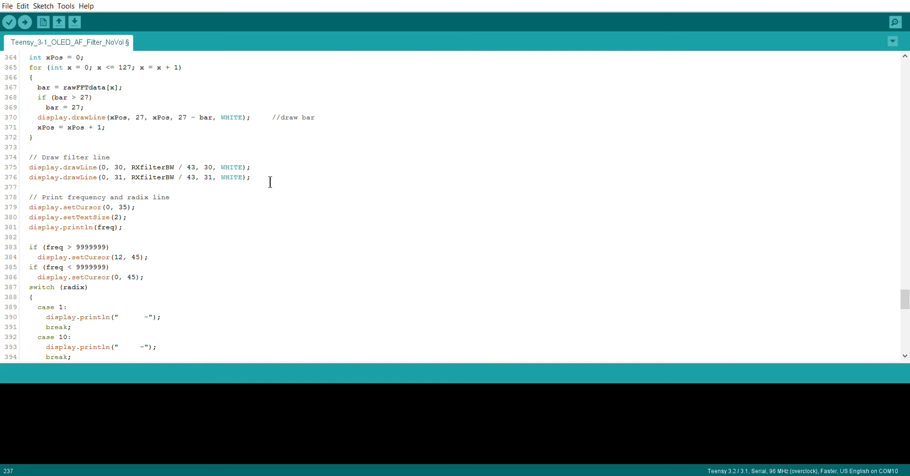
{"action": "mouse_move", "coordinate": [359, 215]}
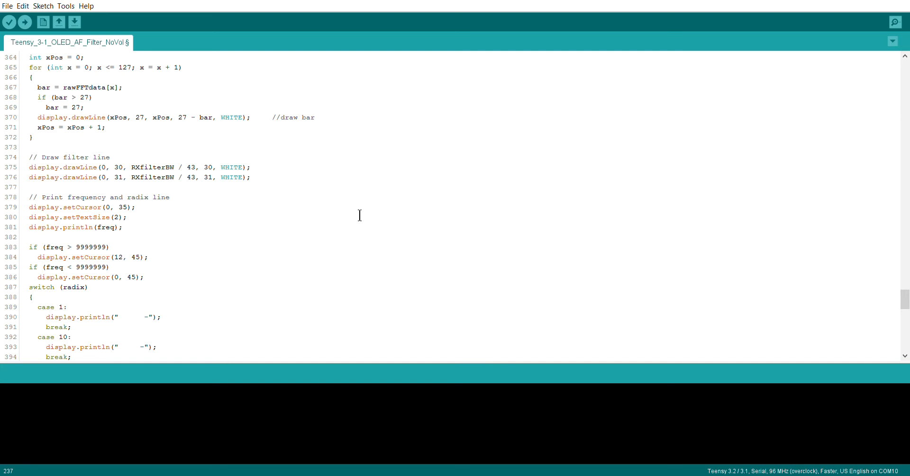
- Scroll through lines 412–446 to the Print band, Print mode, Print func and Print BW blocks
{"action": "scroll", "scroll_direction": "down", "scroll_amount": 3}
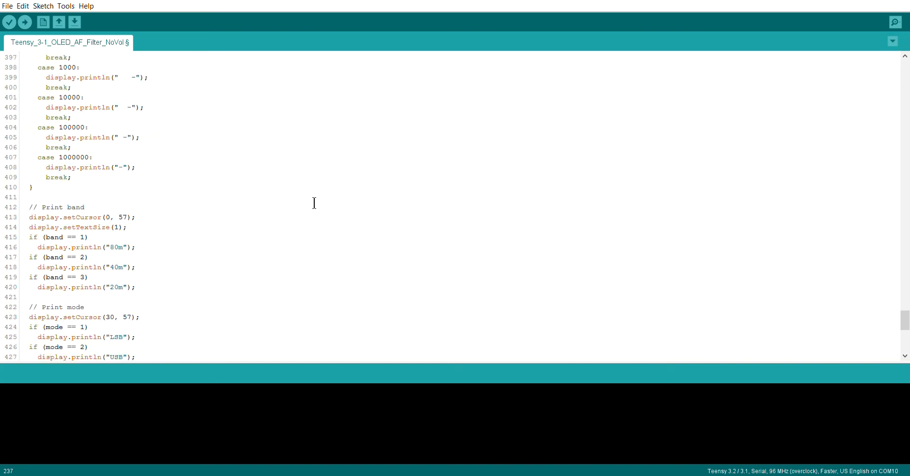
{"action": "scroll", "scroll_direction": "down", "scroll_amount": 3}
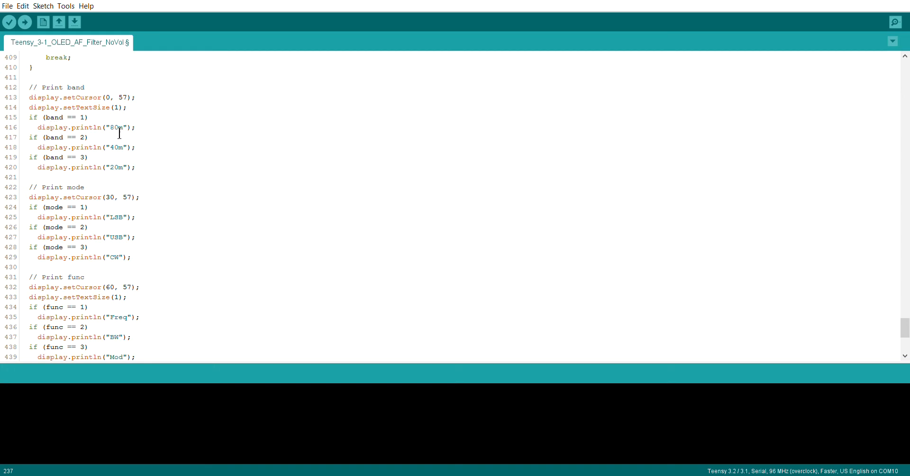
{"action": "scroll", "scroll_direction": "down", "scroll_amount": 3}
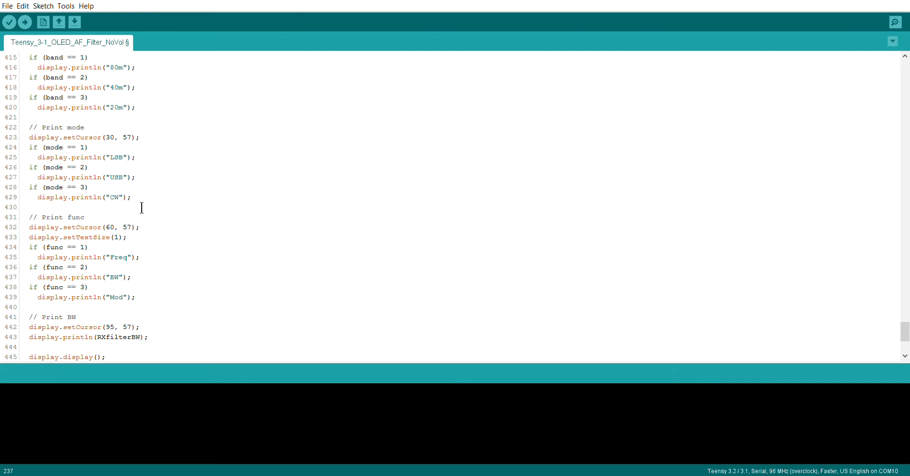
{"action": "mouse_move", "coordinate": [177, 214]}
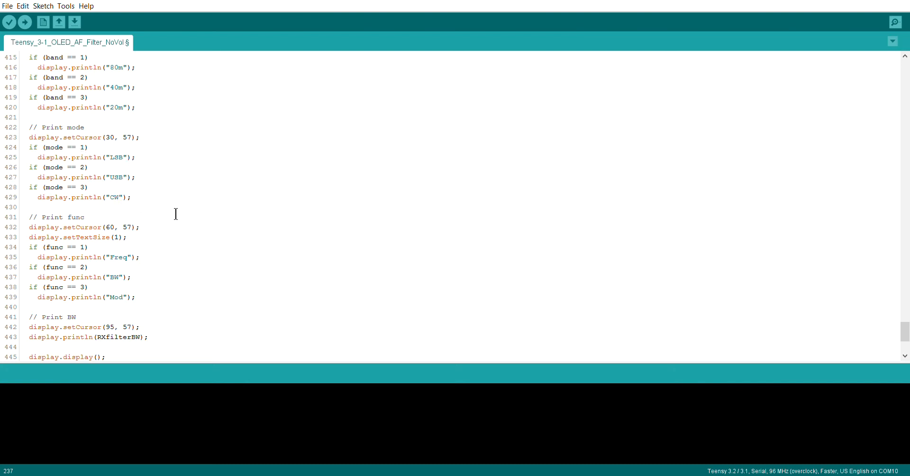
{"action": "scroll", "scroll_direction": "down", "scroll_amount": 3}
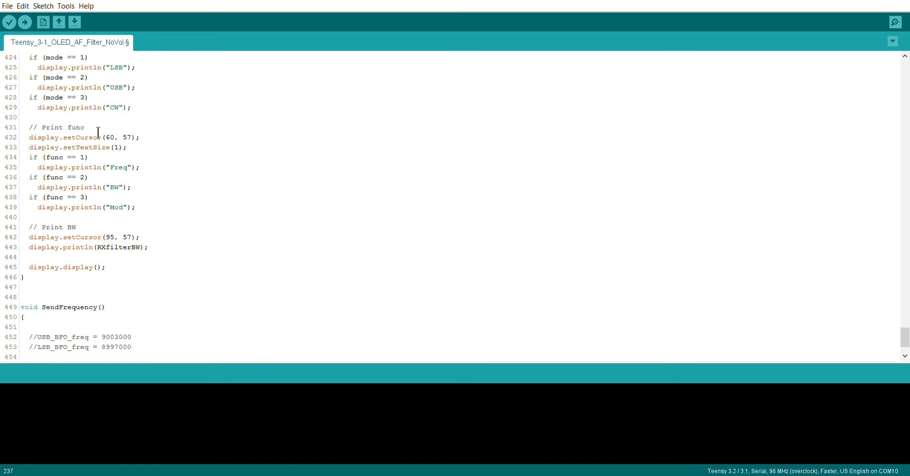
{"action": "mouse_move", "coordinate": [73, 152]}
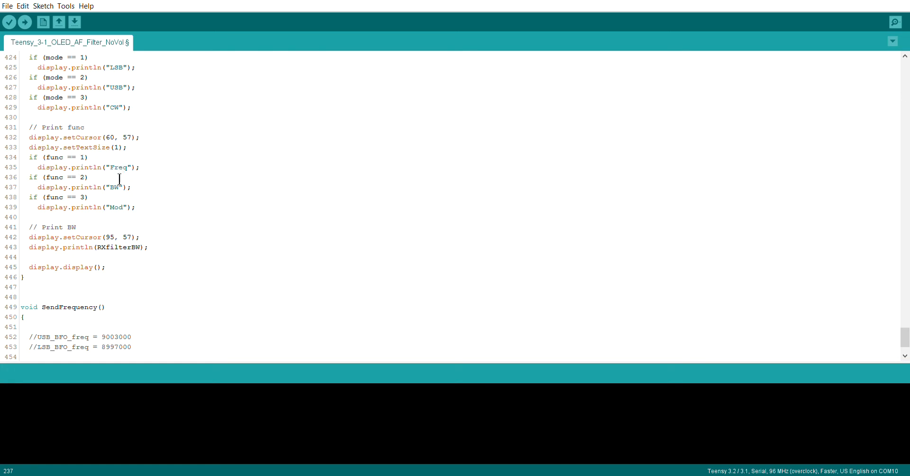
{"action": "mouse_move", "coordinate": [120, 197]}
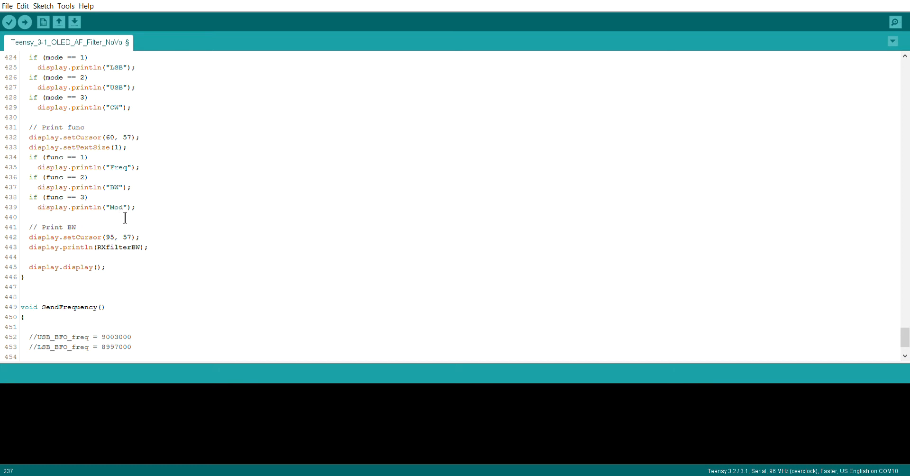
{"action": "mouse_move", "coordinate": [123, 170]}
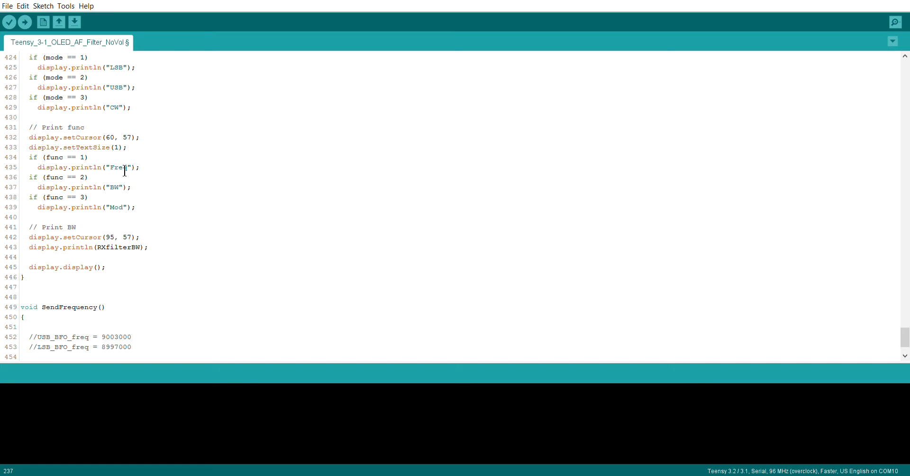
{"action": "mouse_move", "coordinate": [171, 181]}
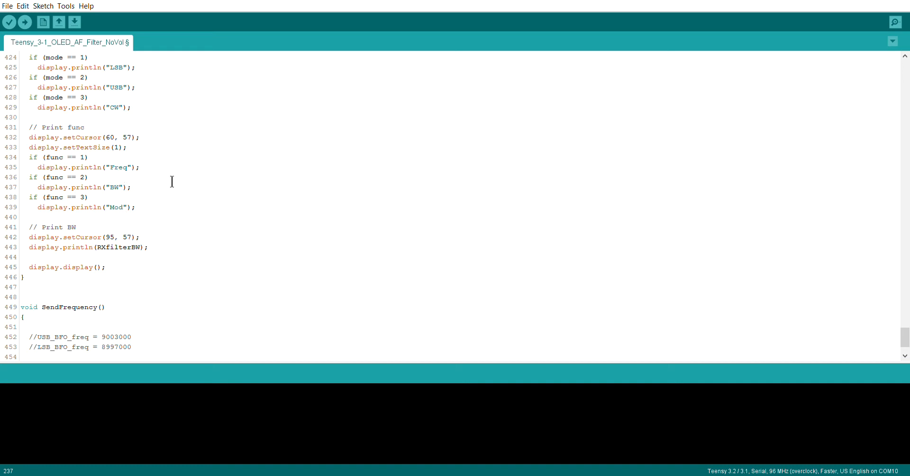
- Scroll to SendFrequency(), highlight RXfilterBW on line 443, then deselect it
{"action": "scroll", "scroll_direction": "down", "scroll_amount": 3}
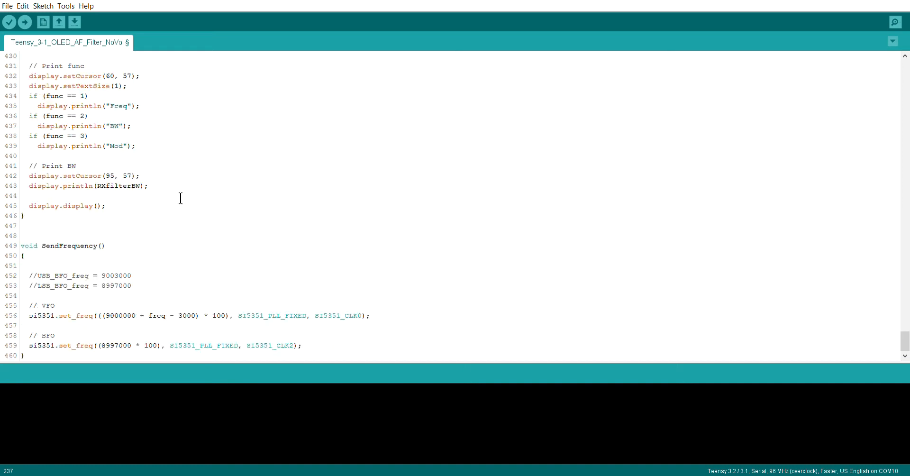
{"action": "mouse_move", "coordinate": [137, 204]}
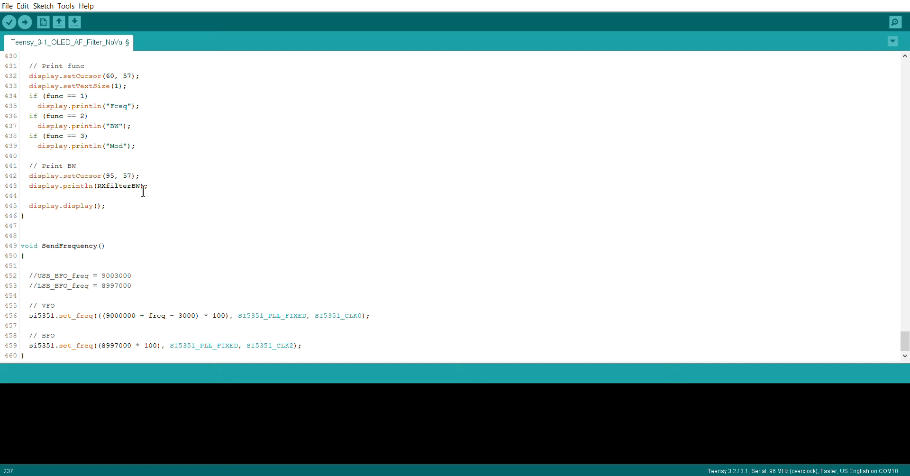
{"action": "double_click", "coordinate": [115, 186]}
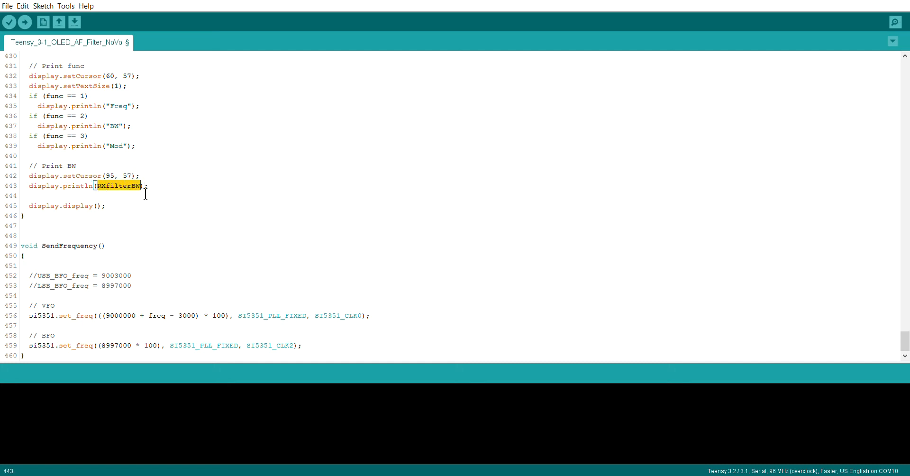
{"action": "left_click", "coordinate": [208, 202]}
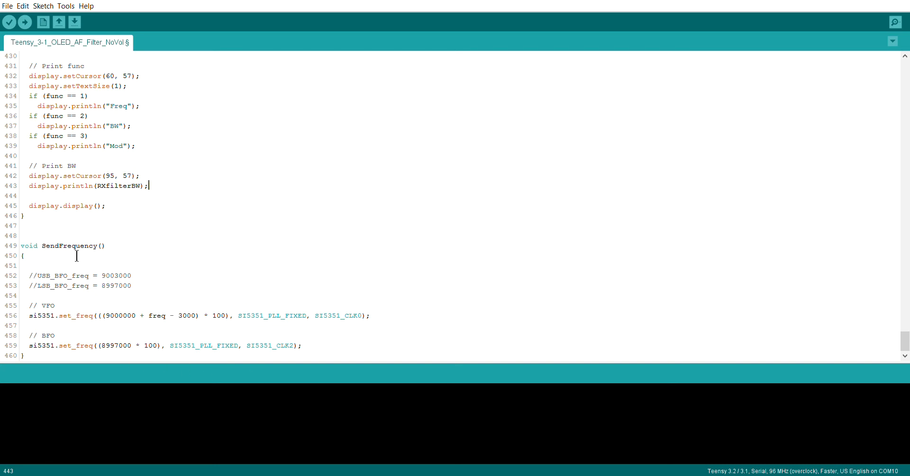
{"action": "mouse_move", "coordinate": [89, 315]}
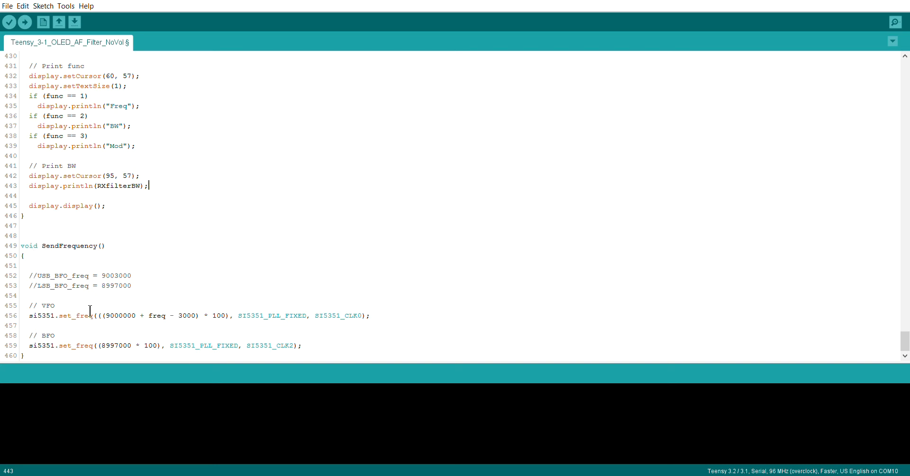
{"action": "mouse_move", "coordinate": [132, 360]}
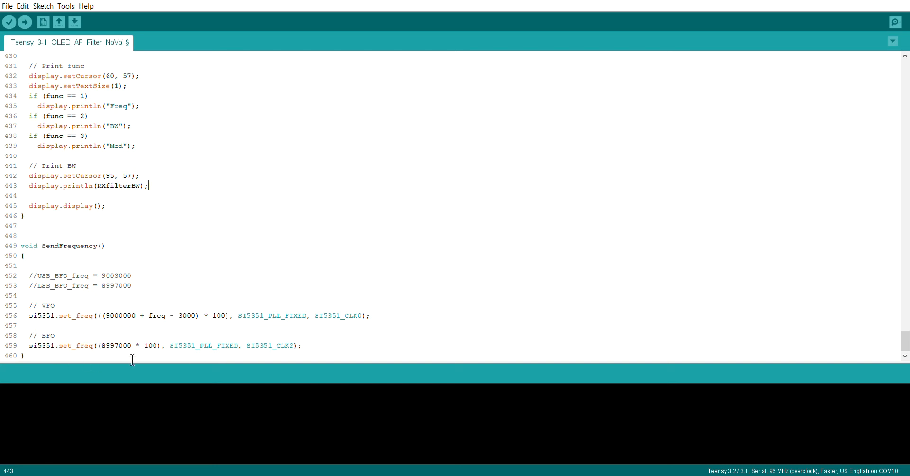
{"action": "mouse_move", "coordinate": [412, 294]}
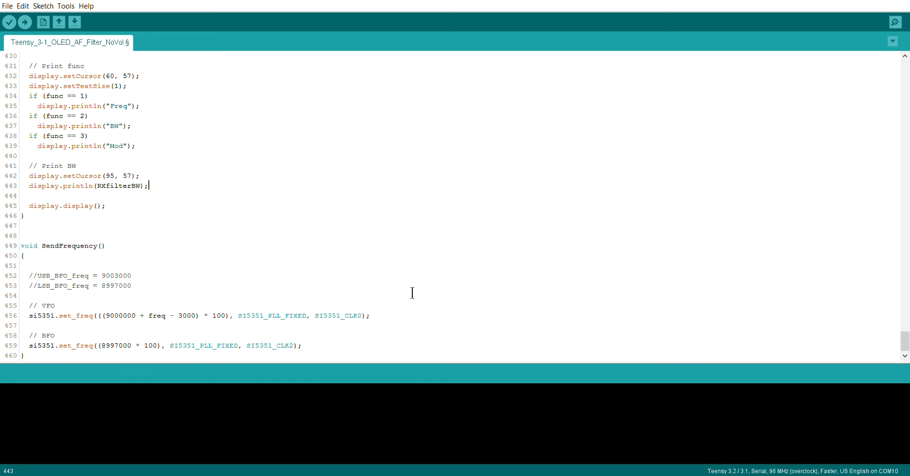
- Scroll back up to UpdateReceiverFilter(), highlight RXfilterBW in the first setLowpass call, then deselect it
{"action": "scroll", "scroll_direction": "up", "scroll_amount": 3}
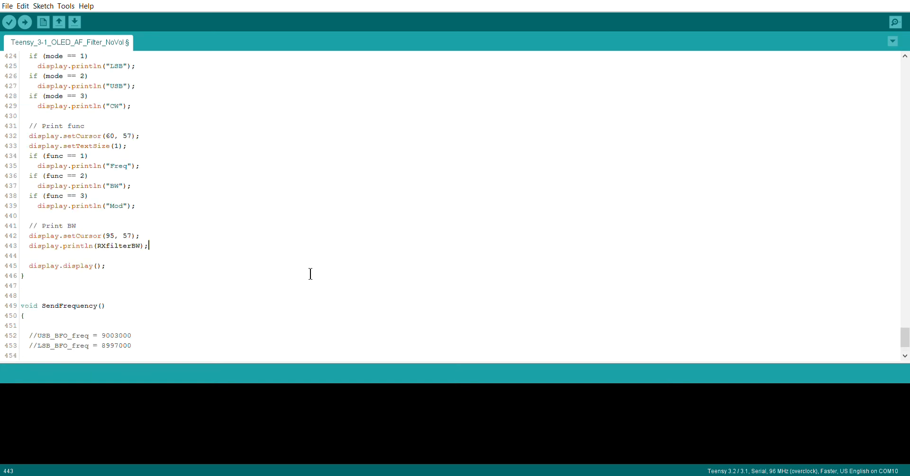
{"action": "scroll", "scroll_direction": "up", "scroll_amount": 3}
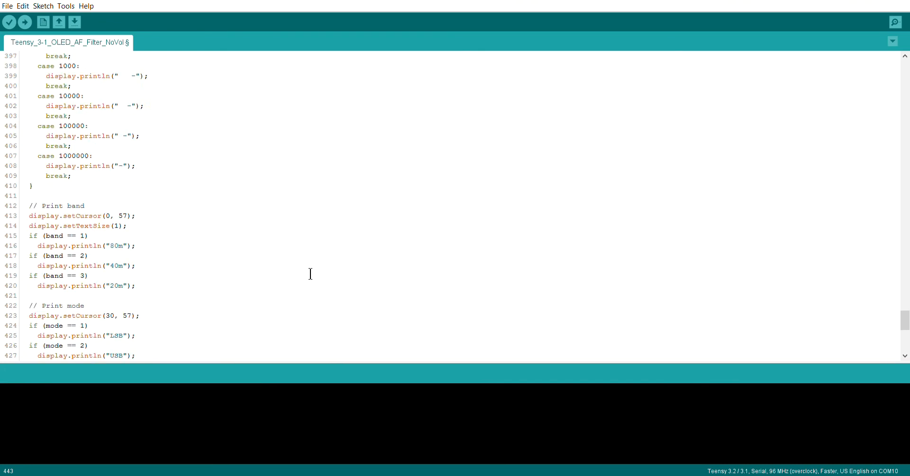
{"action": "scroll", "scroll_direction": "up", "scroll_amount": 3}
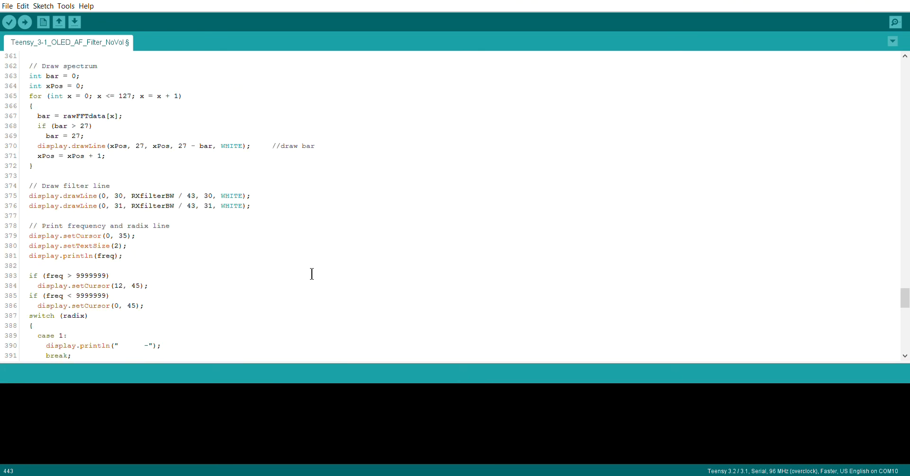
{"action": "mouse_move", "coordinate": [385, 279]}
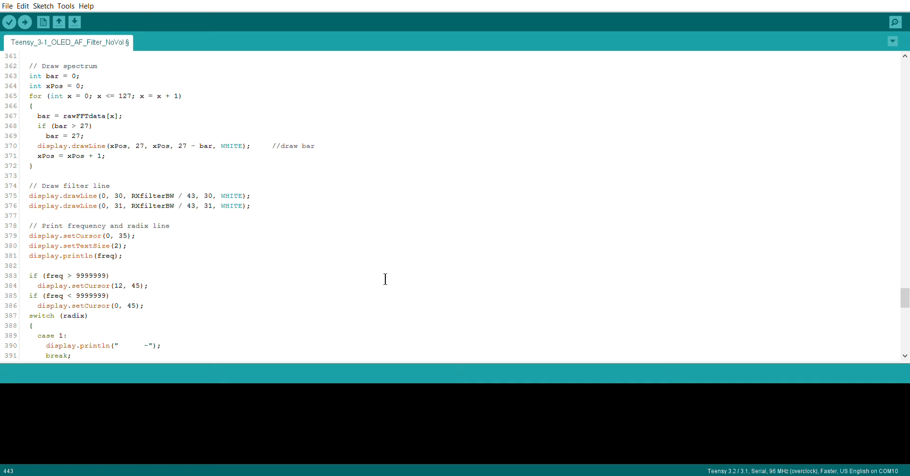
{"action": "scroll", "scroll_direction": "up", "scroll_amount": 3}
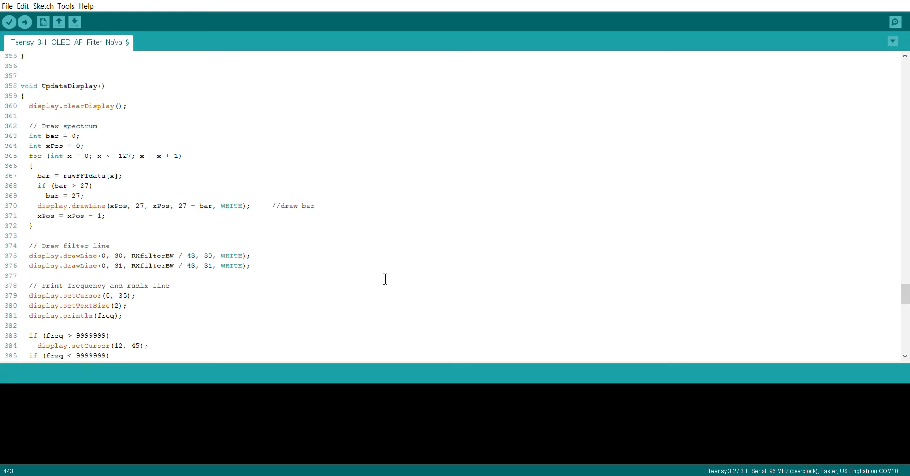
{"action": "scroll", "scroll_direction": "up", "scroll_amount": 3}
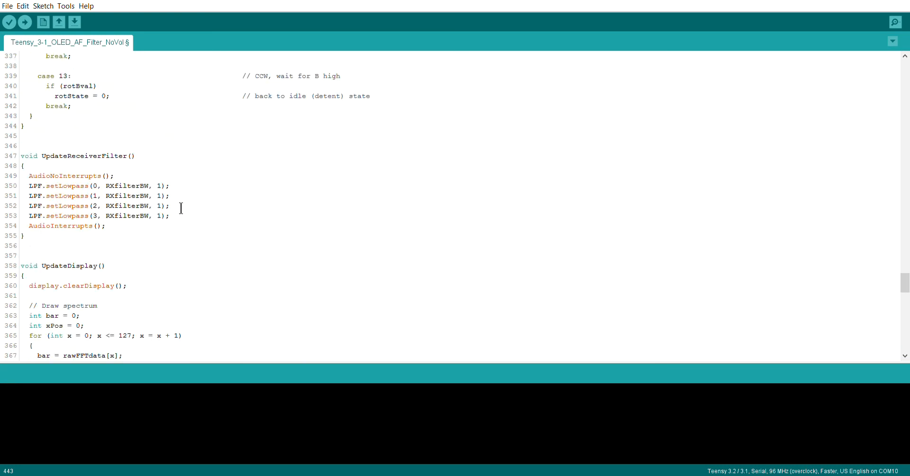
{"action": "mouse_move", "coordinate": [120, 265]}
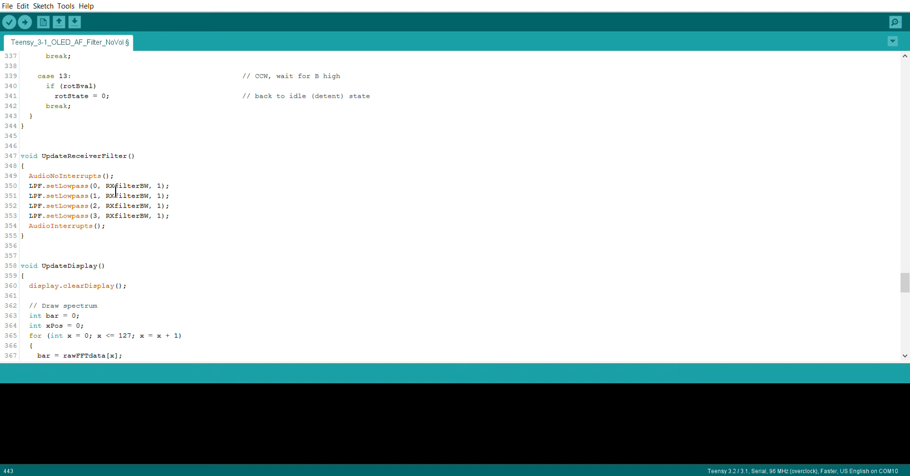
{"action": "double_click", "coordinate": [123, 186]}
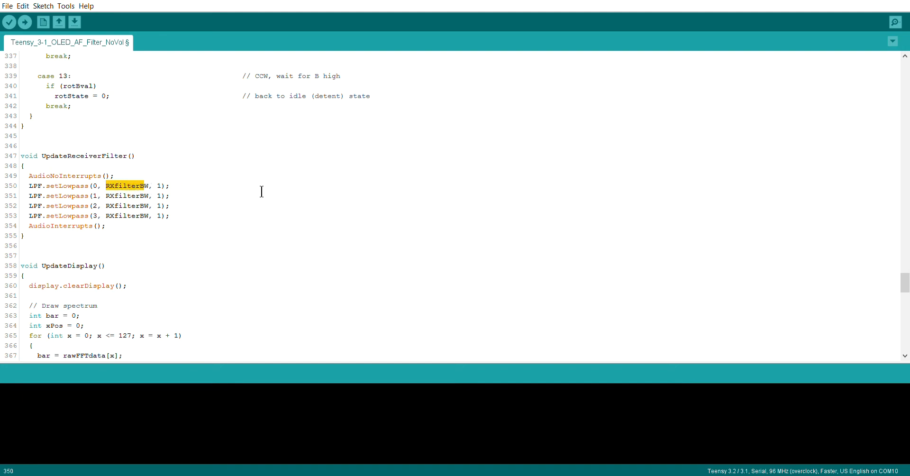
{"action": "left_click", "coordinate": [276, 243]}
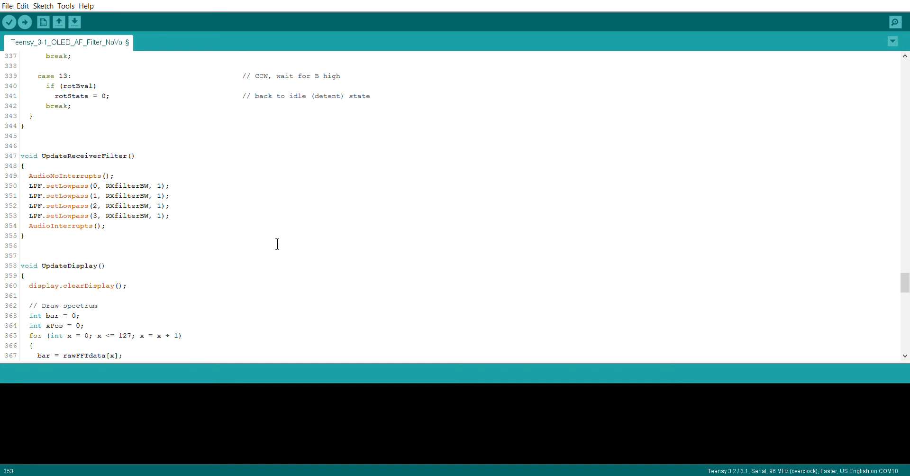
- Scroll to the top of the sketch showing the includes, RXfilterBW default of 2800 and encoder variables
{"action": "scroll", "scroll_direction": "up", "scroll_amount": 3}
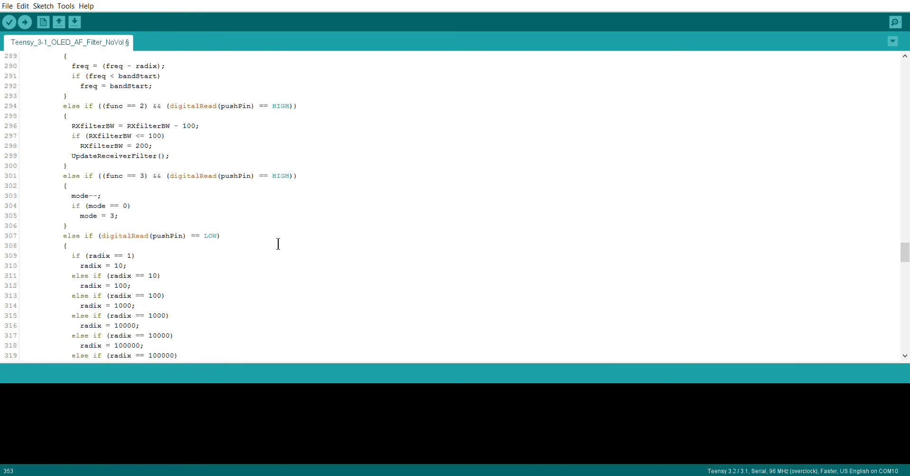
{"action": "scroll", "scroll_direction": "up", "scroll_amount": 3}
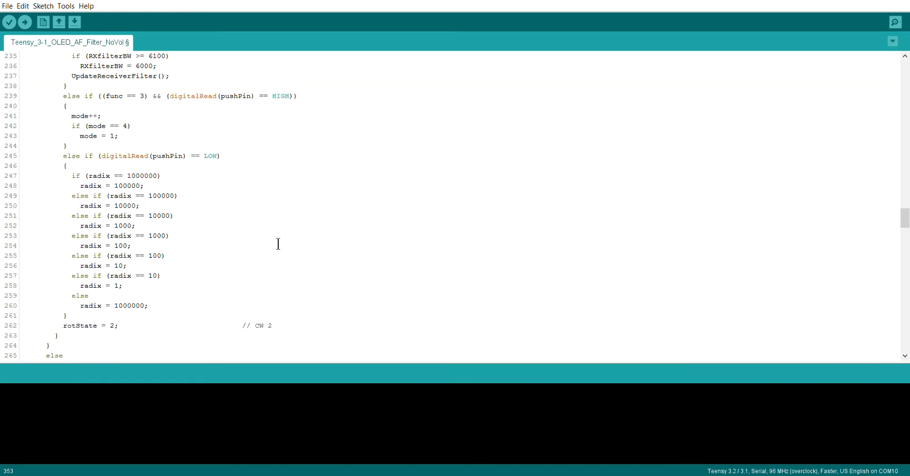
{"action": "mouse_move", "coordinate": [270, 243]}
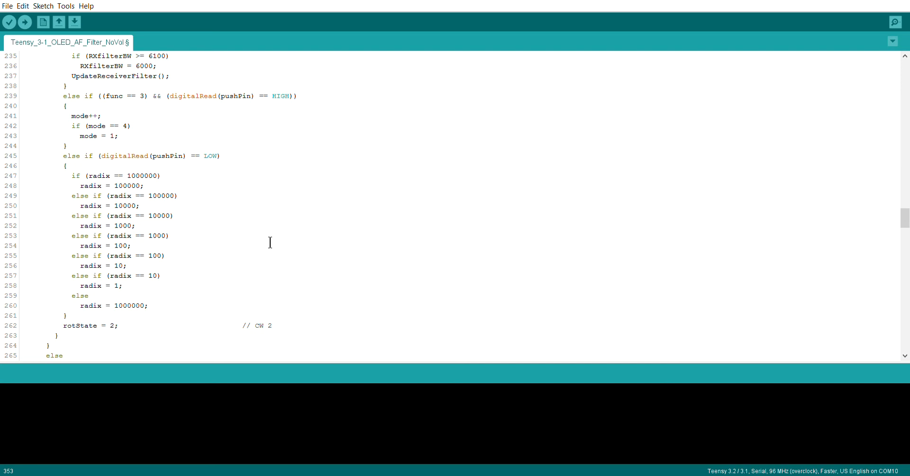
{"action": "mouse_move", "coordinate": [783, 267]}
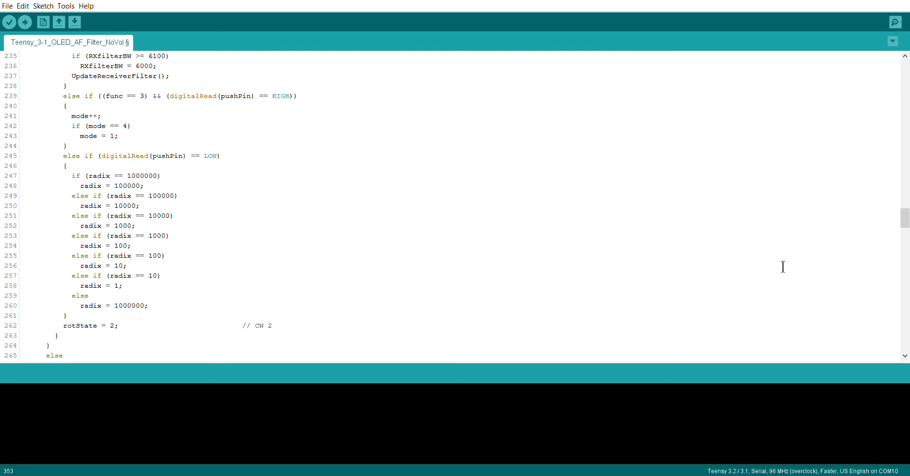
{"action": "mouse_move", "coordinate": [777, 265]}
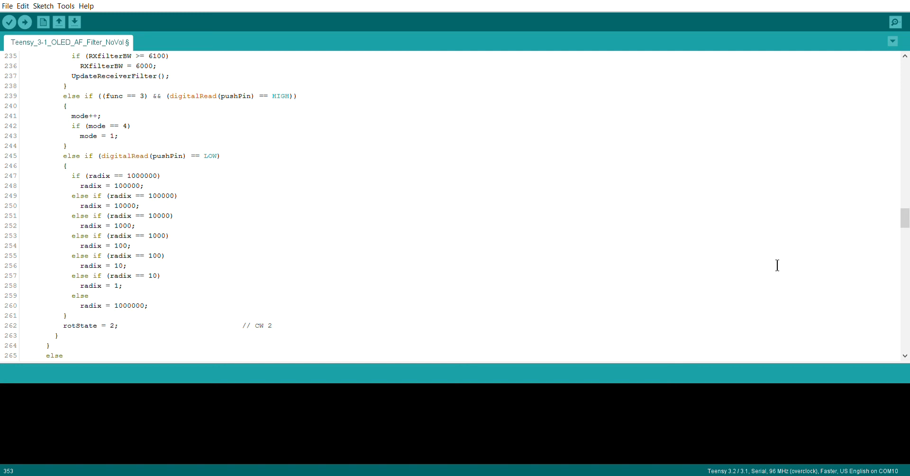
{"action": "mouse_move", "coordinate": [836, 197]}
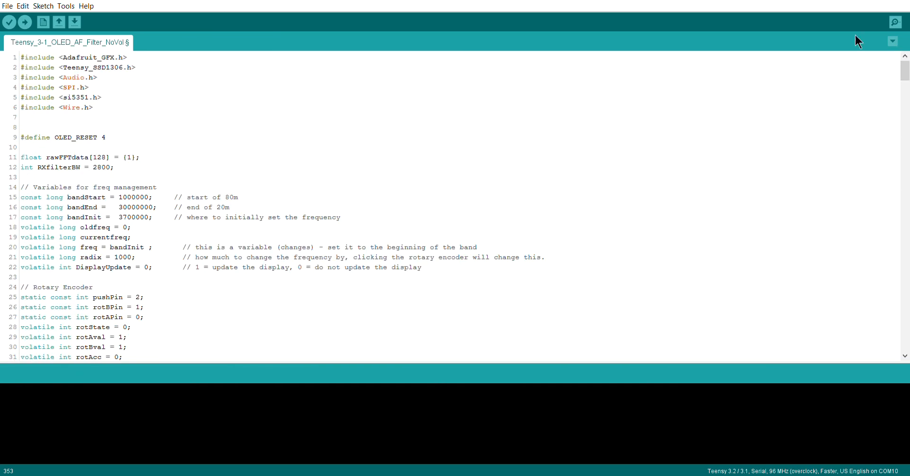
{"action": "mouse_move", "coordinate": [215, 161]}
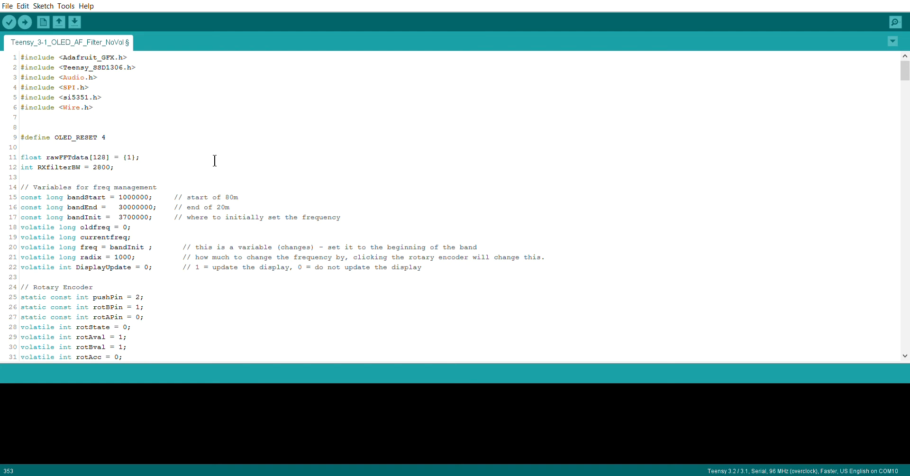
{"action": "scroll", "scroll_direction": "down", "scroll_amount": 3}
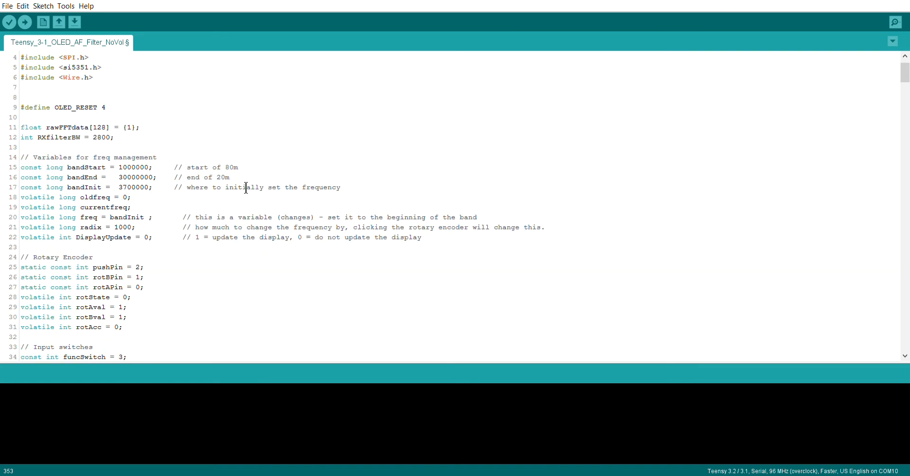
{"action": "scroll", "scroll_direction": "down", "scroll_amount": 3}
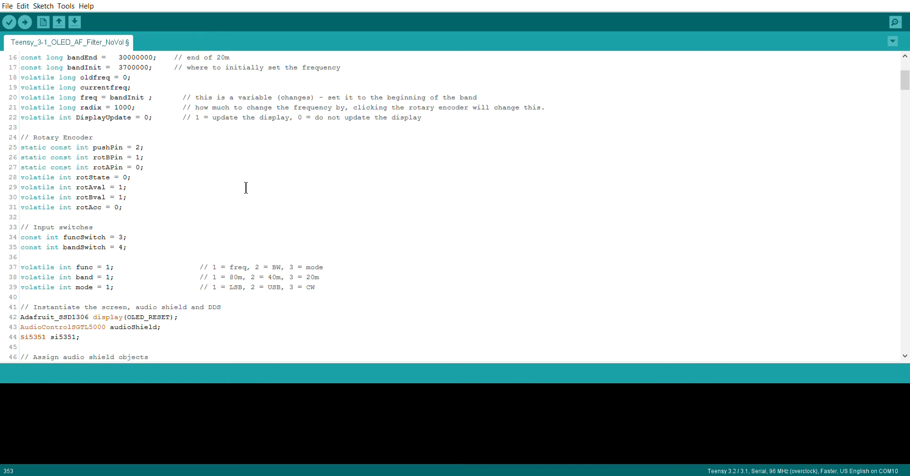
- Scroll through setup() and back to the 'Assign audio connections' section around lines 46–55
{"action": "scroll", "scroll_direction": "down", "scroll_amount": 3}
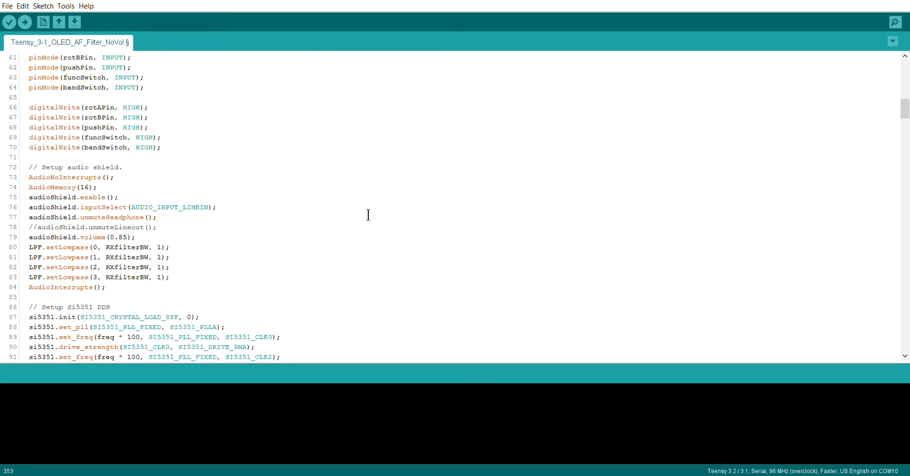
{"action": "scroll", "scroll_direction": "down", "scroll_amount": 3}
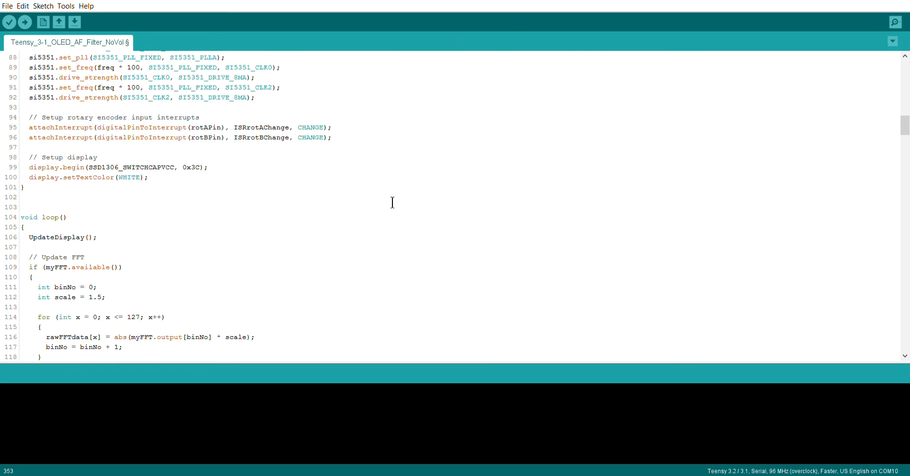
{"action": "scroll", "scroll_direction": "up", "scroll_amount": 3}
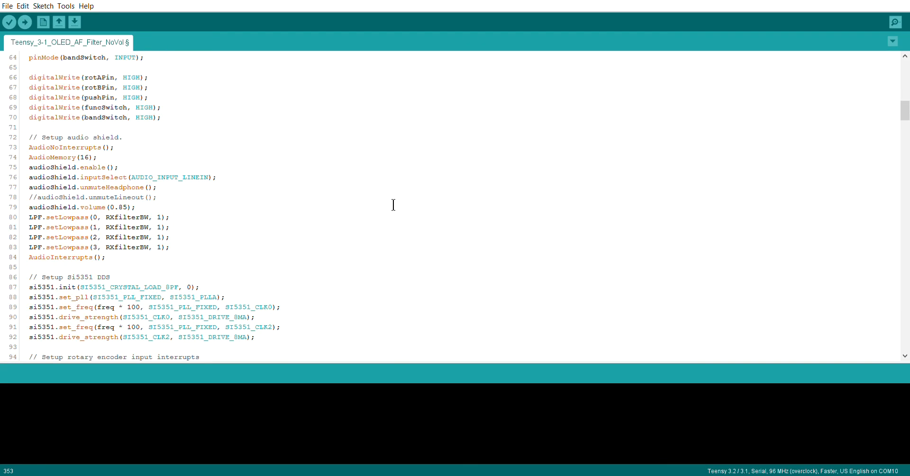
{"action": "scroll", "scroll_direction": "up", "scroll_amount": 3}
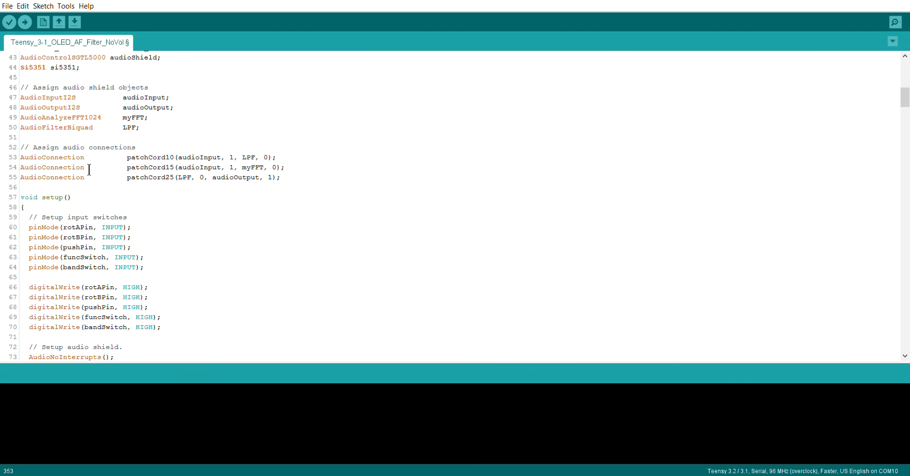
{"action": "mouse_move", "coordinate": [107, 204]}
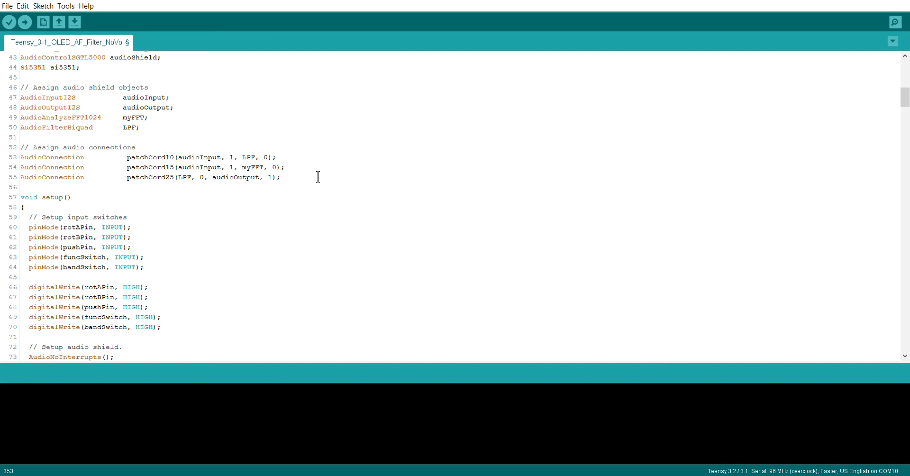
{"action": "mouse_move", "coordinate": [176, 277]}
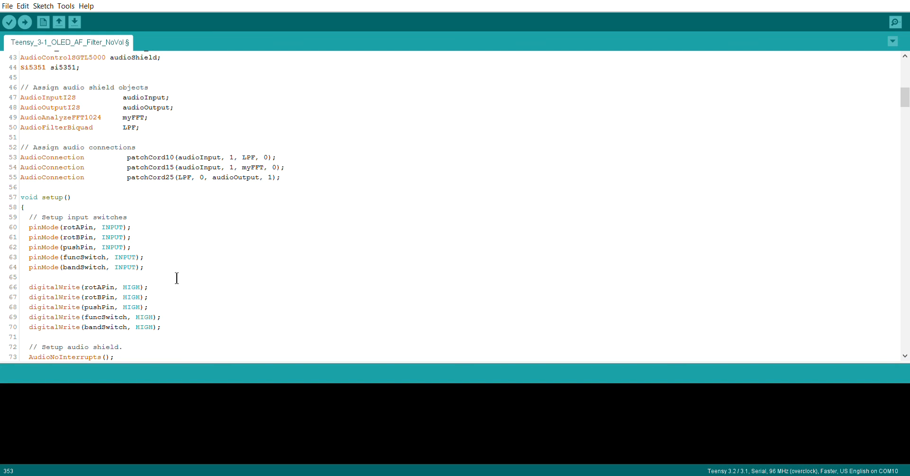
{"action": "mouse_move", "coordinate": [300, 246]}
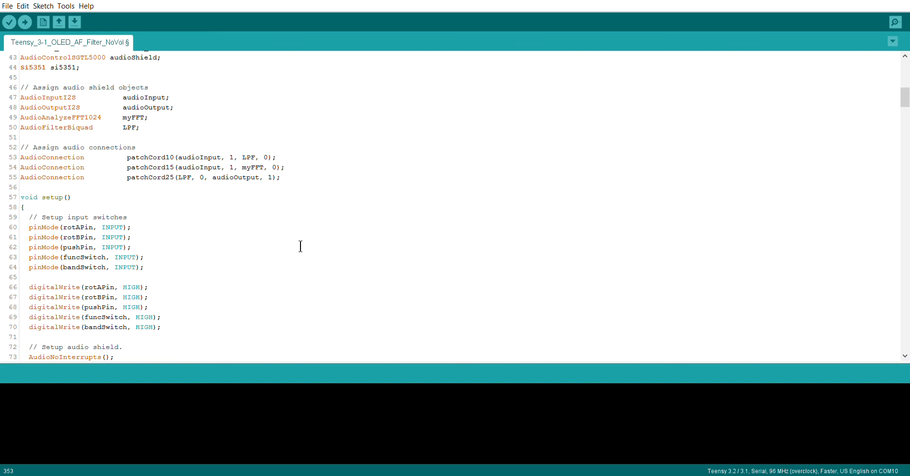
{"action": "mouse_move", "coordinate": [254, 258]}
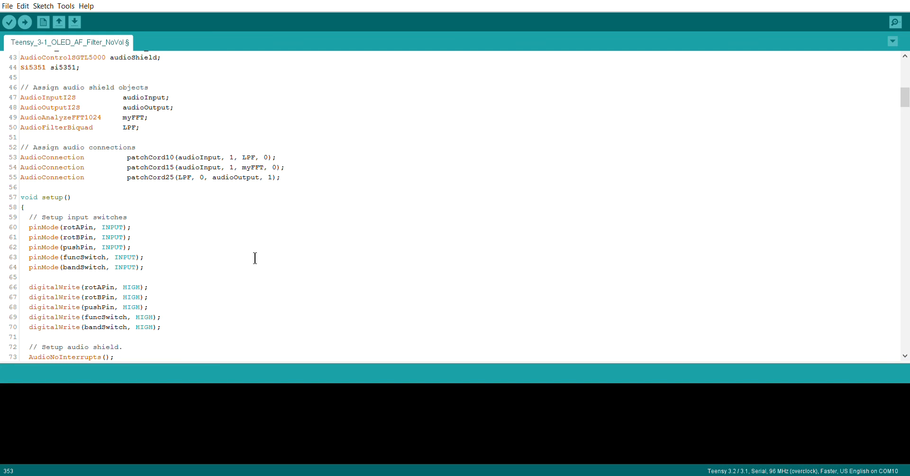
{"action": "mouse_move", "coordinate": [333, 223]}
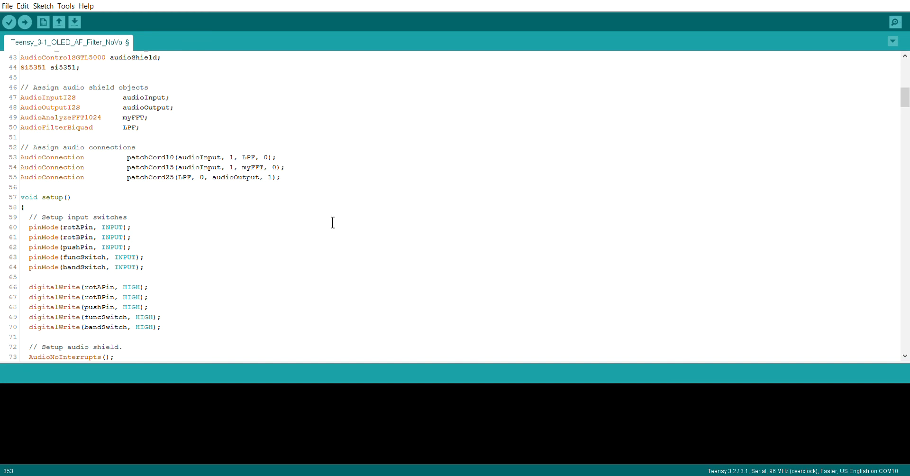
{"action": "mouse_move", "coordinate": [602, 257]}
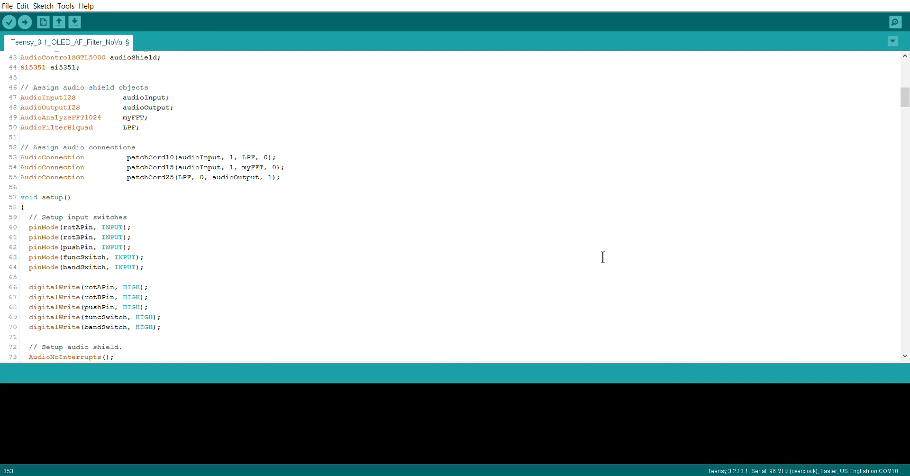
{"action": "mouse_move", "coordinate": [247, 250]}
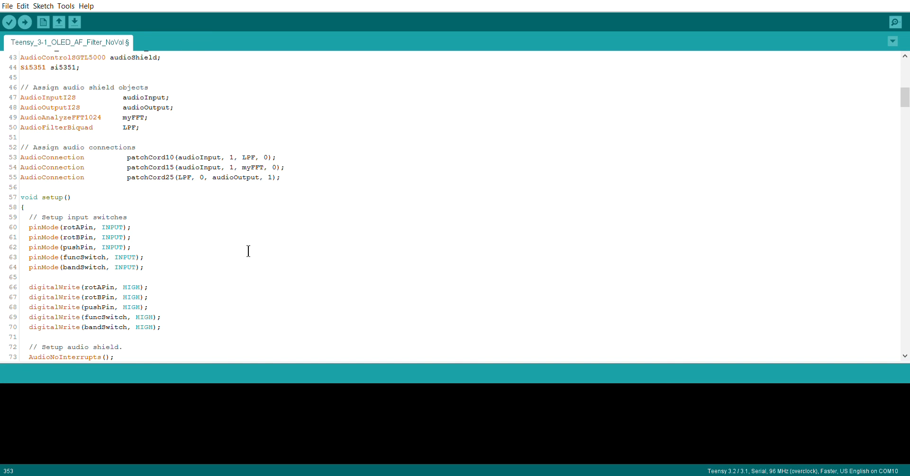
{"action": "mouse_move", "coordinate": [281, 245]}
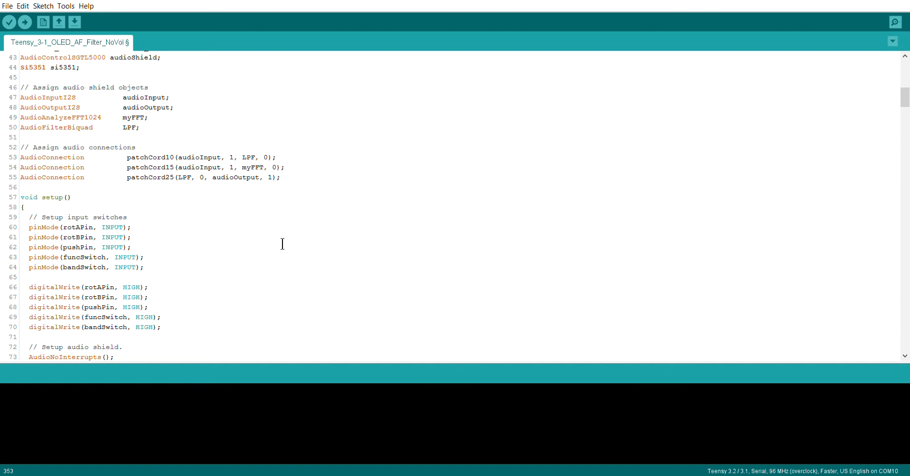
{"action": "mouse_move", "coordinate": [382, 220]}
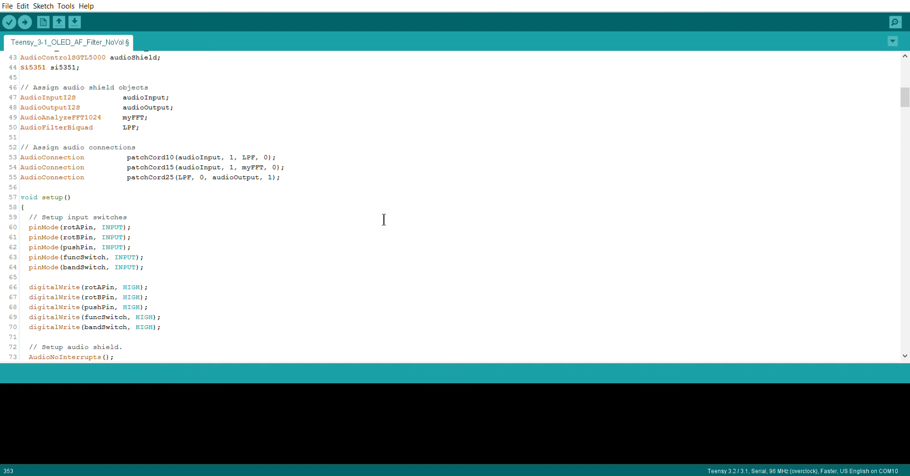
{"action": "mouse_move", "coordinate": [478, 182]}
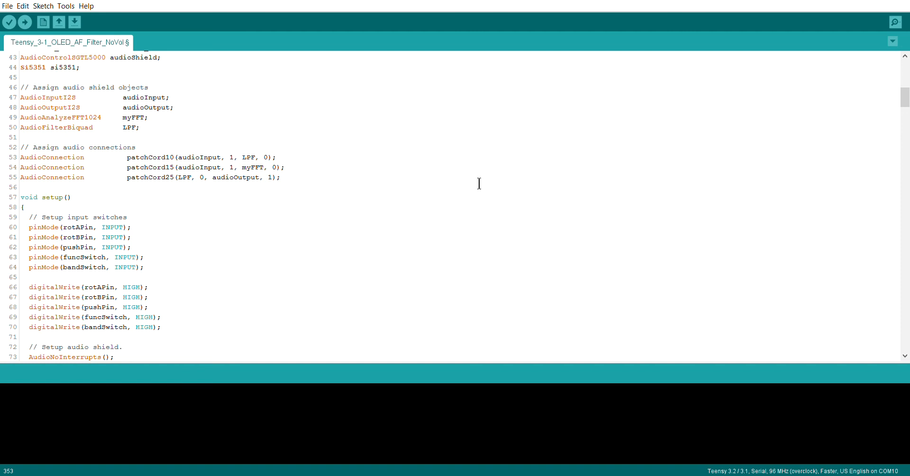
{"action": "mouse_move", "coordinate": [322, 210]}
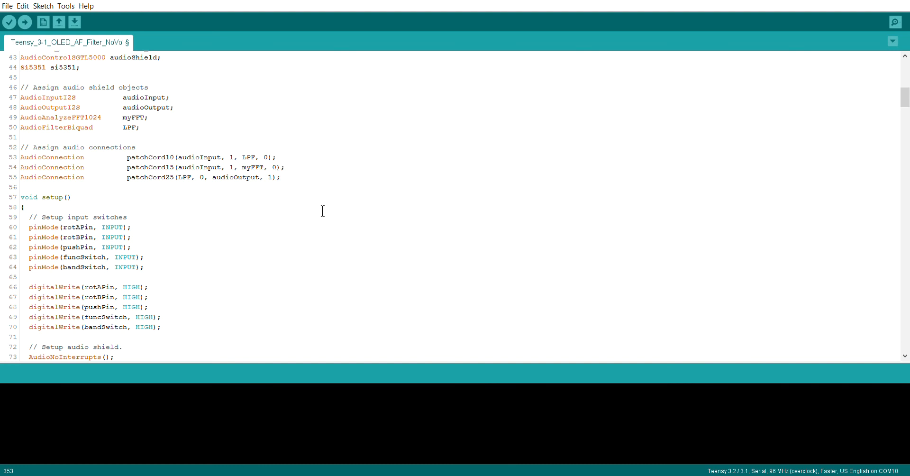
{"action": "mouse_move", "coordinate": [348, 189]}
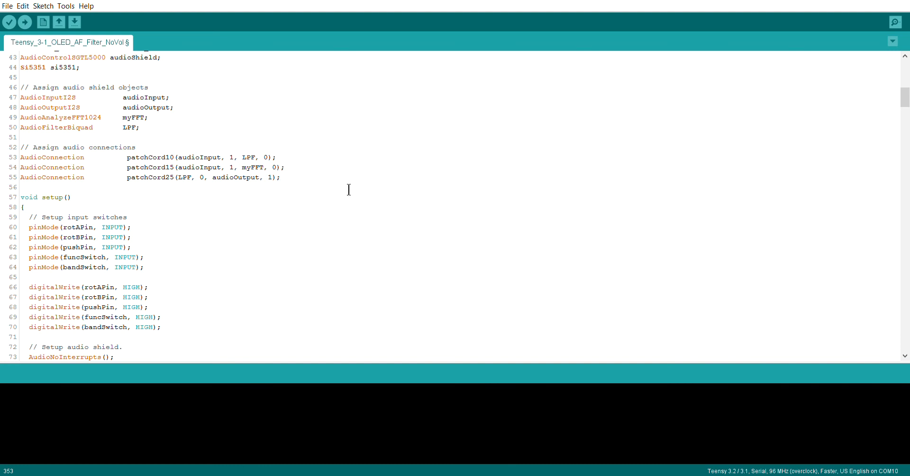
{"action": "mouse_move", "coordinate": [219, 161]}
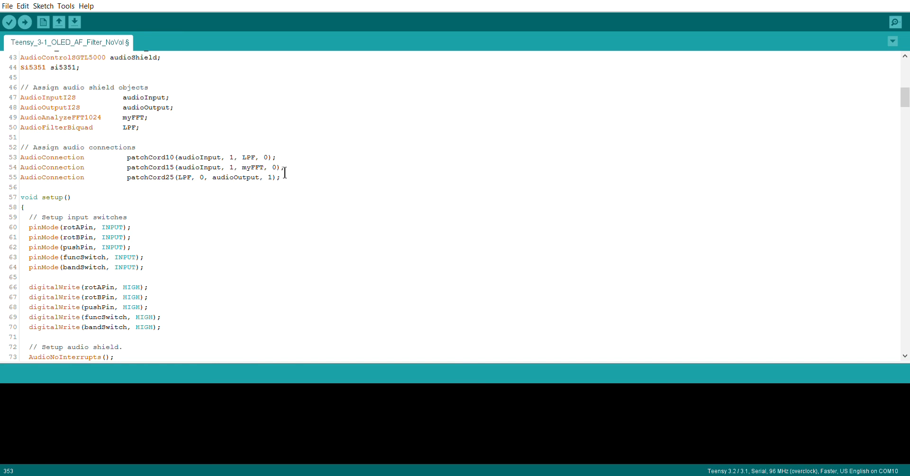
{"action": "mouse_move", "coordinate": [398, 189]}
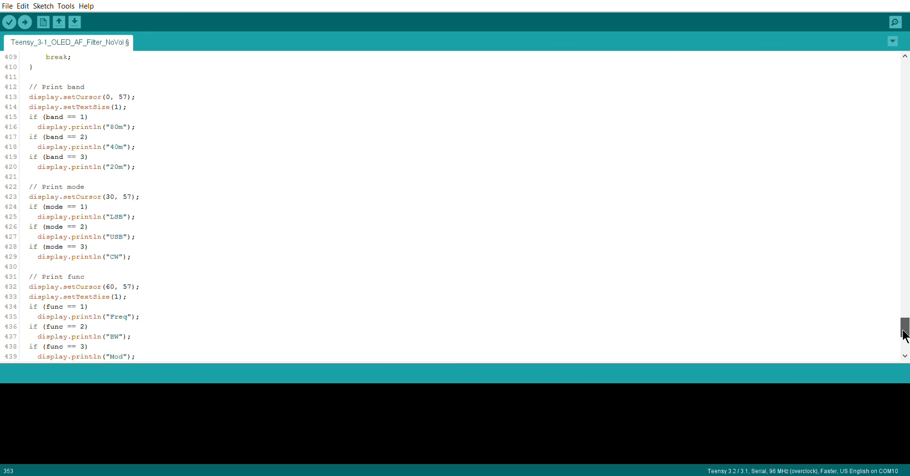
- Scroll past the end of the display function and back up toward the sketch's includes and frequency variables
{"action": "scroll", "scroll_direction": "down", "scroll_amount": 3}
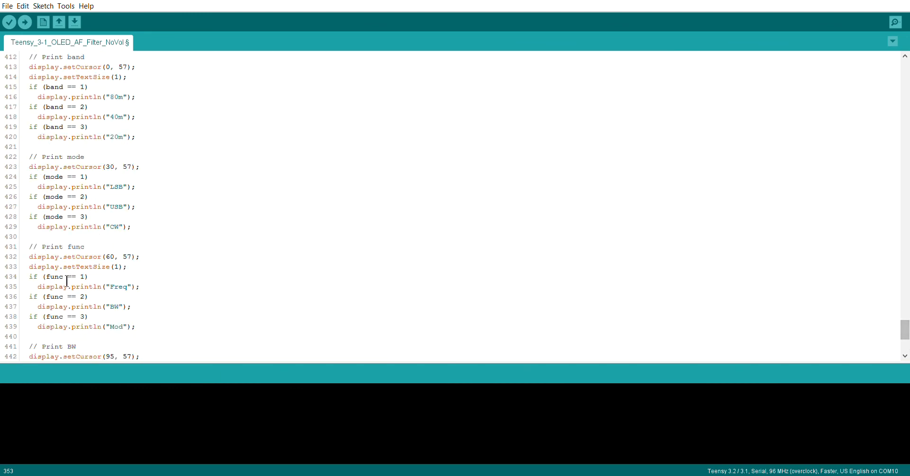
{"action": "scroll", "scroll_direction": "down", "scroll_amount": 3}
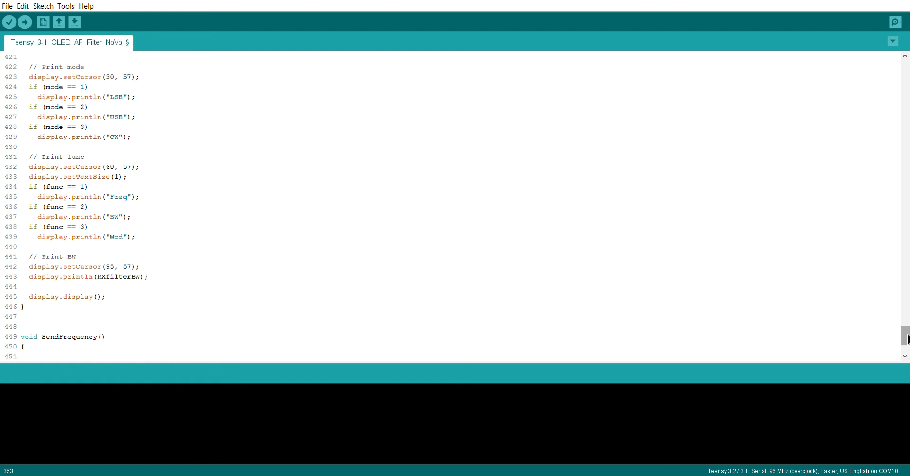
{"action": "scroll", "scroll_direction": "up", "scroll_amount": 3}
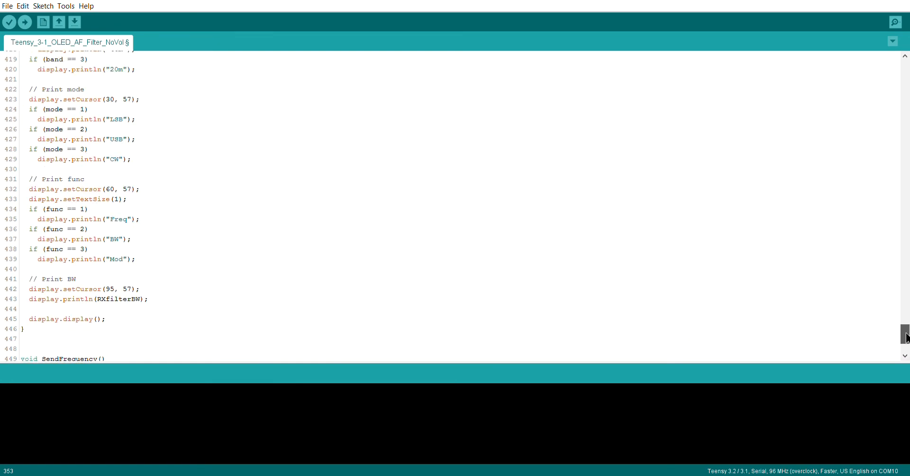
{"action": "scroll", "scroll_direction": "up", "scroll_amount": 3}
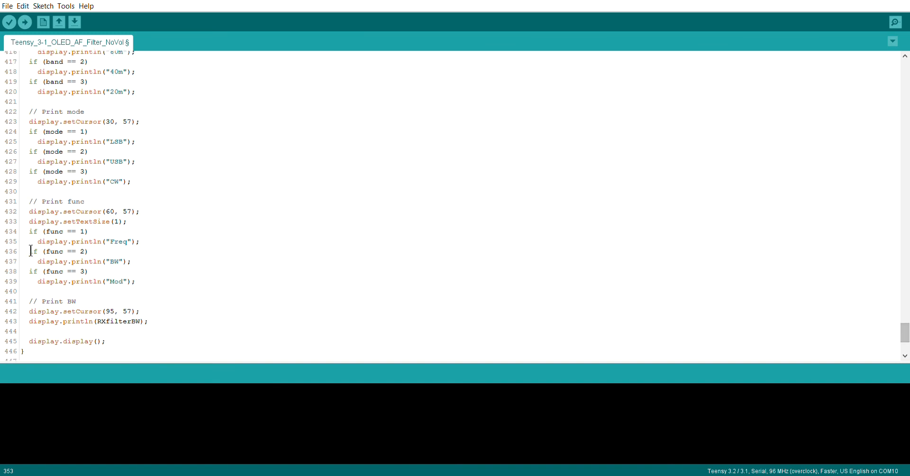
{"action": "mouse_move", "coordinate": [785, 283]}
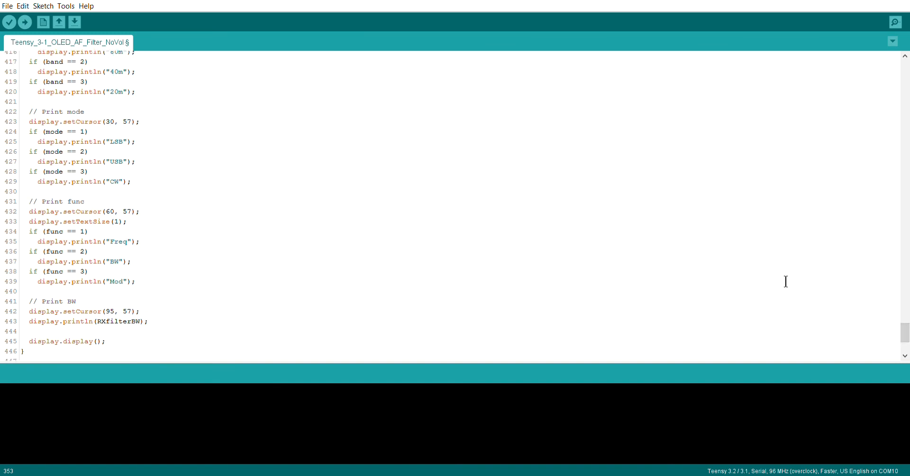
{"action": "scroll", "scroll_direction": "up", "scroll_amount": 3}
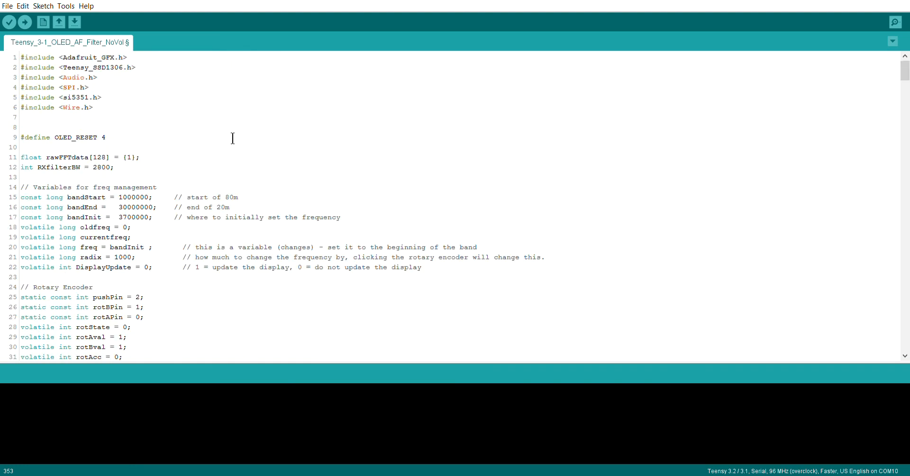
{"action": "mouse_move", "coordinate": [249, 136]}
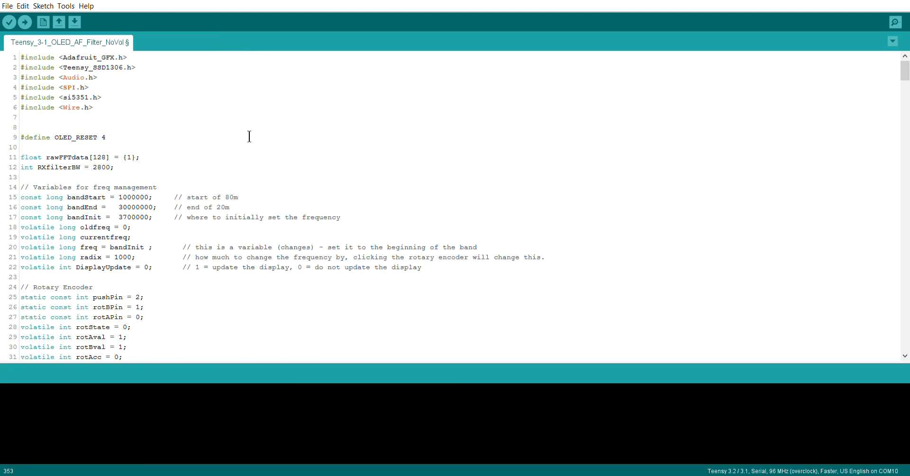
{"action": "mouse_move", "coordinate": [378, 144]}
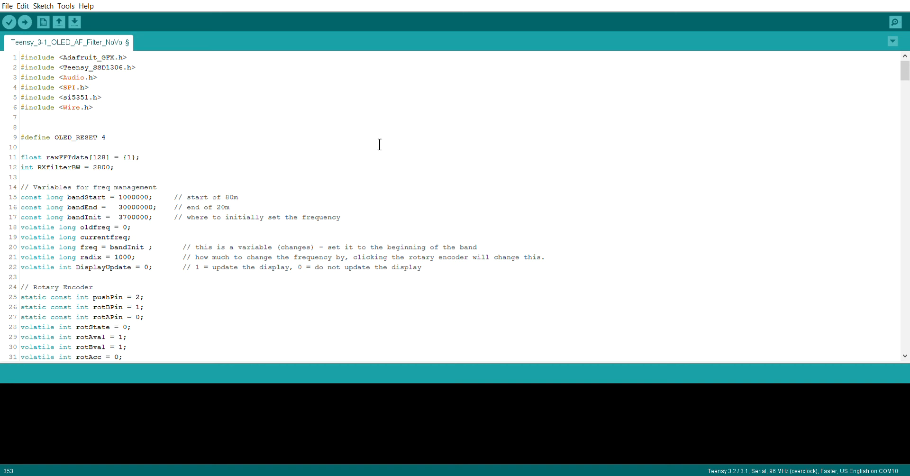
{"action": "mouse_move", "coordinate": [358, 144]}
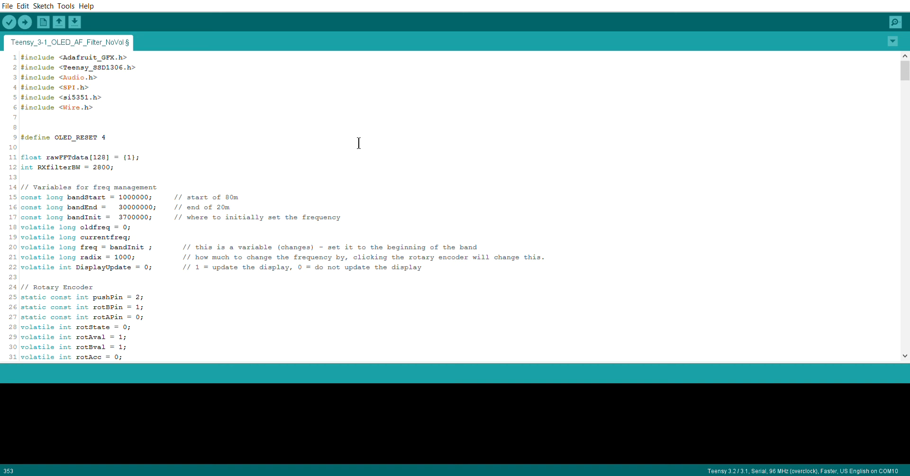
{"action": "mouse_move", "coordinate": [361, 139]}
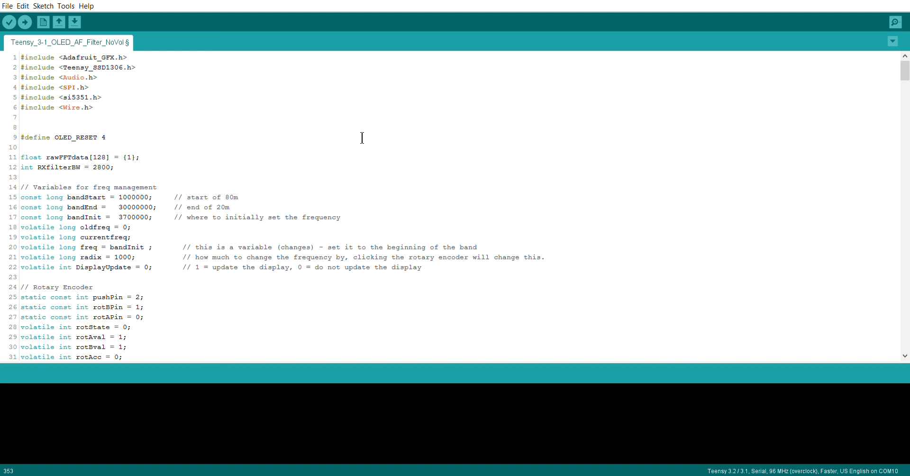
{"action": "mouse_move", "coordinate": [425, 178]}
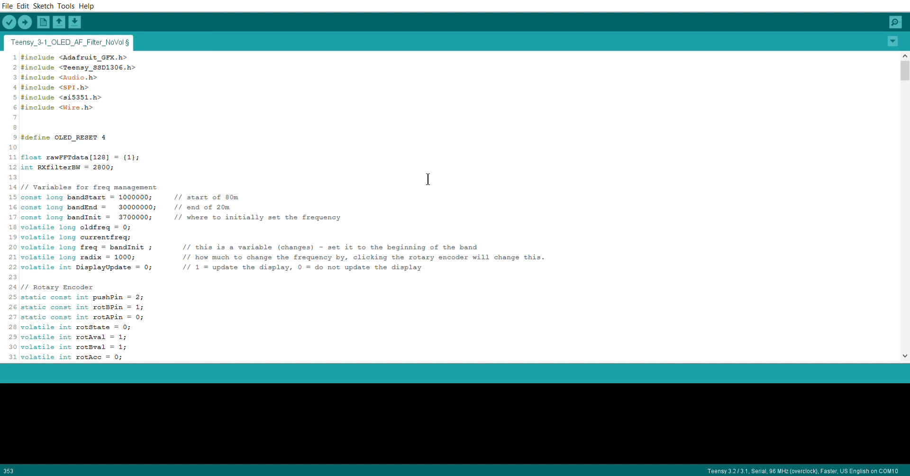
{"action": "mouse_move", "coordinate": [440, 178]}
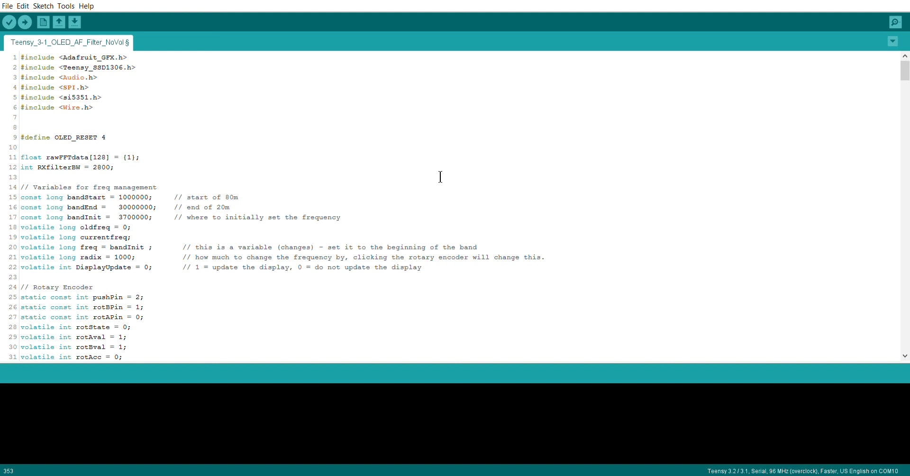
{"action": "mouse_move", "coordinate": [469, 183]}
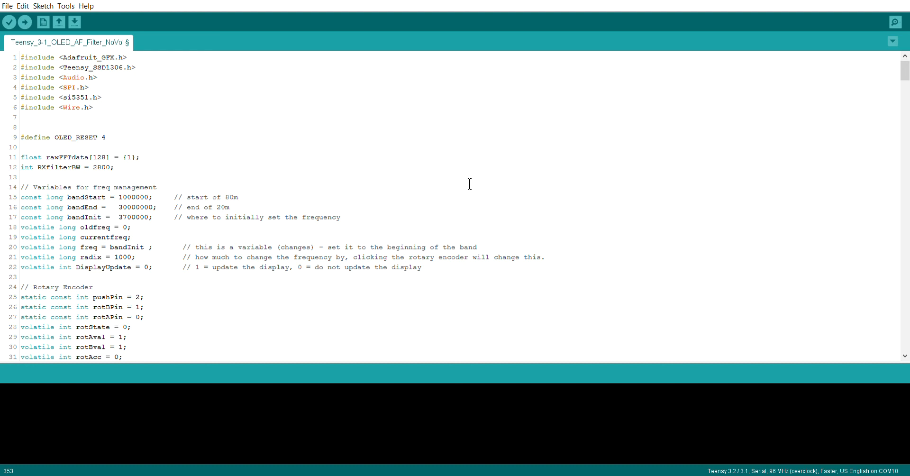
{"action": "mouse_move", "coordinate": [463, 177]}
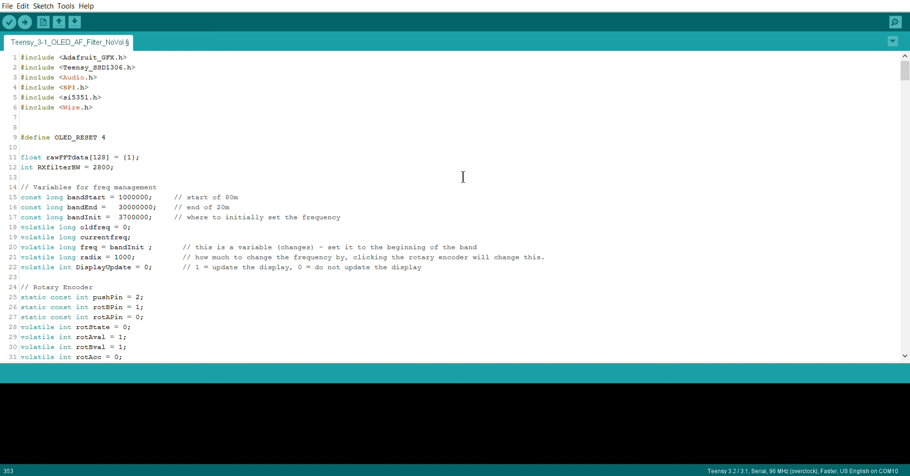
{"action": "mouse_move", "coordinate": [407, 157]}
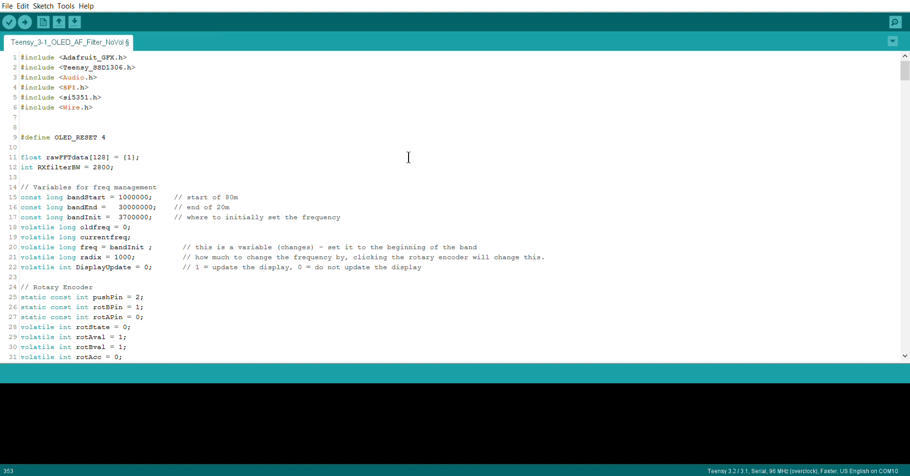
{"action": "mouse_move", "coordinate": [412, 151]}
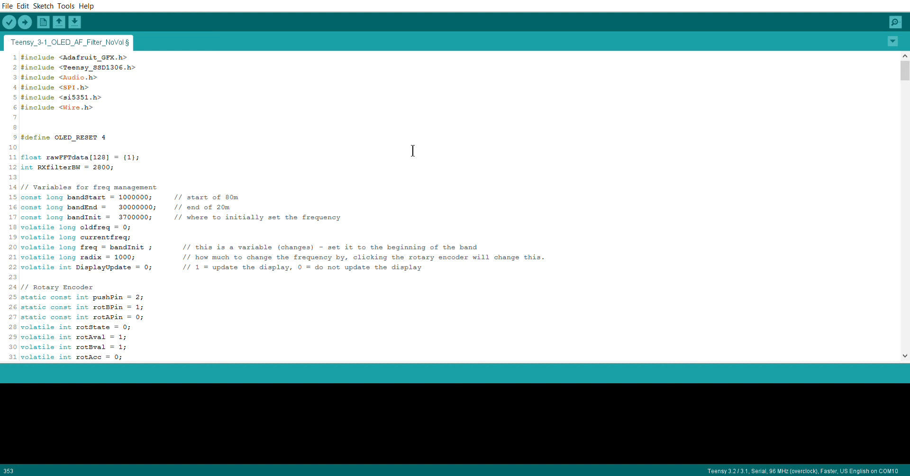
{"action": "mouse_move", "coordinate": [409, 147]}
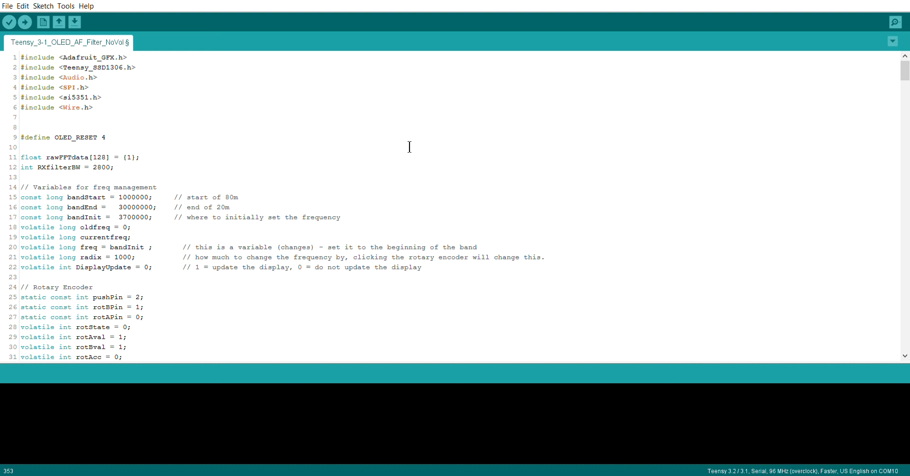
{"action": "mouse_move", "coordinate": [486, 182]}
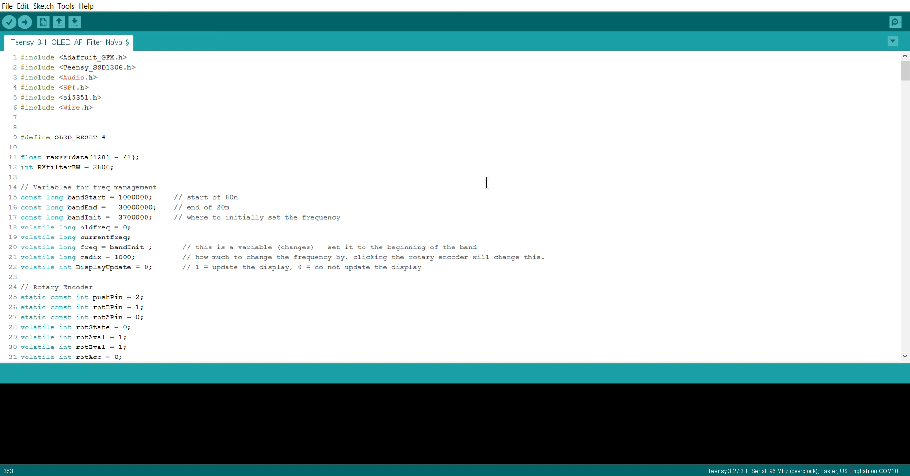
{"action": "mouse_move", "coordinate": [443, 164]}
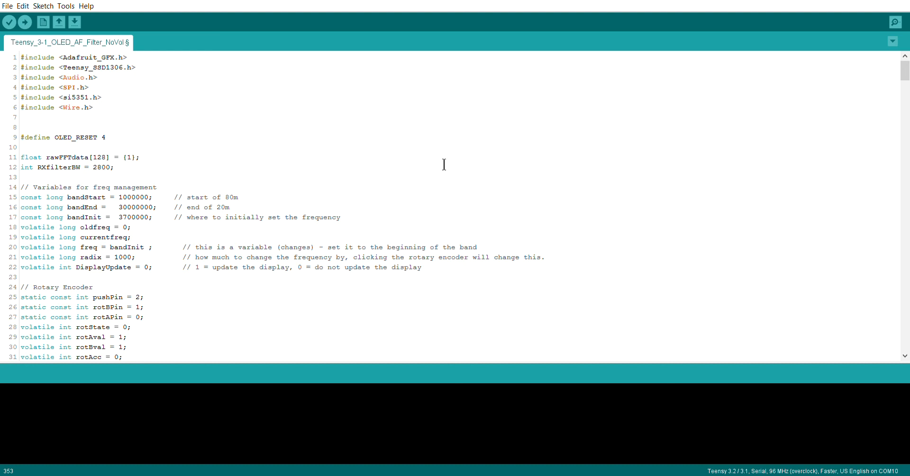
{"action": "mouse_move", "coordinate": [367, 104]}
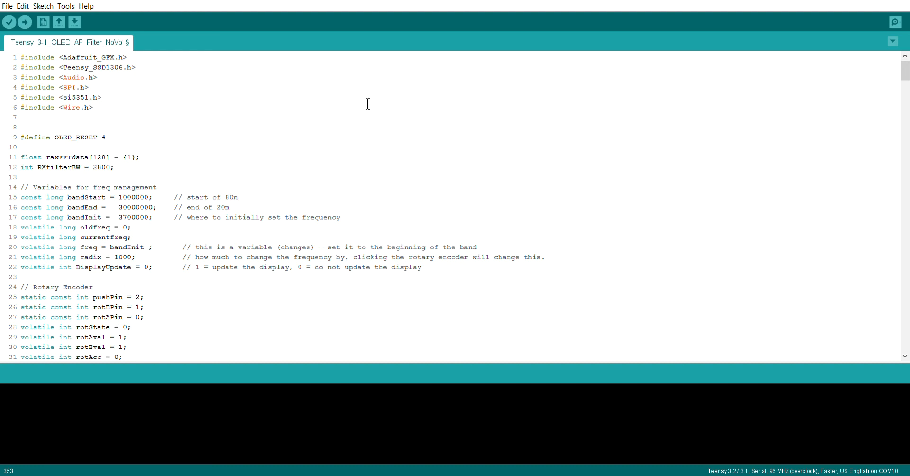
{"action": "mouse_move", "coordinate": [397, 132]}
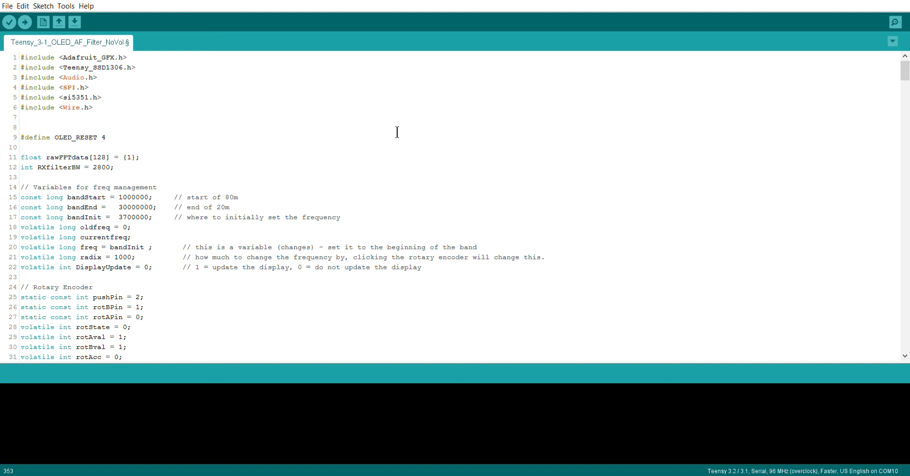
{"action": "mouse_move", "coordinate": [407, 136]}
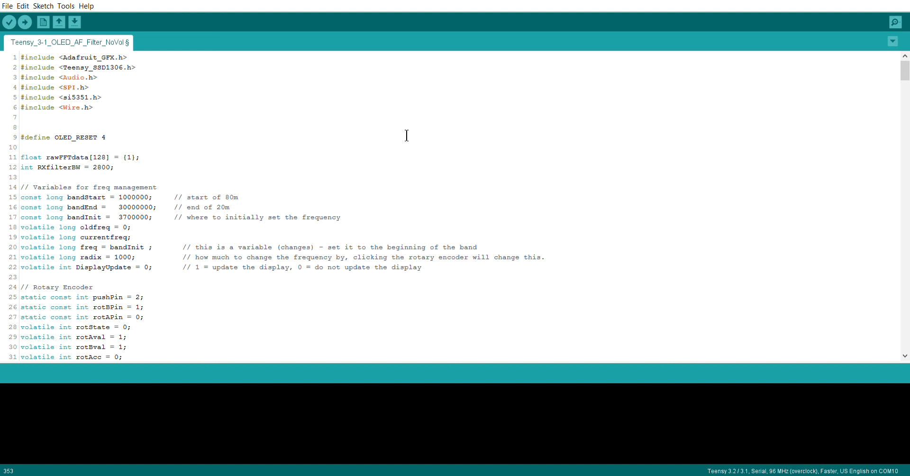
{"action": "mouse_move", "coordinate": [722, 120]}
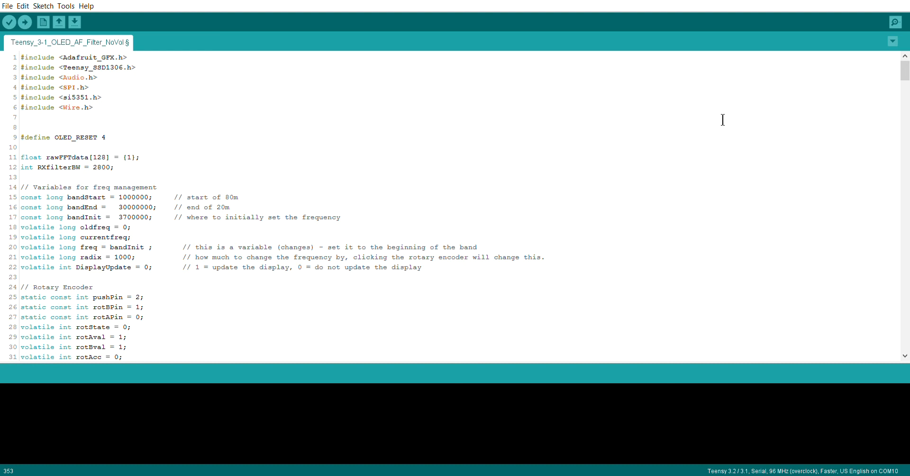